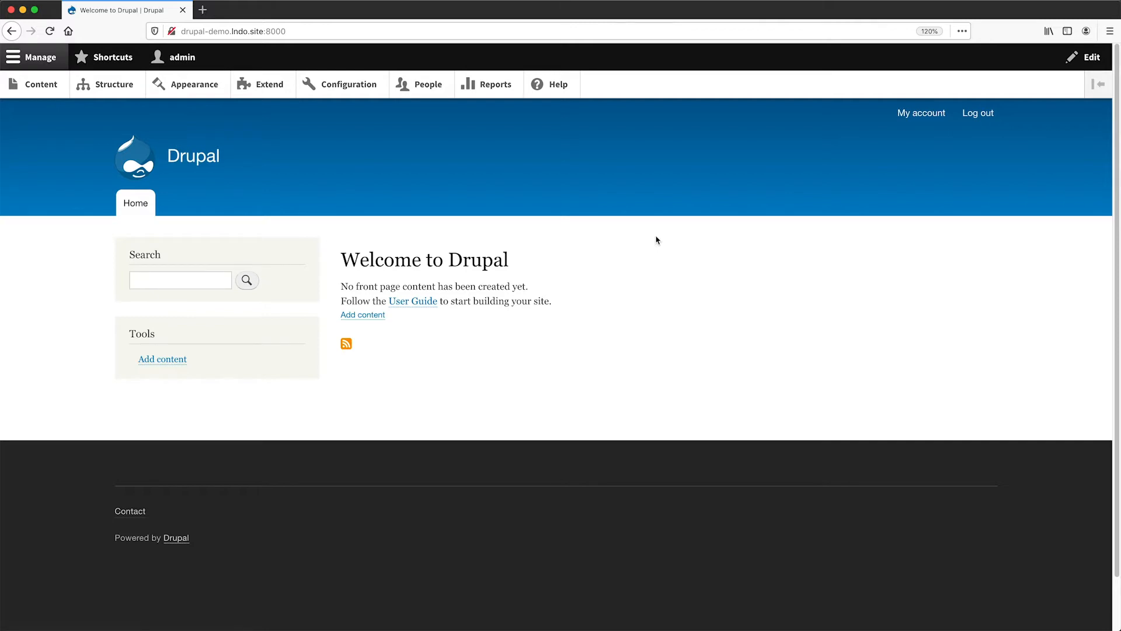
In a new tab, search Google for 'drupal role delegation' and open the Role Delegation | Drupal.org result
left_click(334, 9)
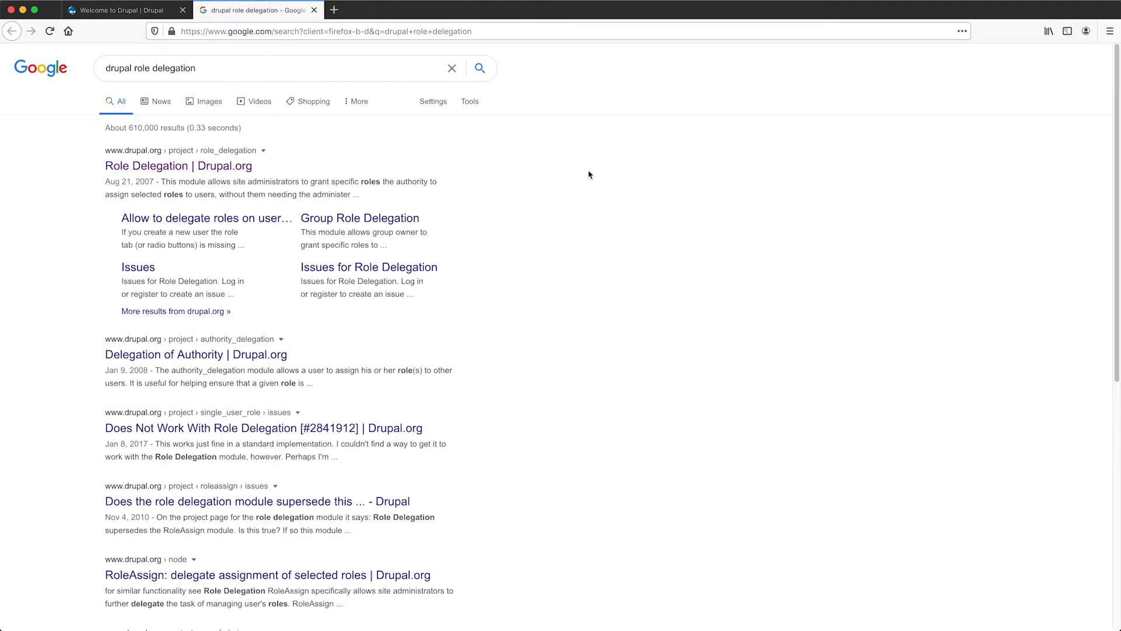
mouse_move(150, 178)
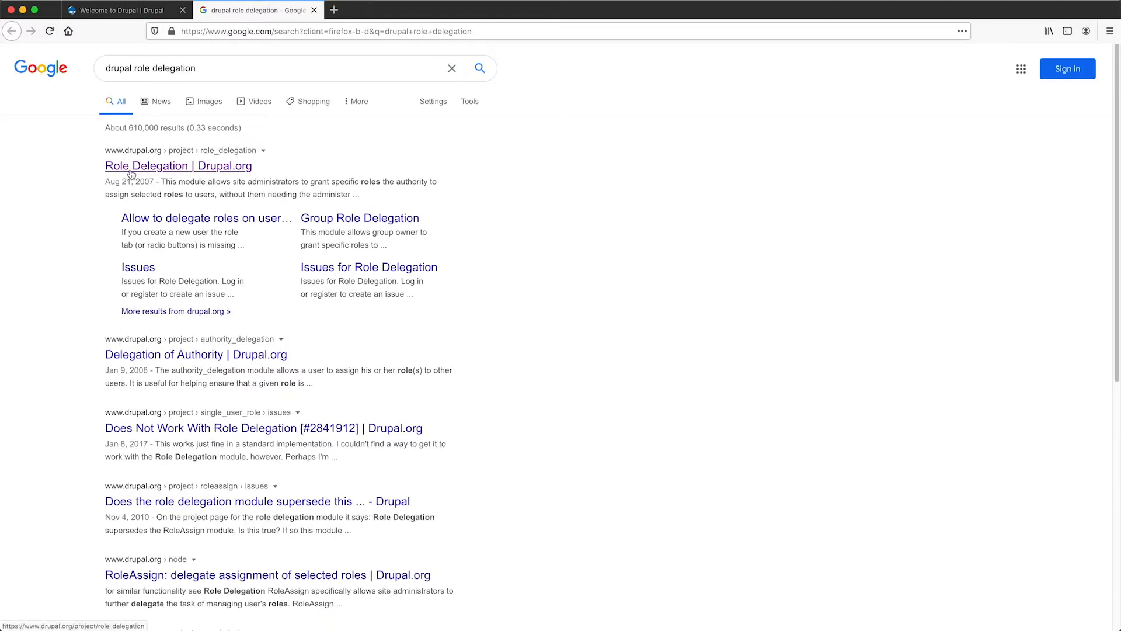
left_click(178, 165)
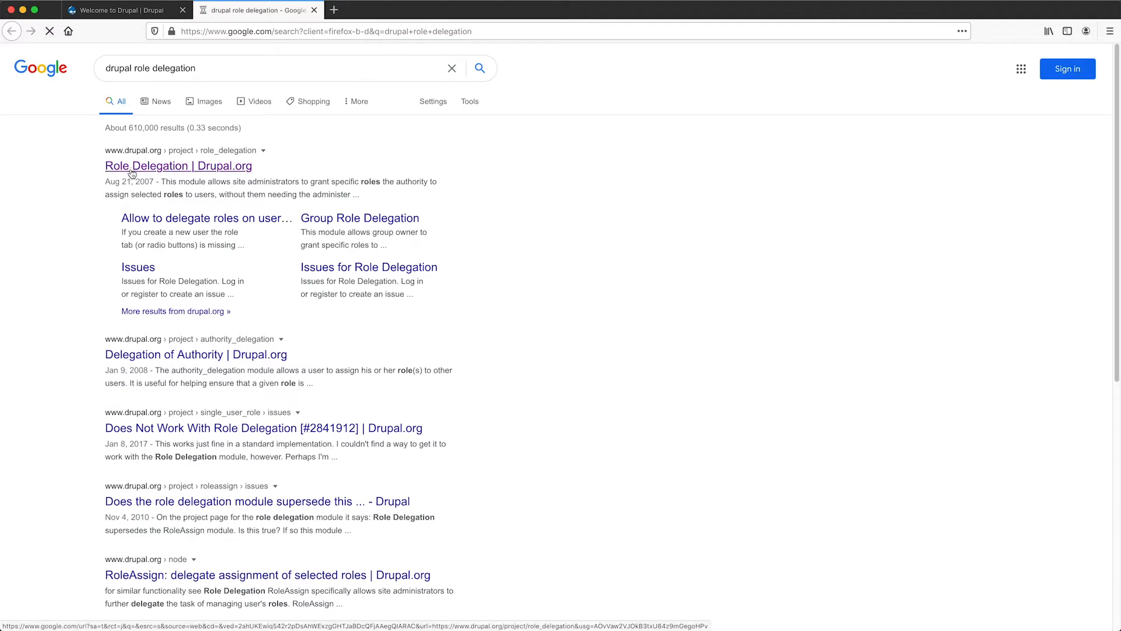
Read the Role Delegation project page down to the 8.x-1.1 and 7.x-1.2 downloads
left_click(178, 165)
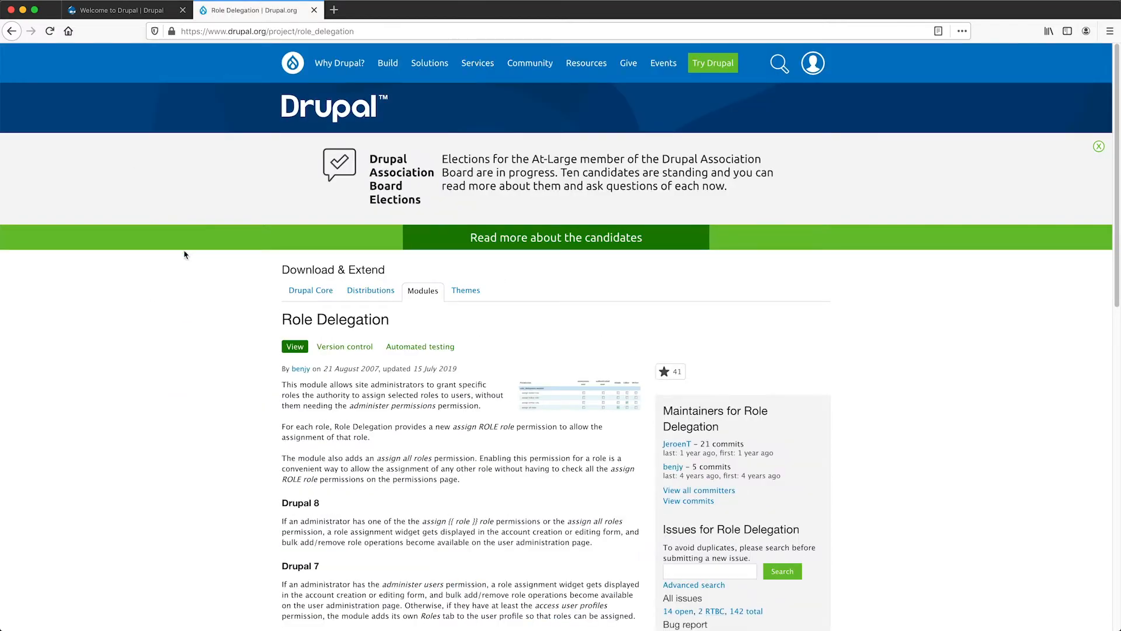
scroll("down", 3)
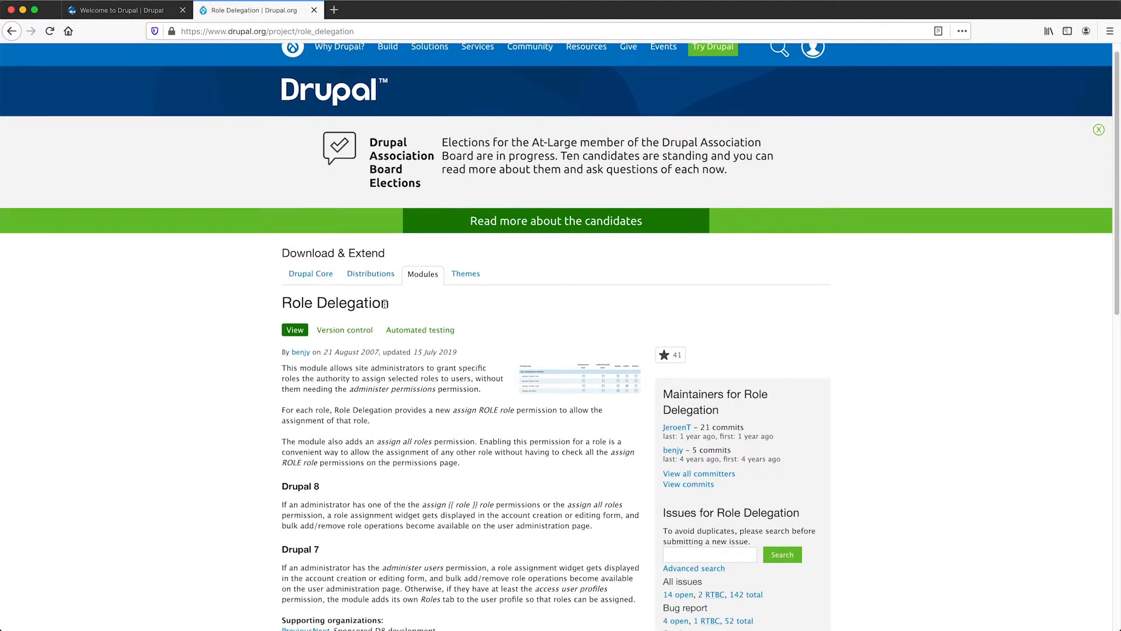
scroll("down", 3)
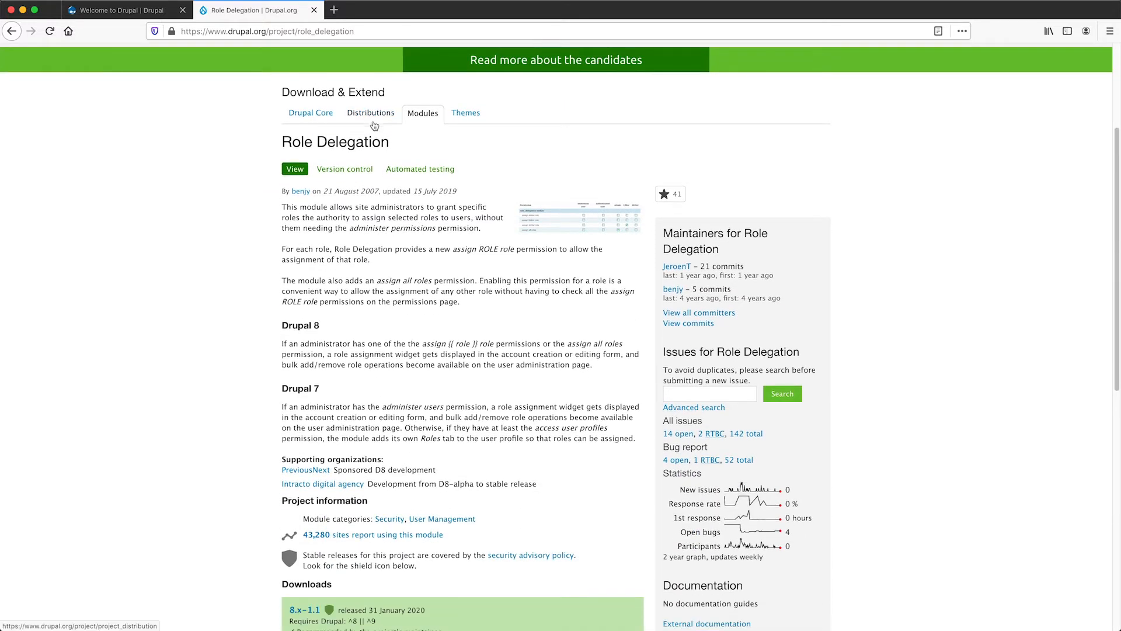
mouse_move(526, 168)
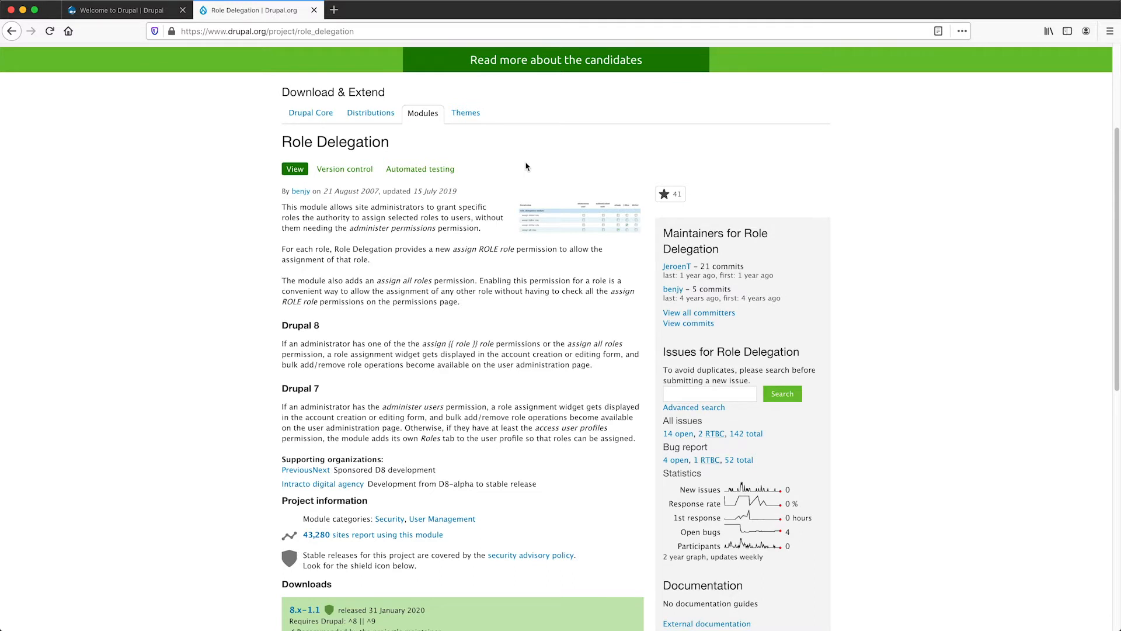
mouse_move(522, 179)
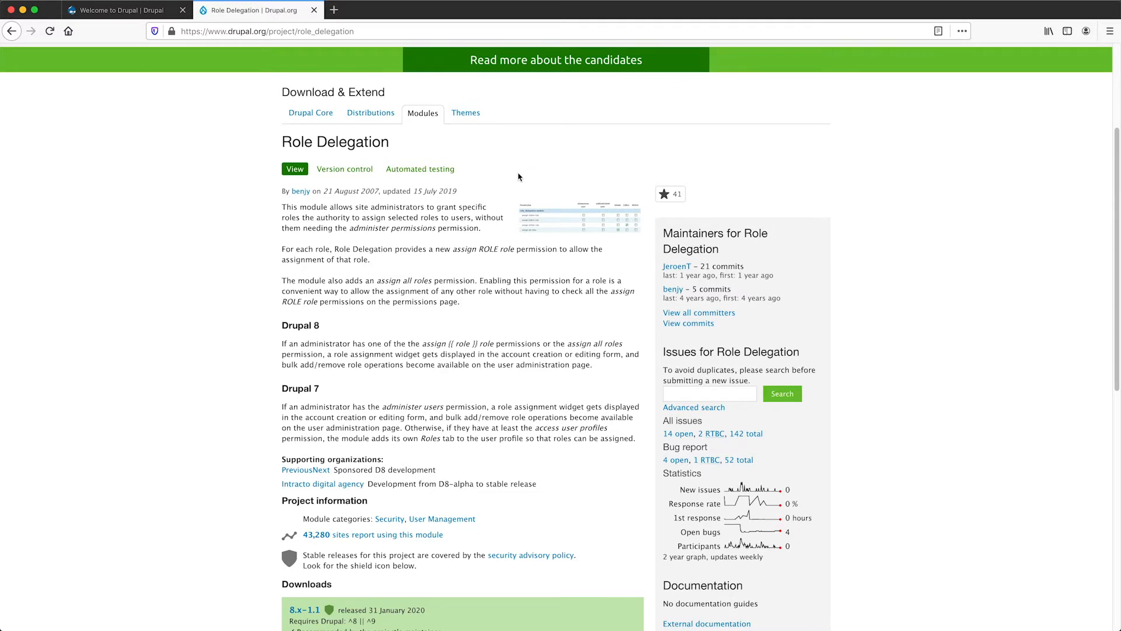
mouse_move(500, 236)
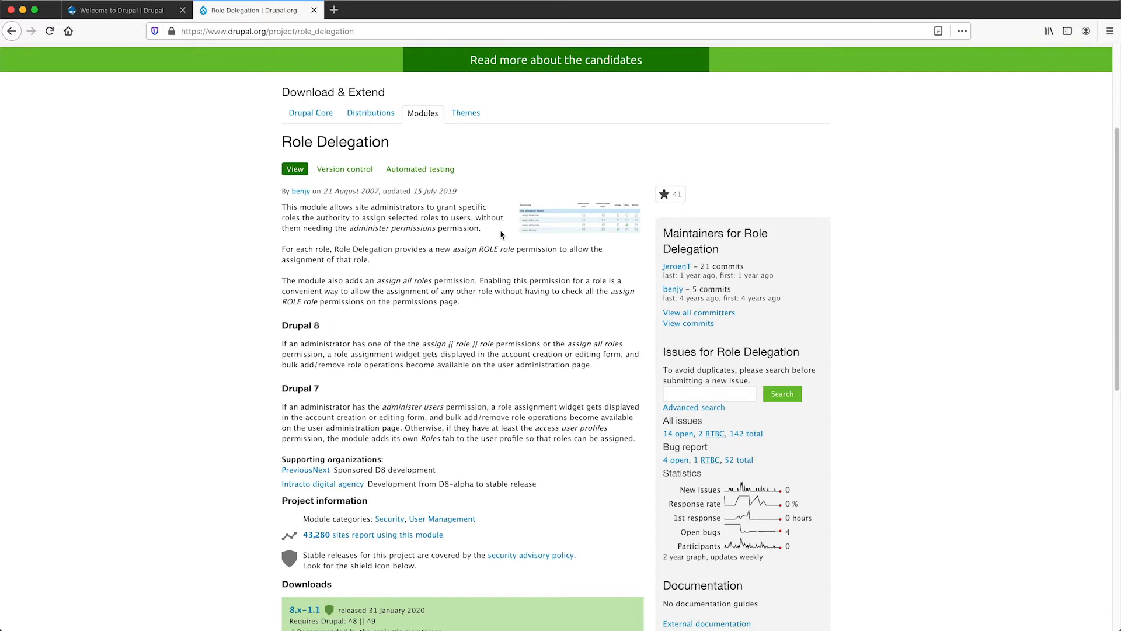
scroll("down", 3)
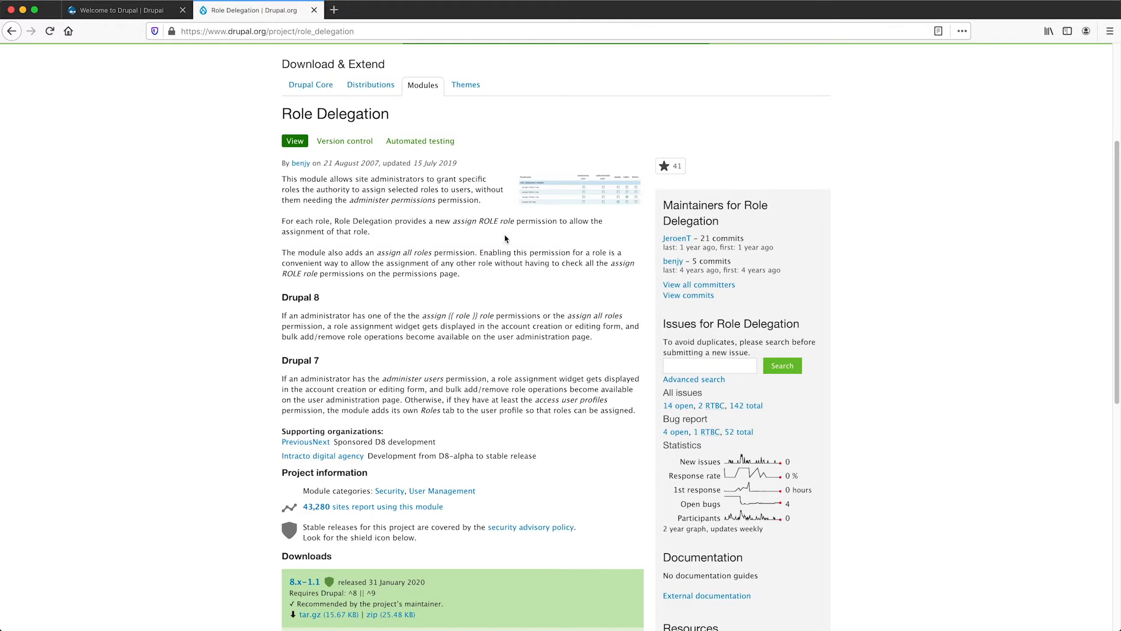
scroll("down", 3)
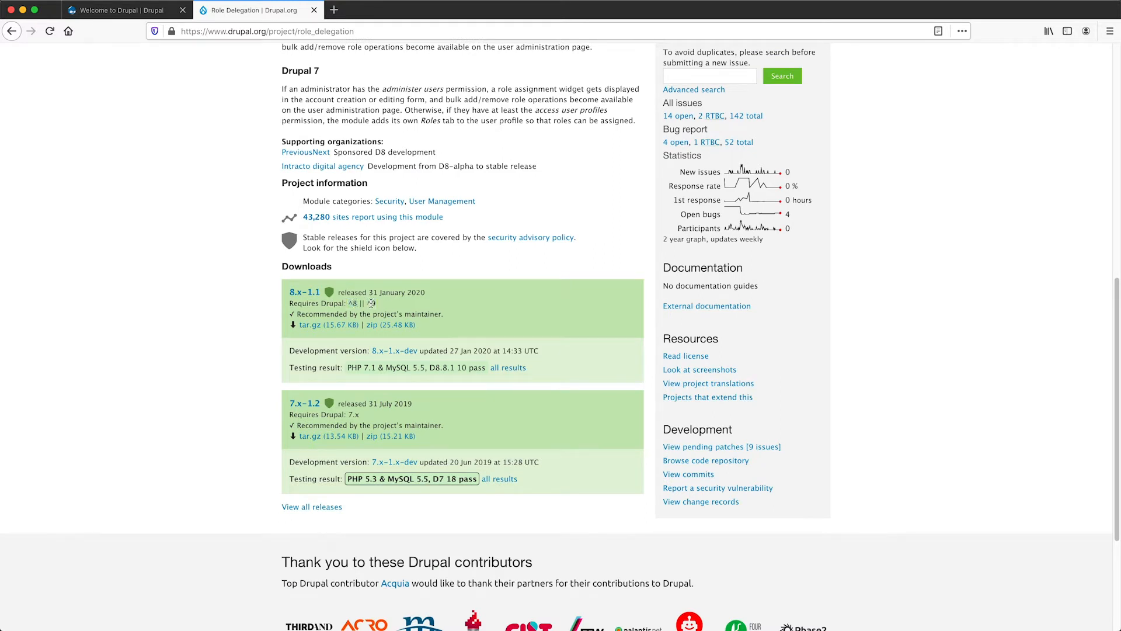
scroll("up", 3)
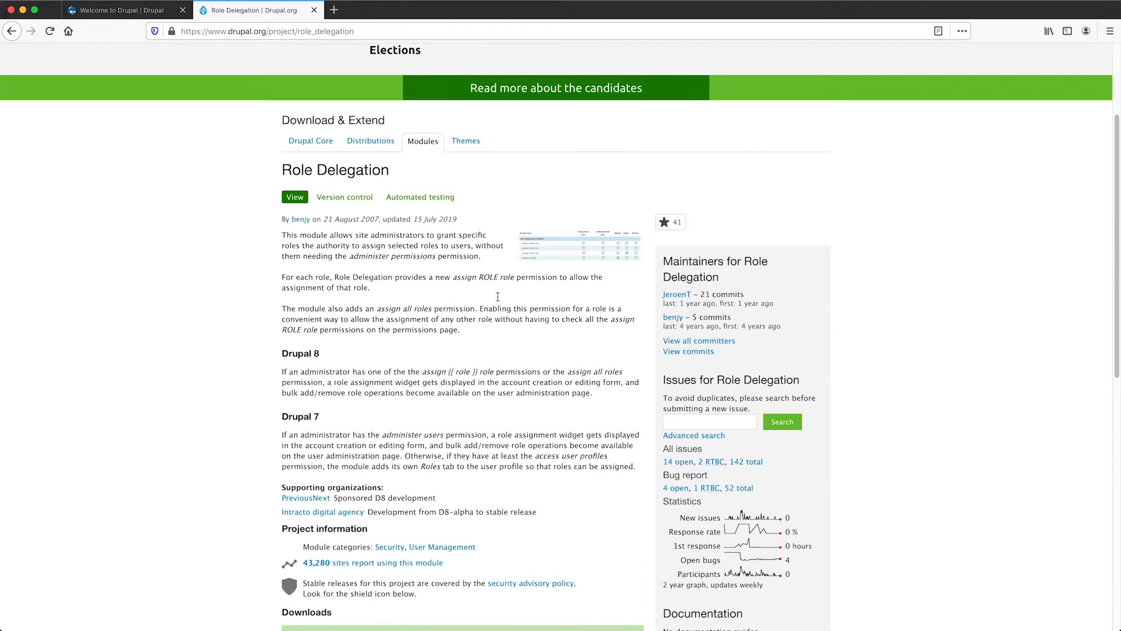
mouse_move(494, 334)
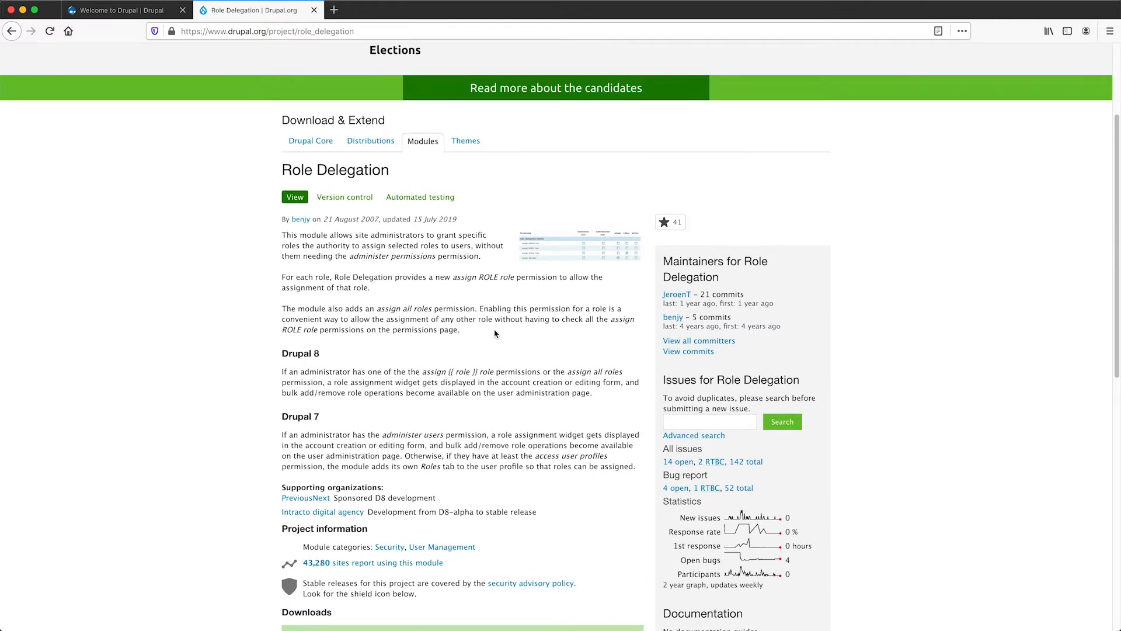
left_click(580, 247)
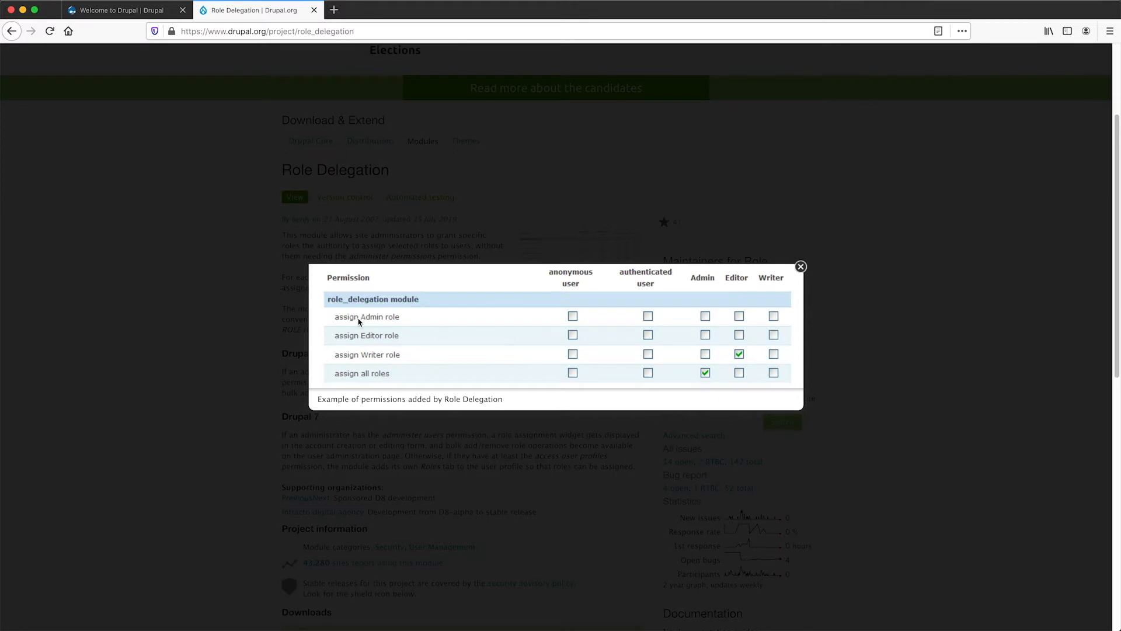
mouse_move(371, 324)
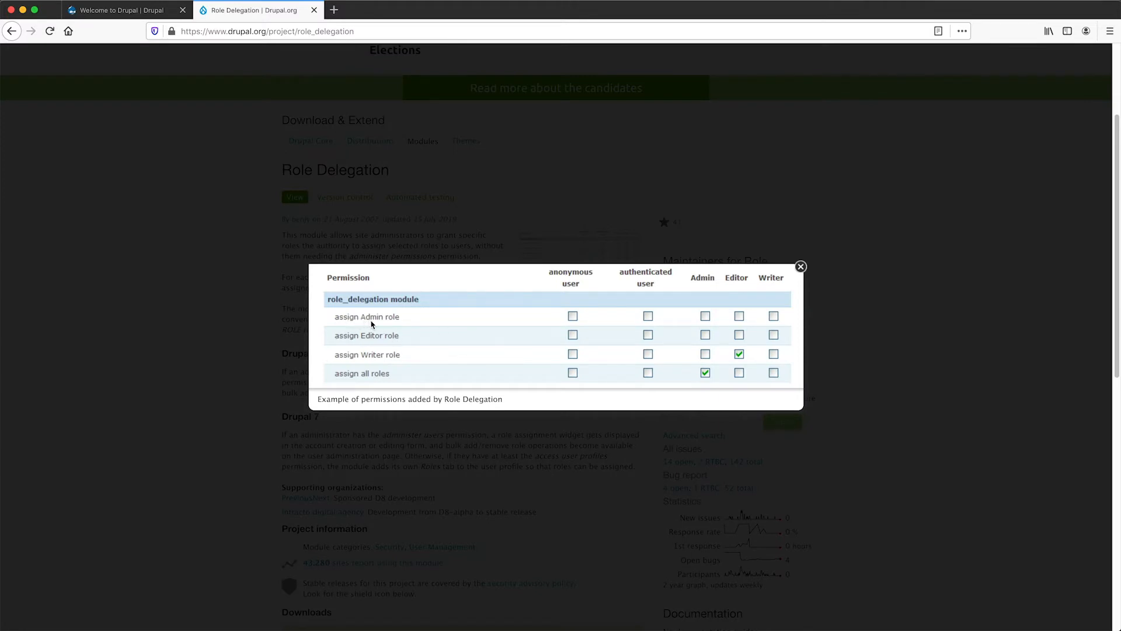
mouse_move(391, 354)
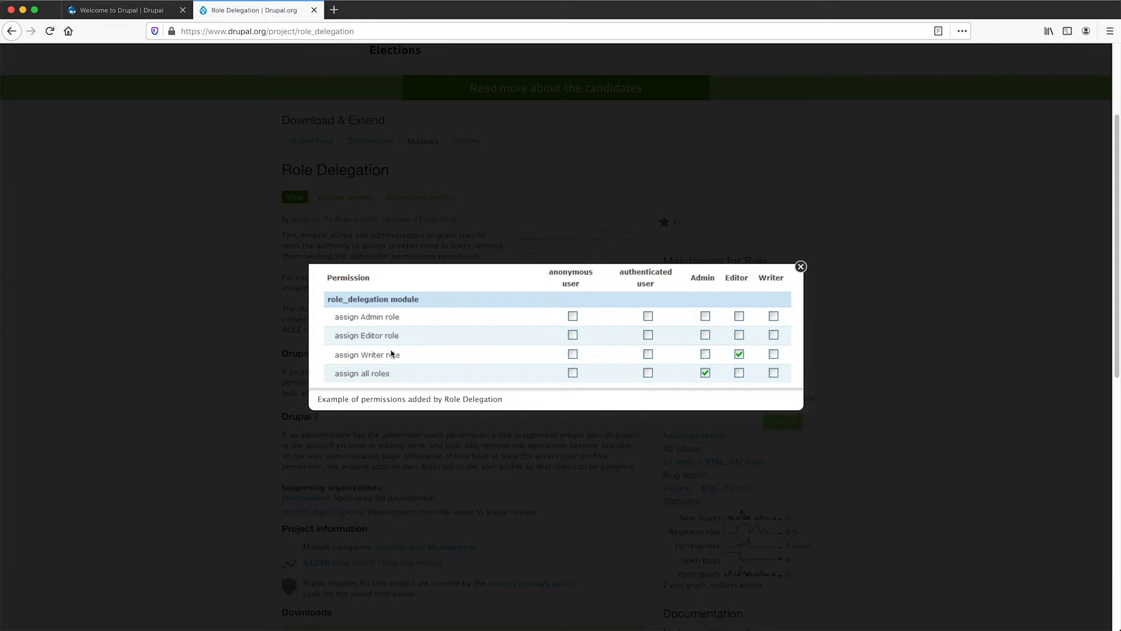
mouse_move(392, 360)
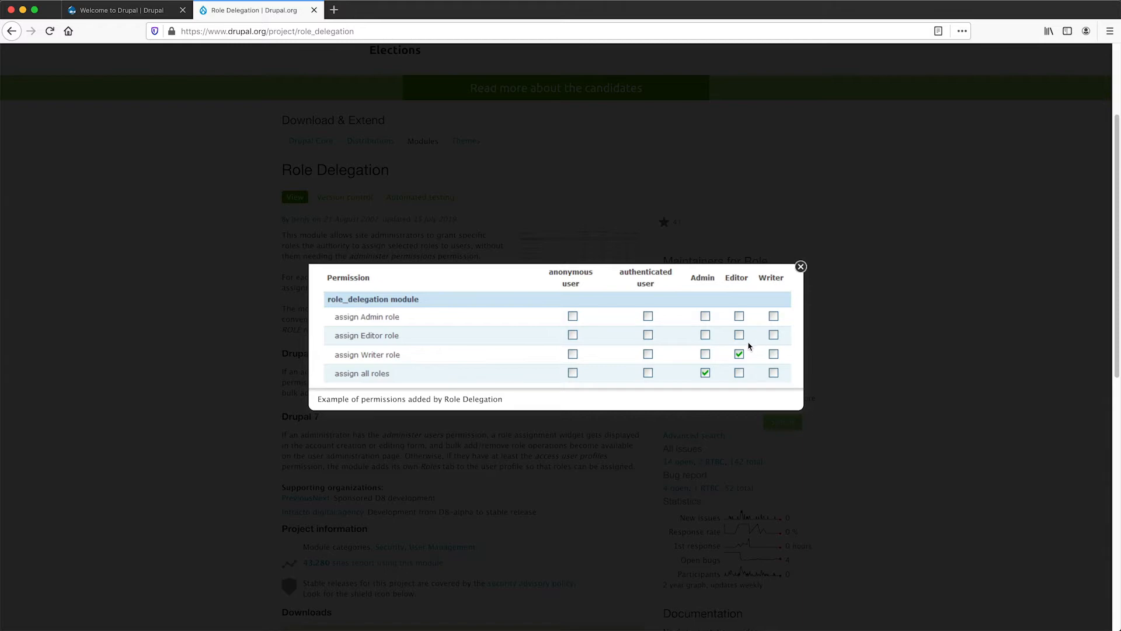
mouse_move(801, 267)
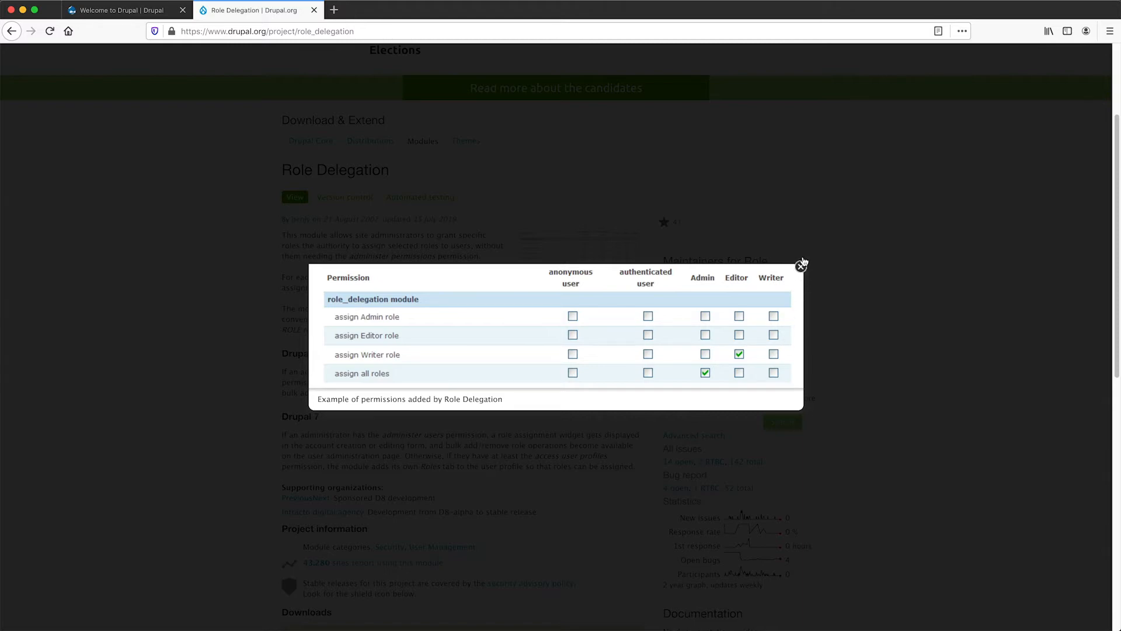
left_click(801, 265)
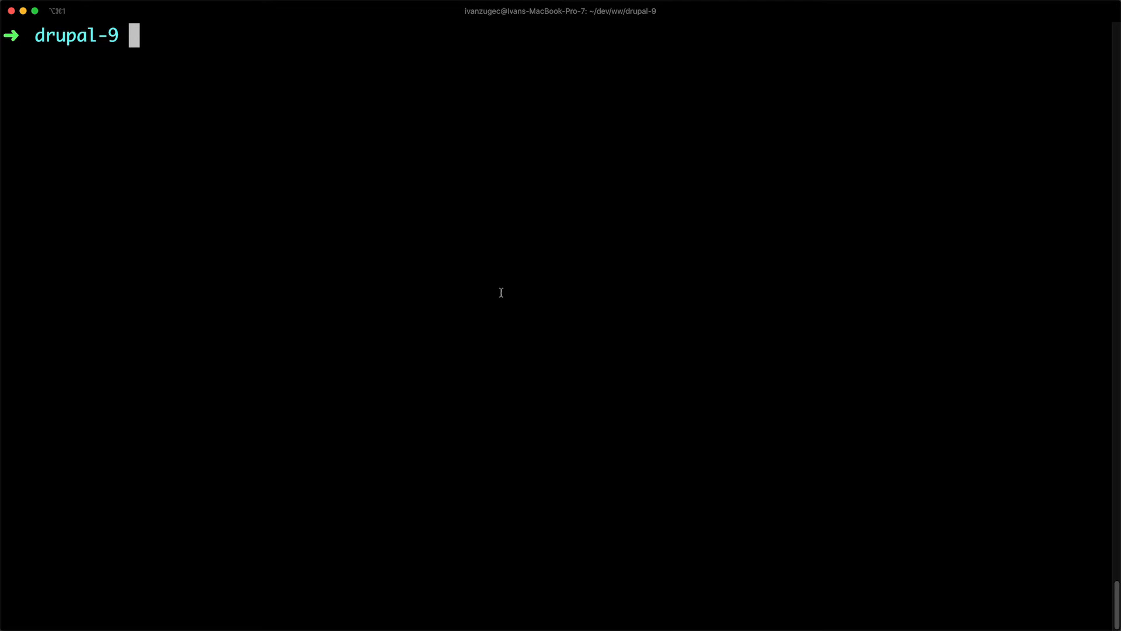
Run 'lando composer require drupal/role_delegation' in the drupal-9 project folder
type("lando")
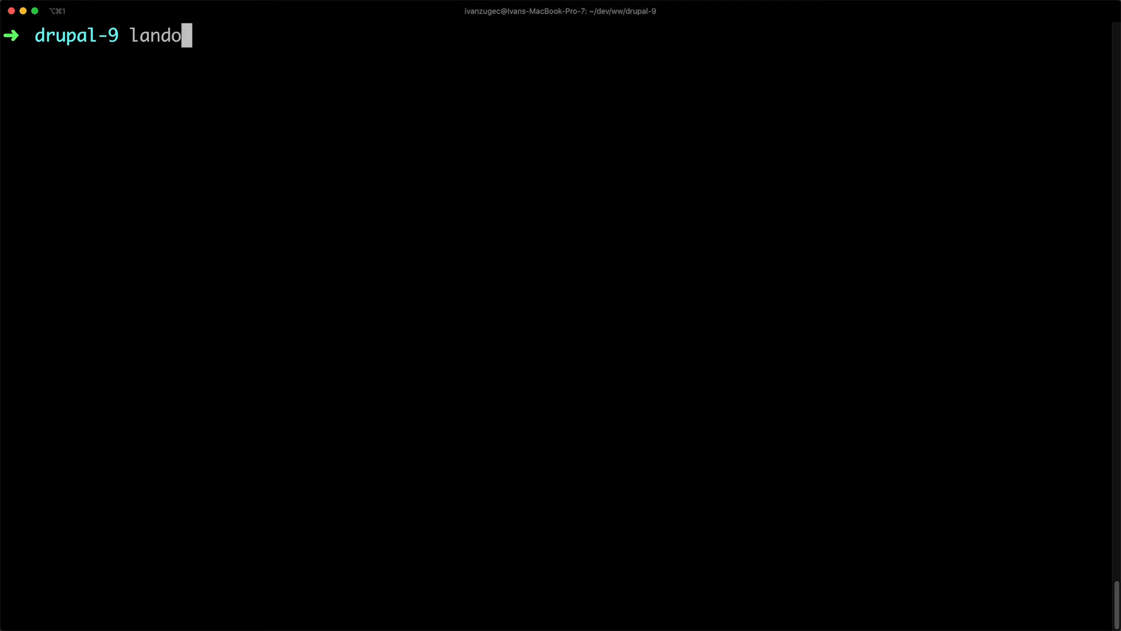
type("composer re")
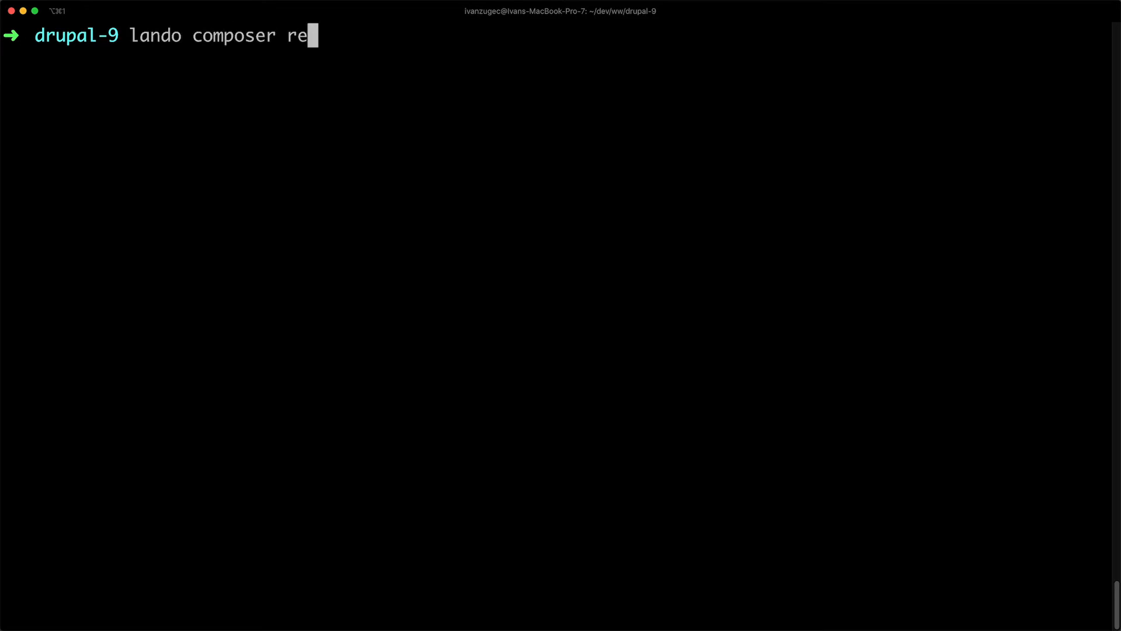
type("quire drupal/")
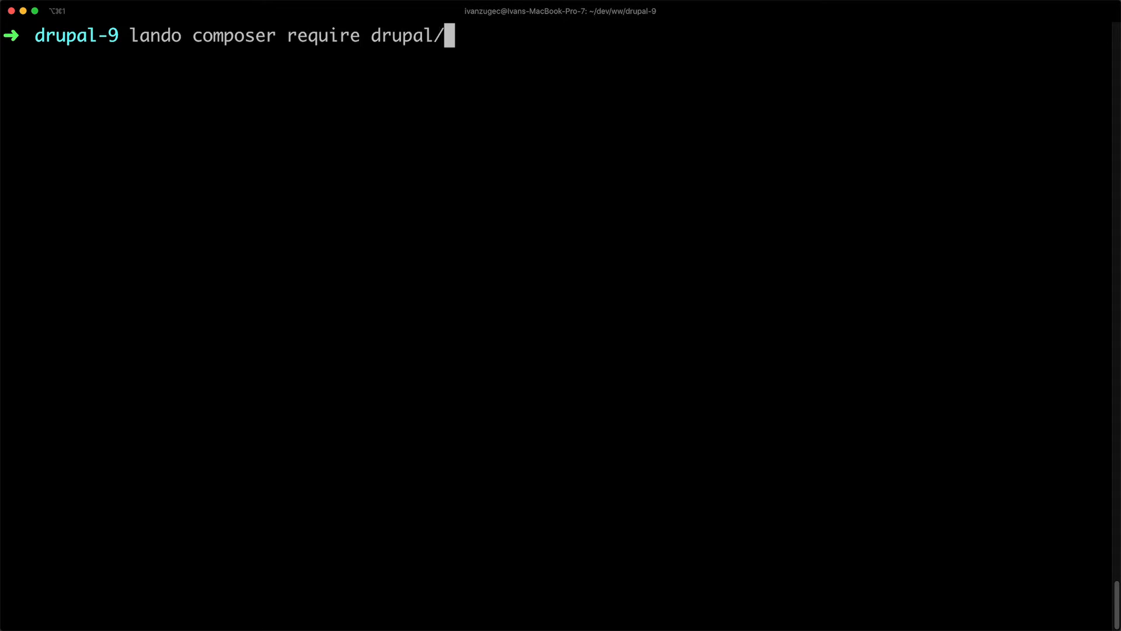
type("role_de")
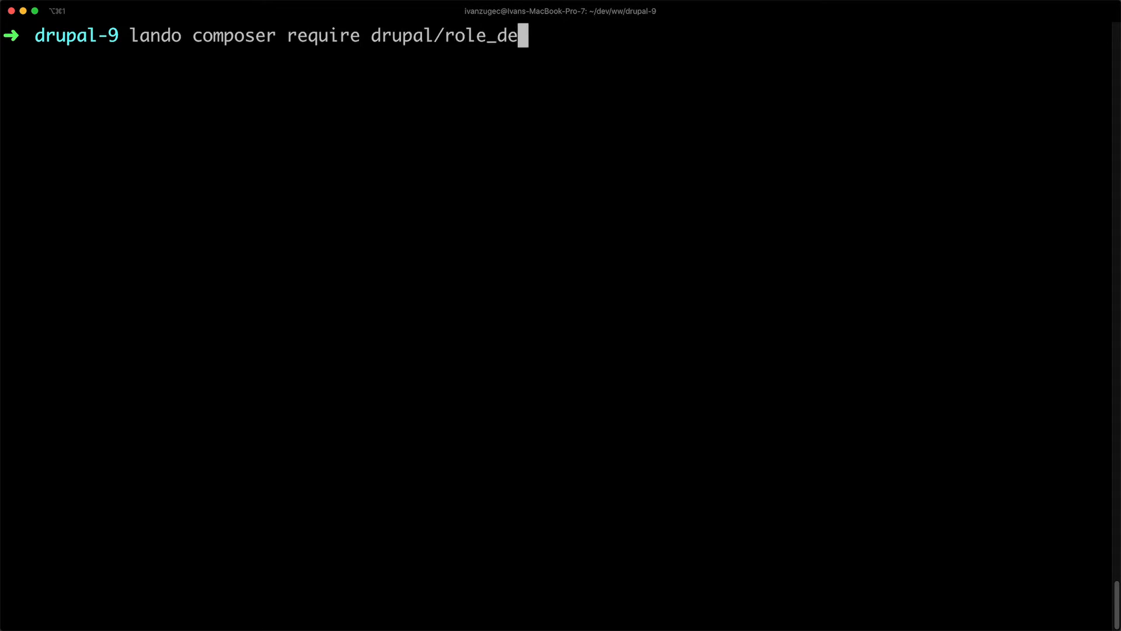
type("legation")
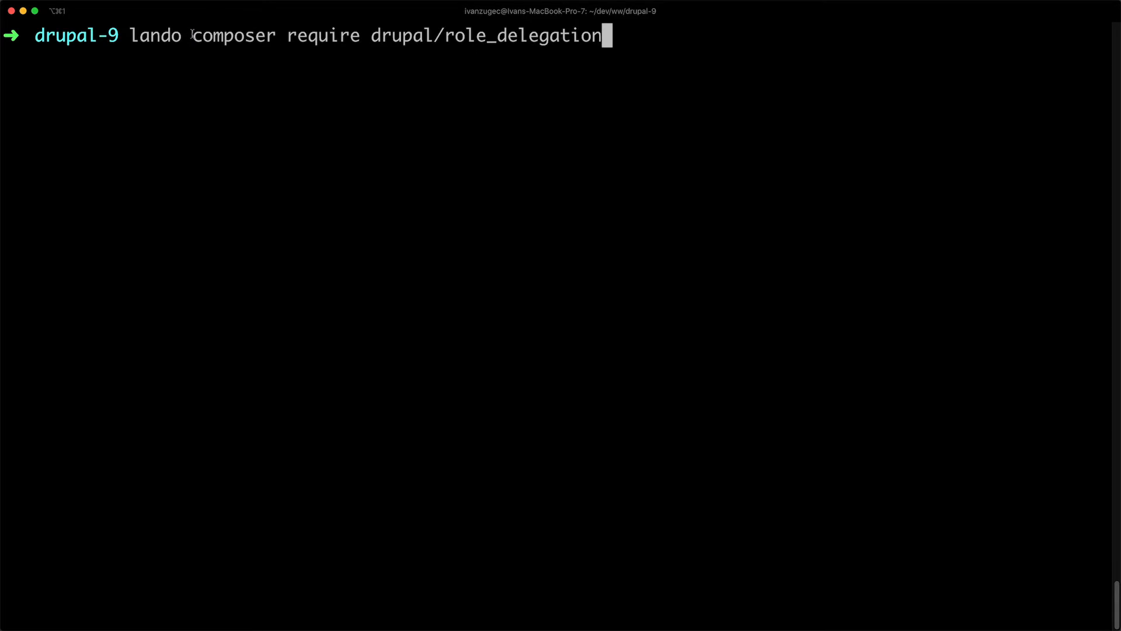
double_click(233, 36)
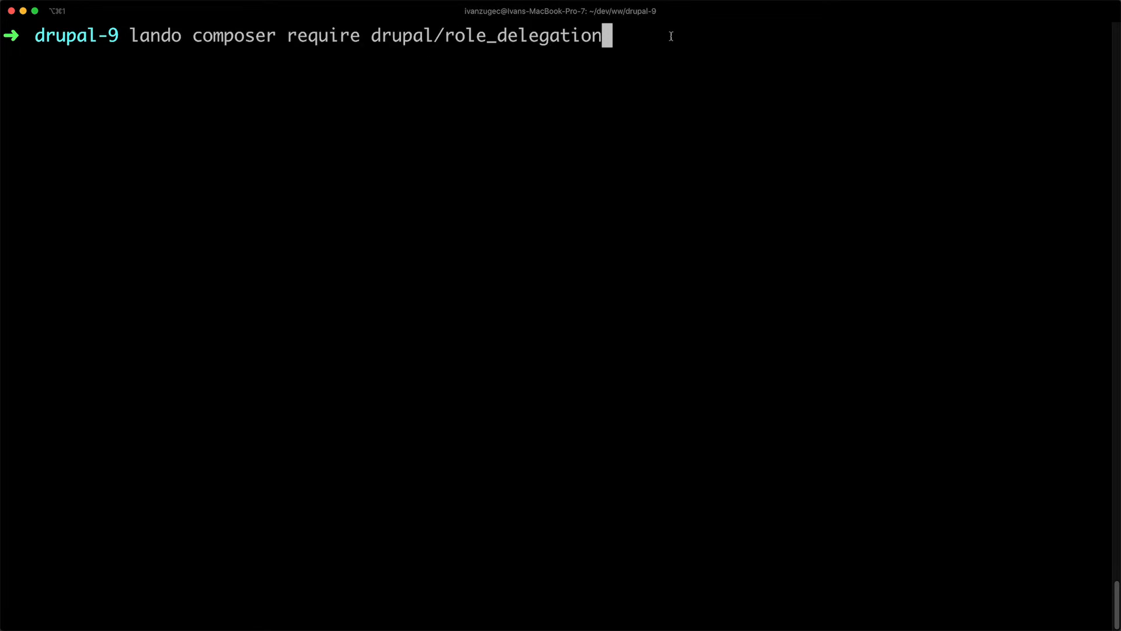
key("Return")
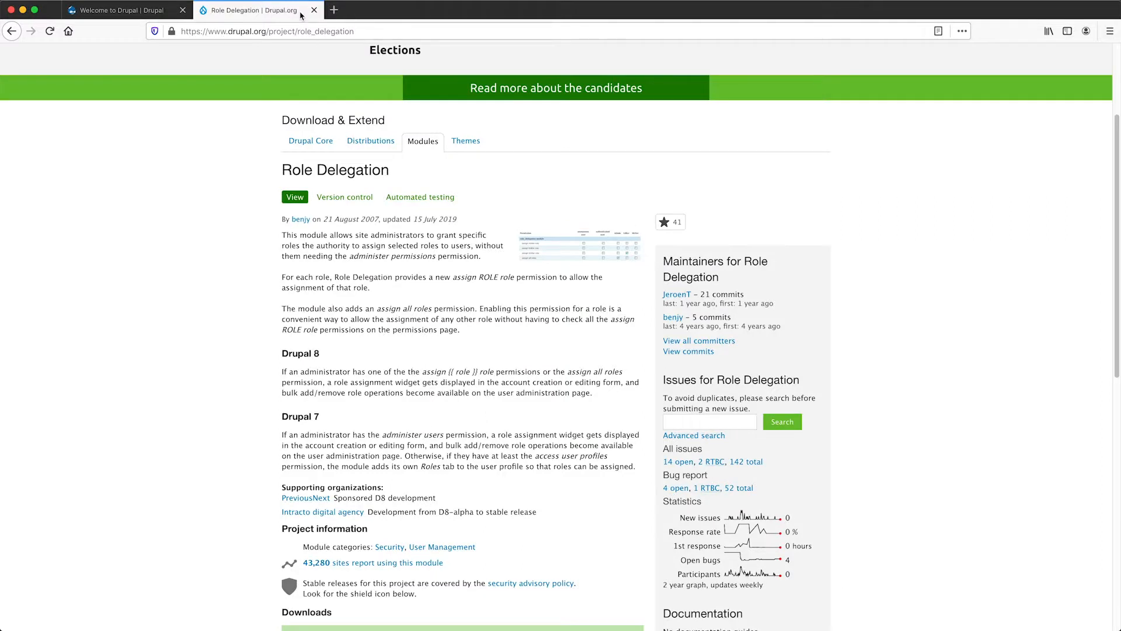
Filter Extend for 'role', install the Role Delegation module, and go to People
left_click(313, 10)
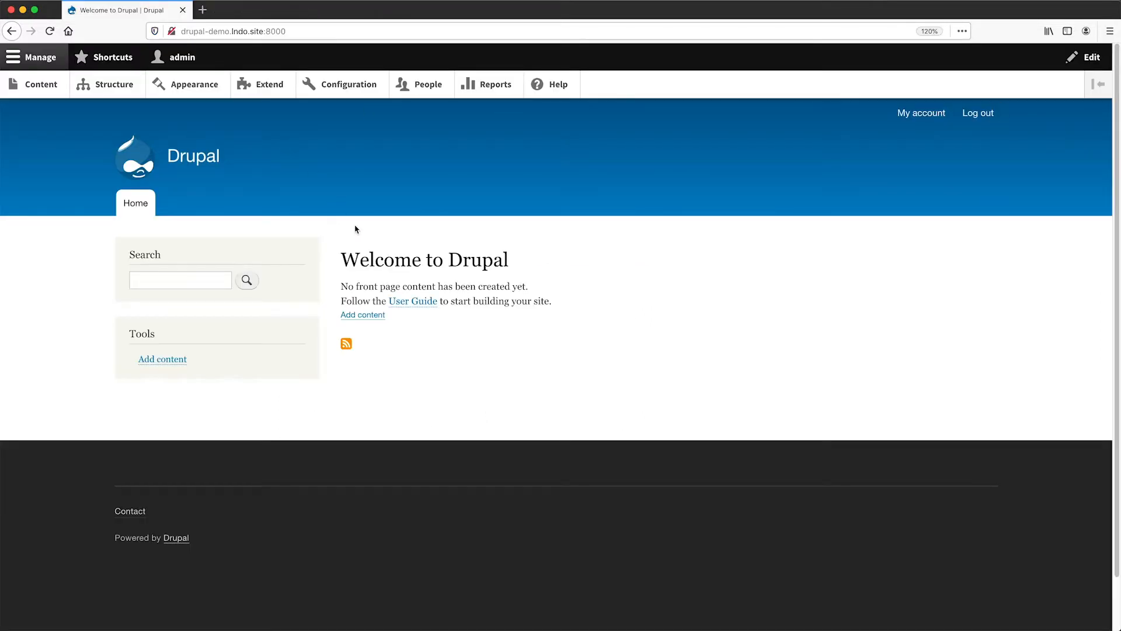
left_click(269, 84)
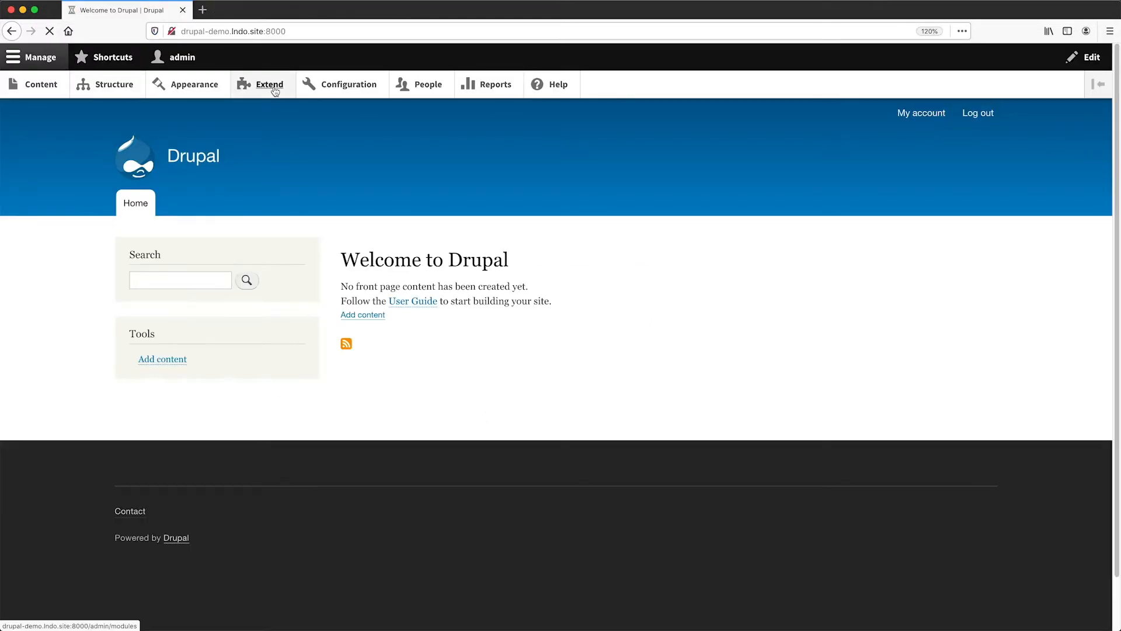
left_click(270, 84)
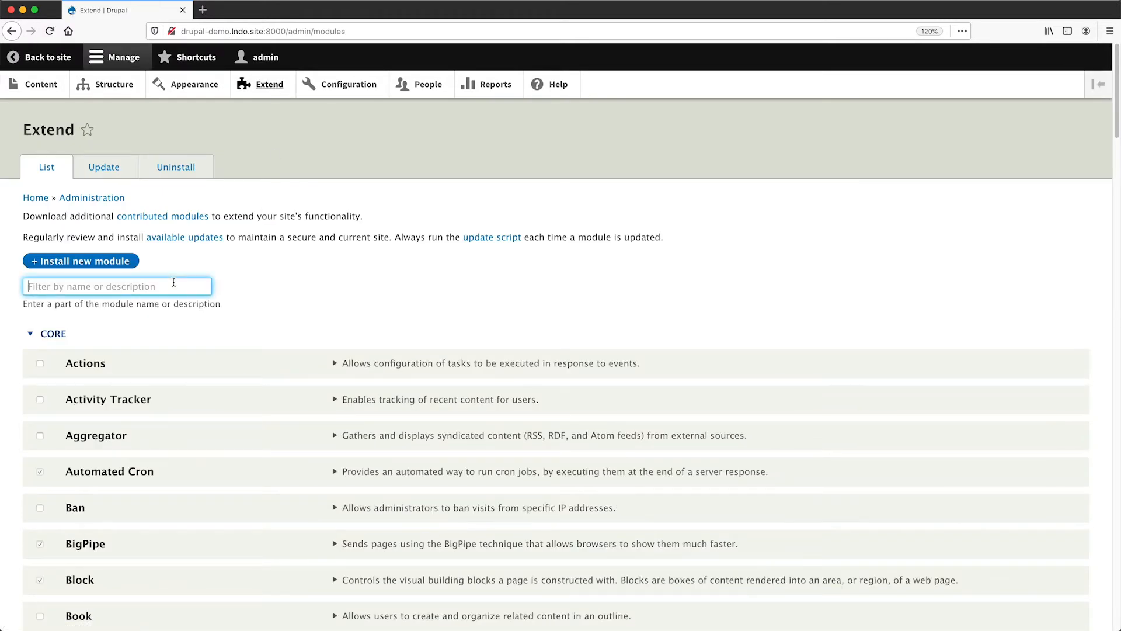
type("role")
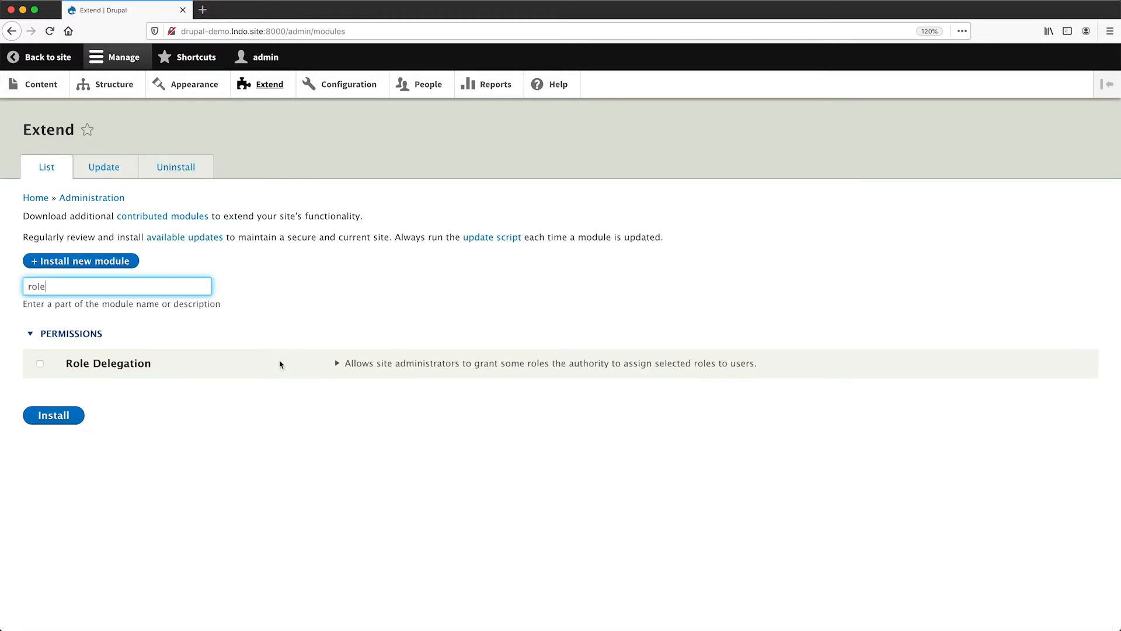
left_click(39, 364)
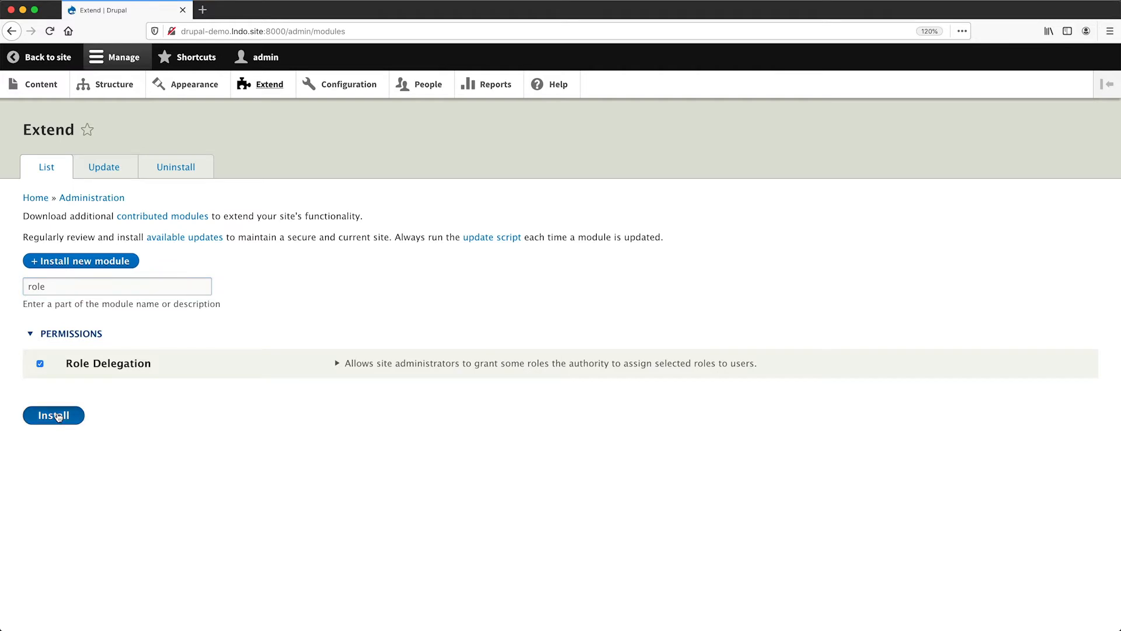
left_click(53, 414)
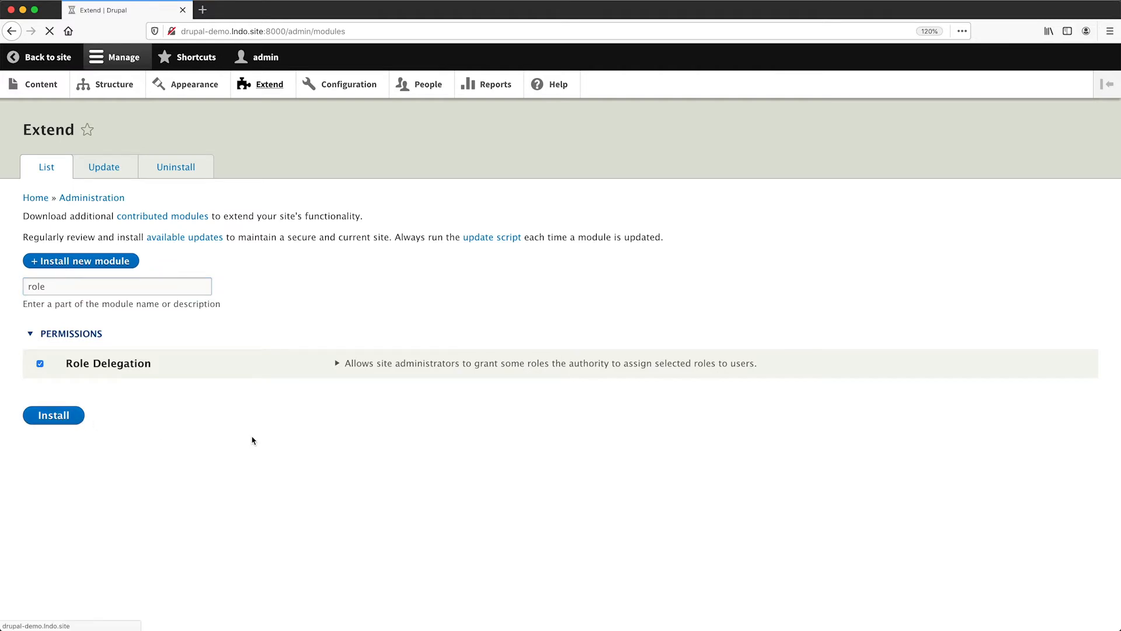
left_click(53, 415)
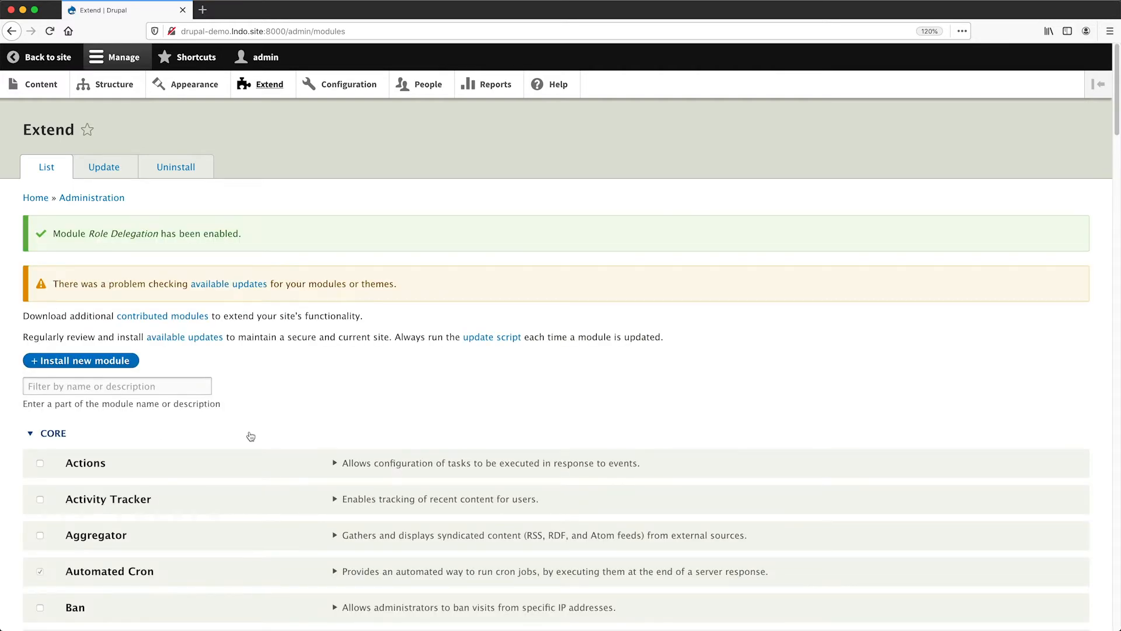
left_click(428, 84)
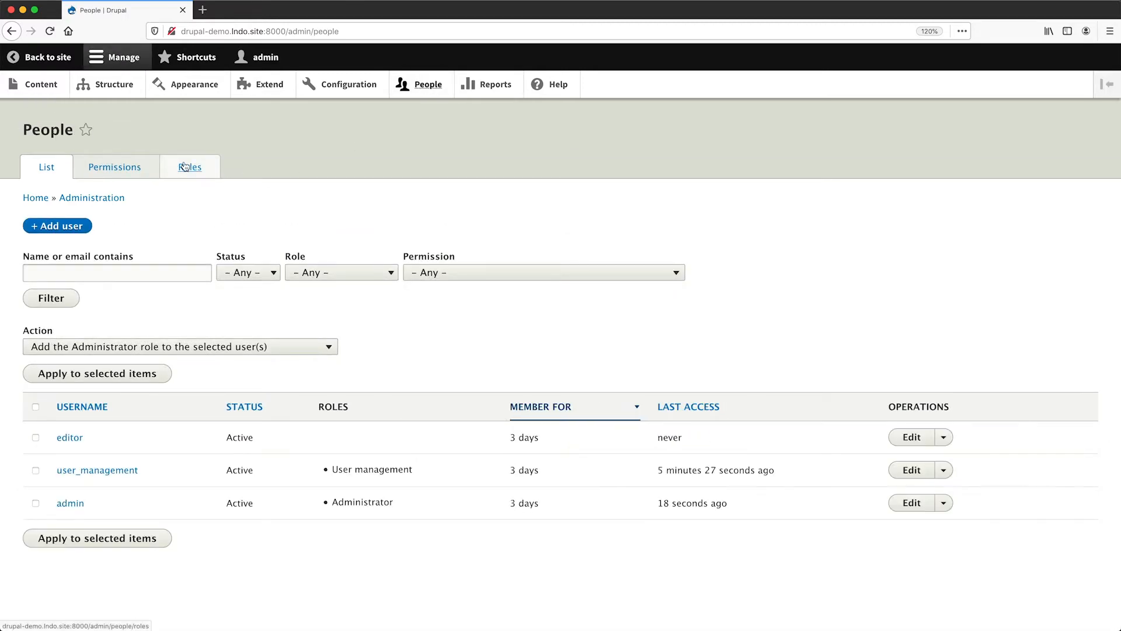
left_click(189, 167)
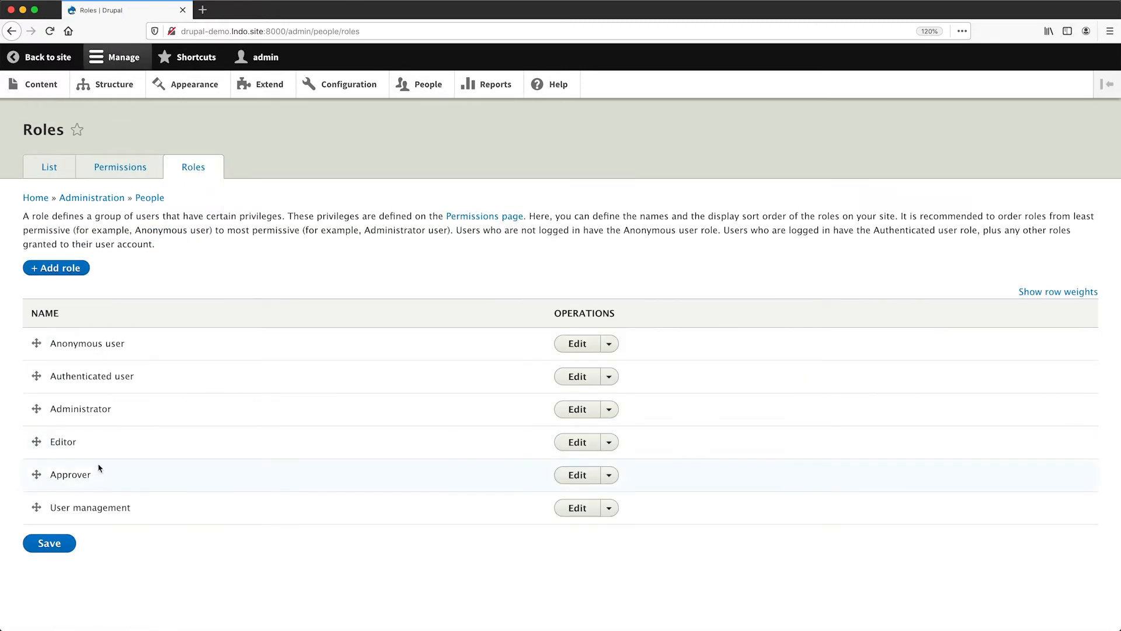
mouse_move(107, 443)
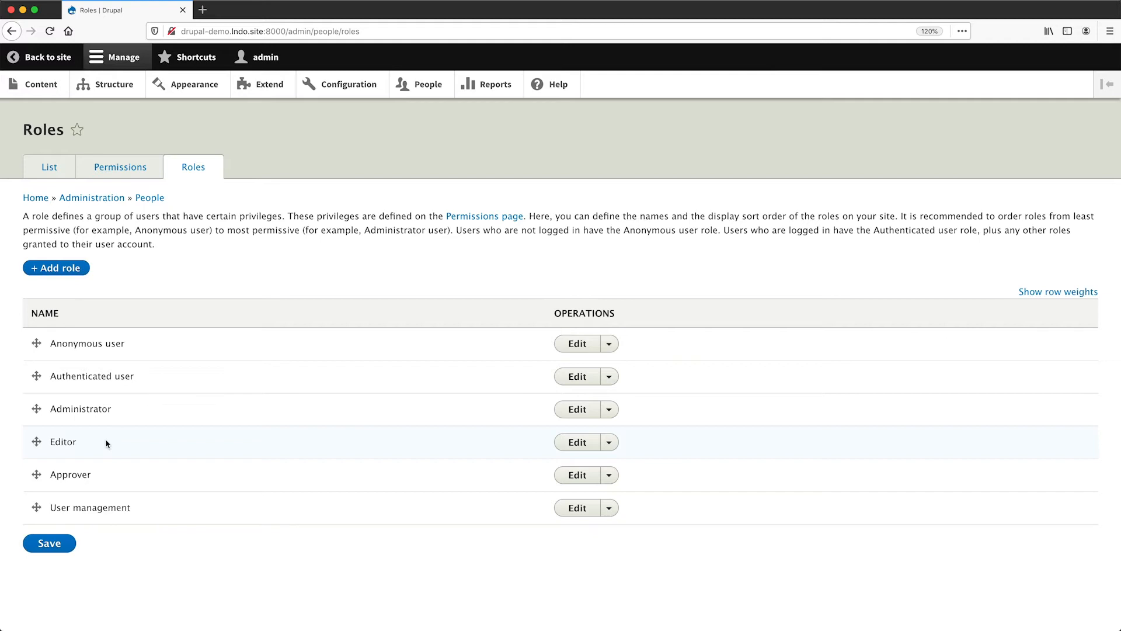
mouse_move(81, 409)
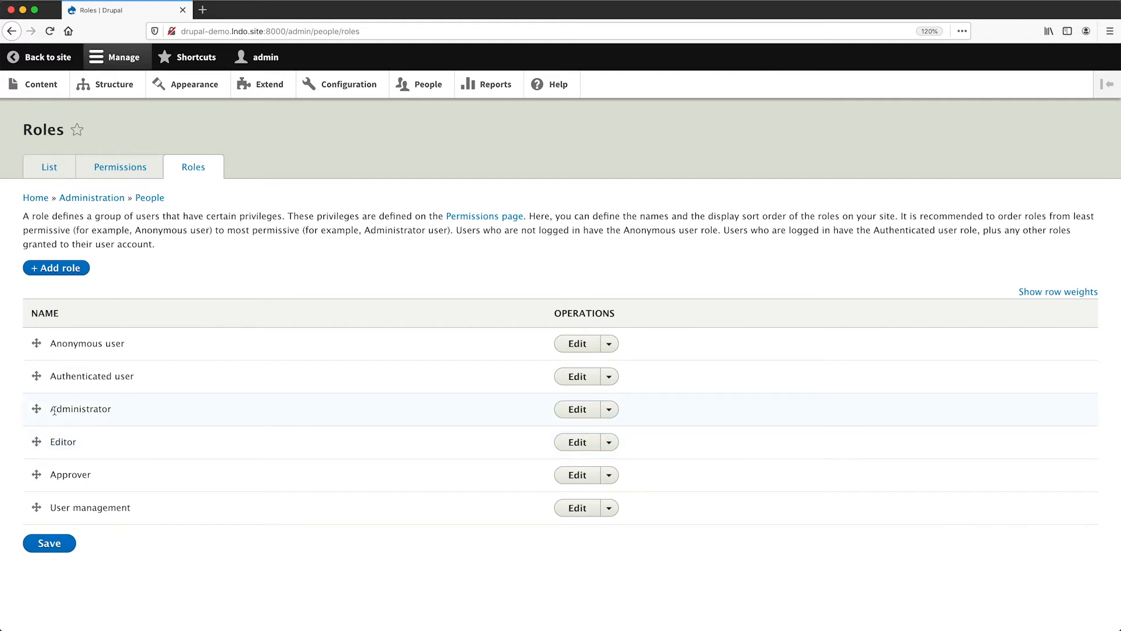
mouse_move(112, 415)
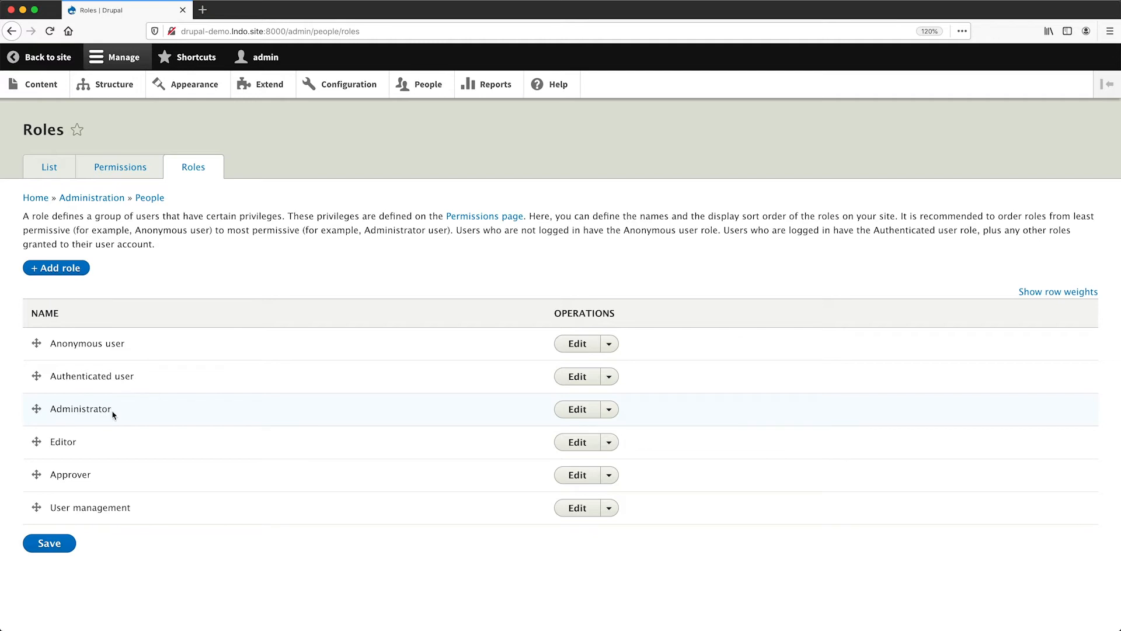
mouse_move(86, 377)
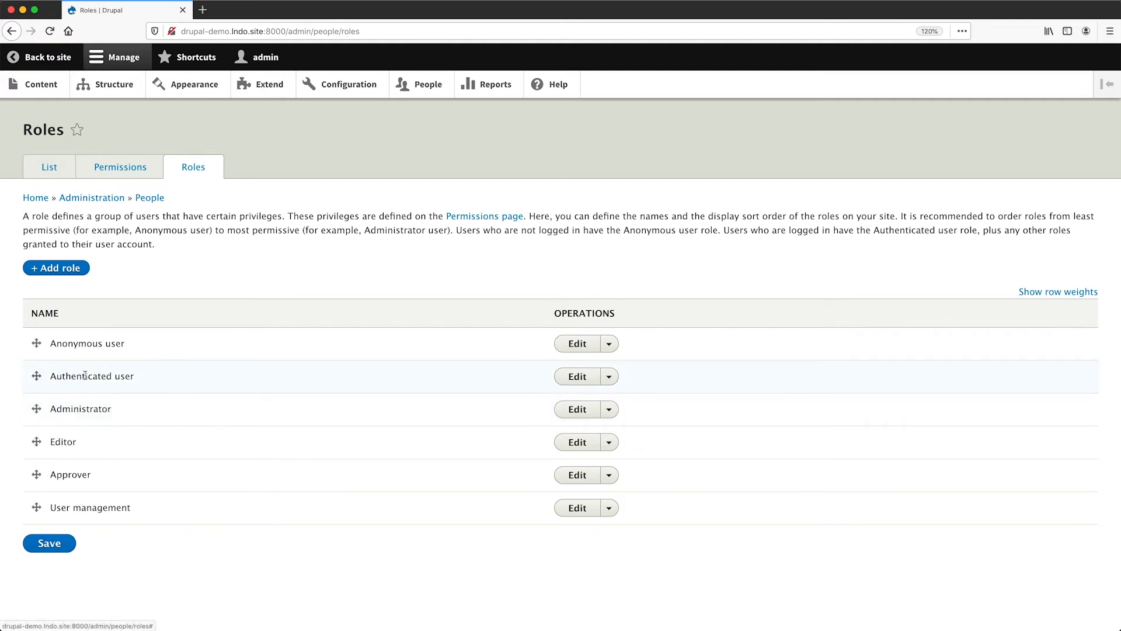
mouse_move(84, 343)
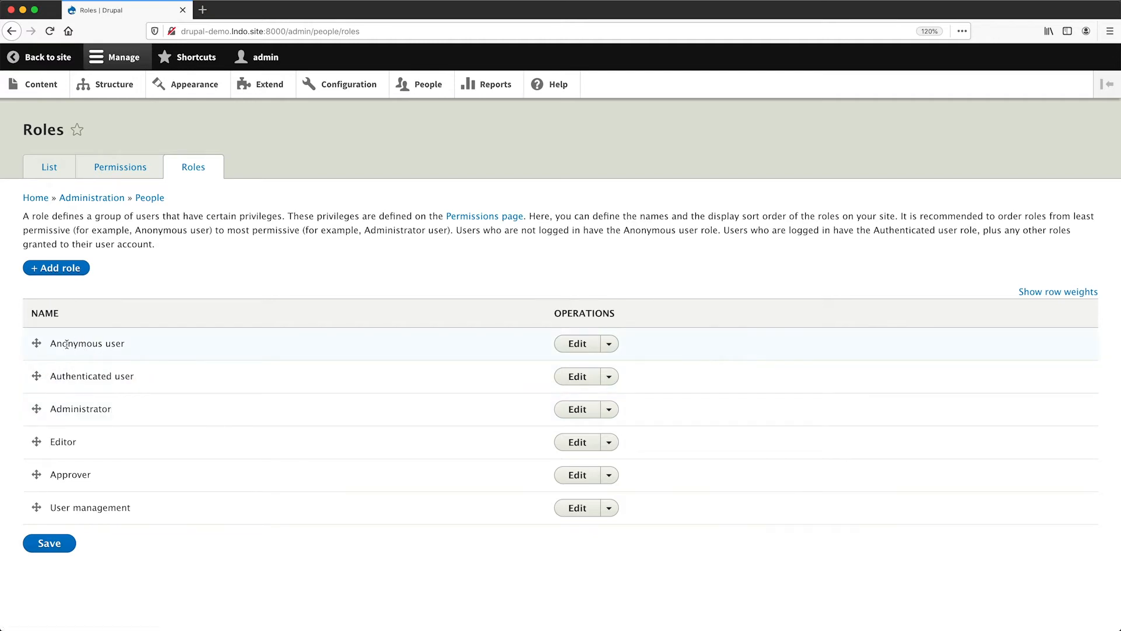
mouse_move(89, 449)
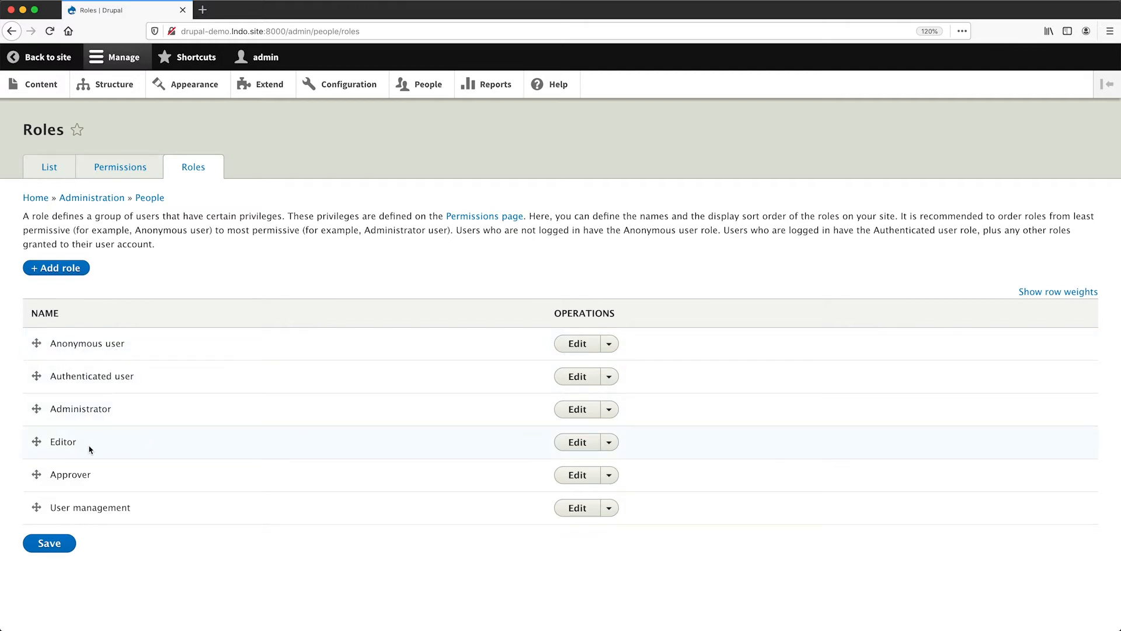
mouse_move(50, 443)
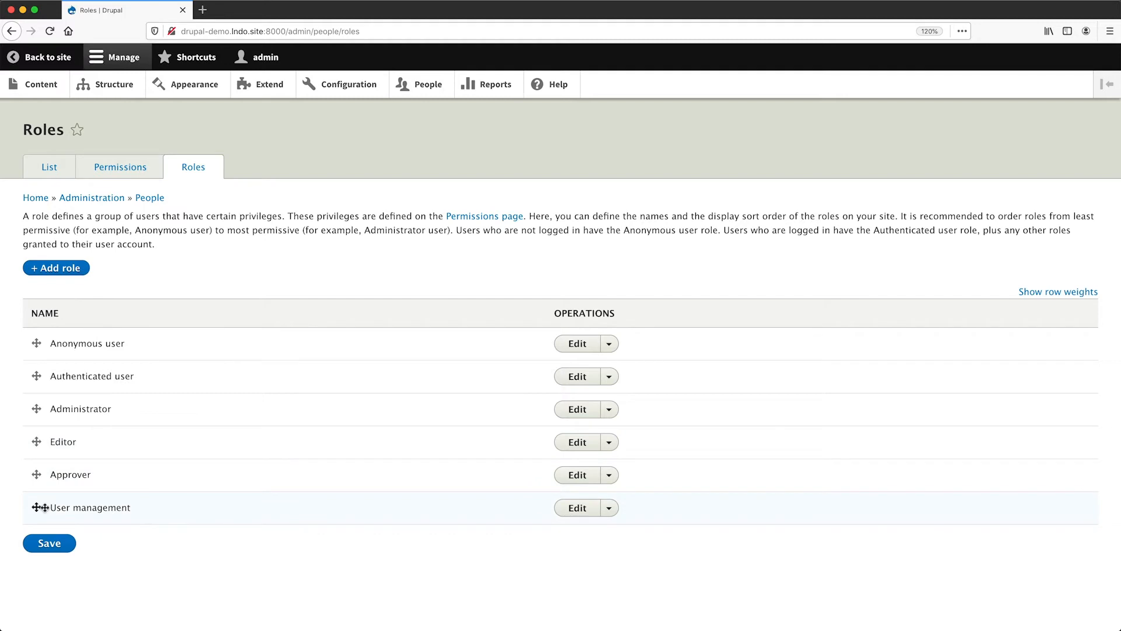
mouse_move(147, 542)
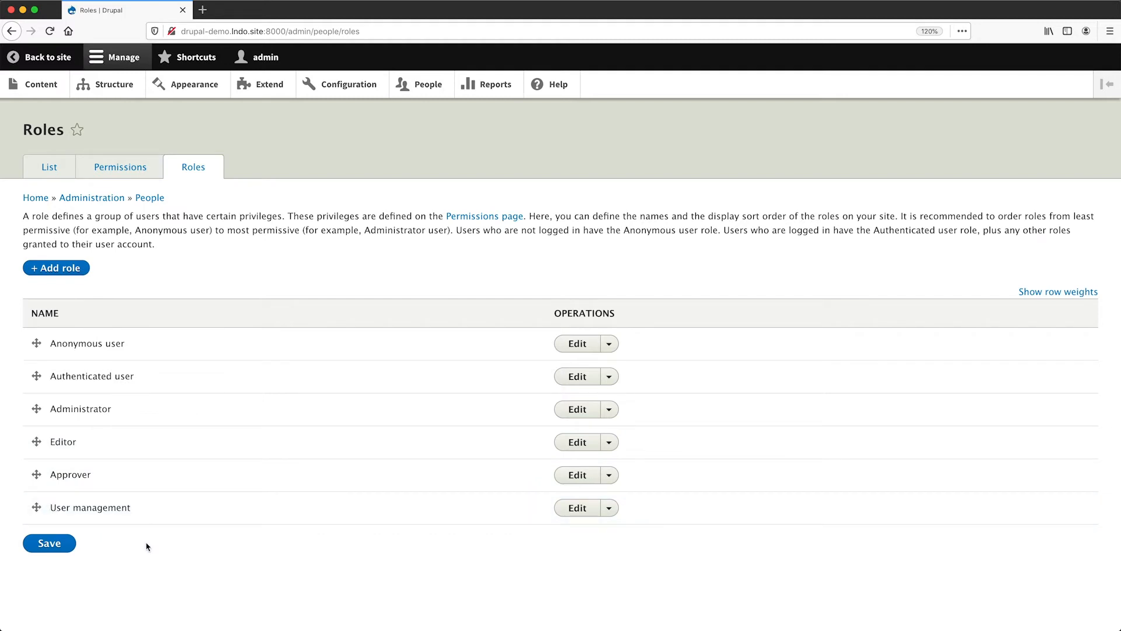
mouse_move(152, 530)
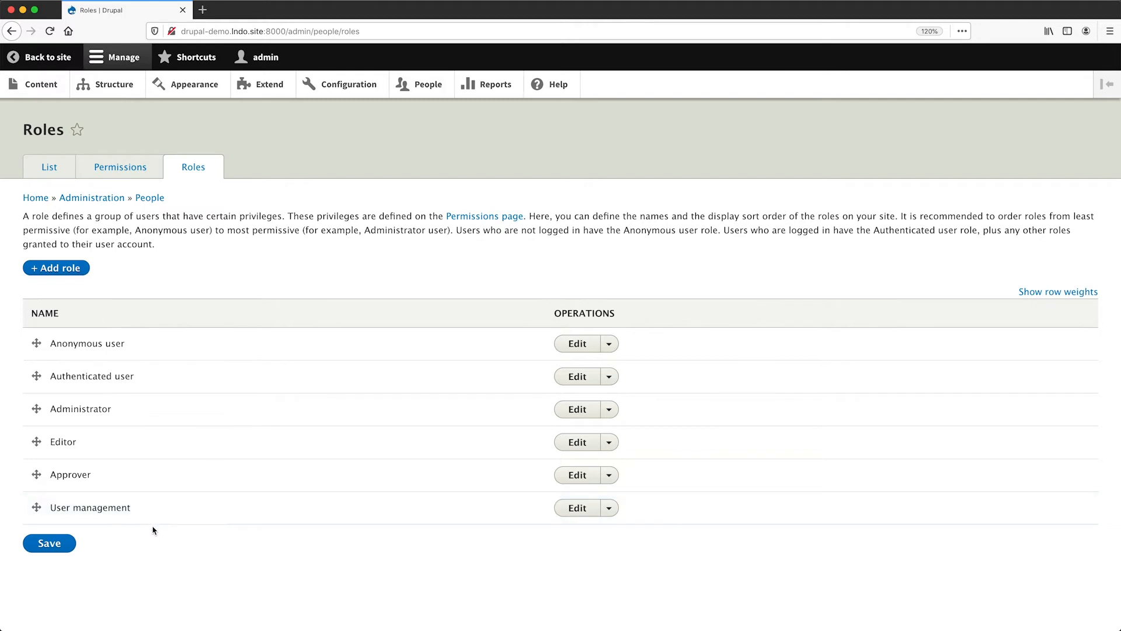
mouse_move(157, 534)
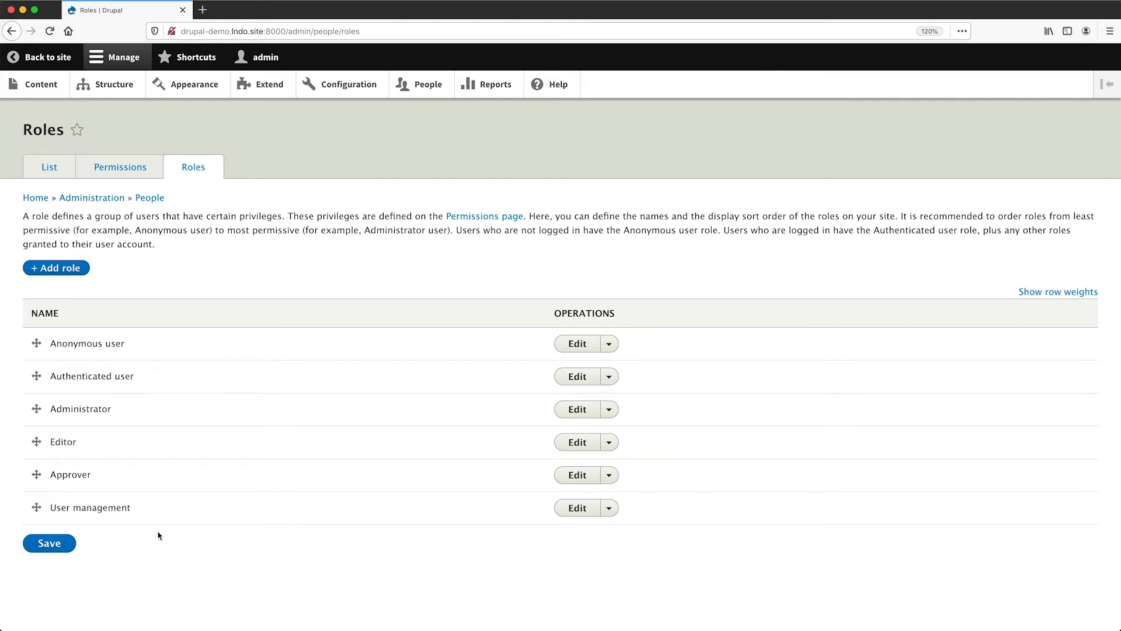
left_click(45, 167)
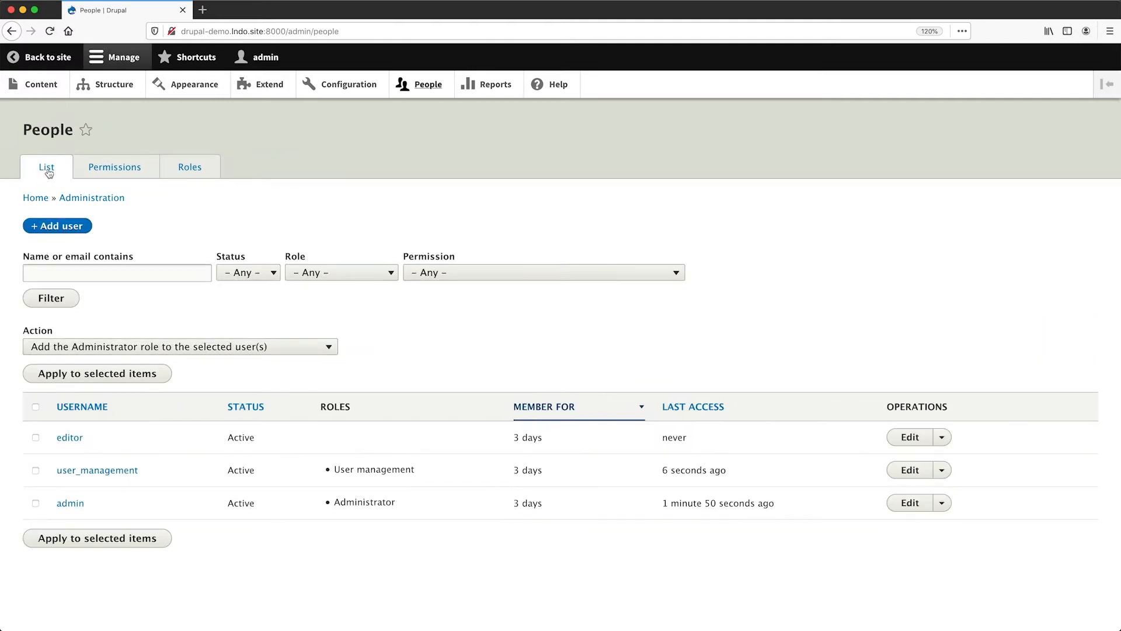
mouse_move(96, 470)
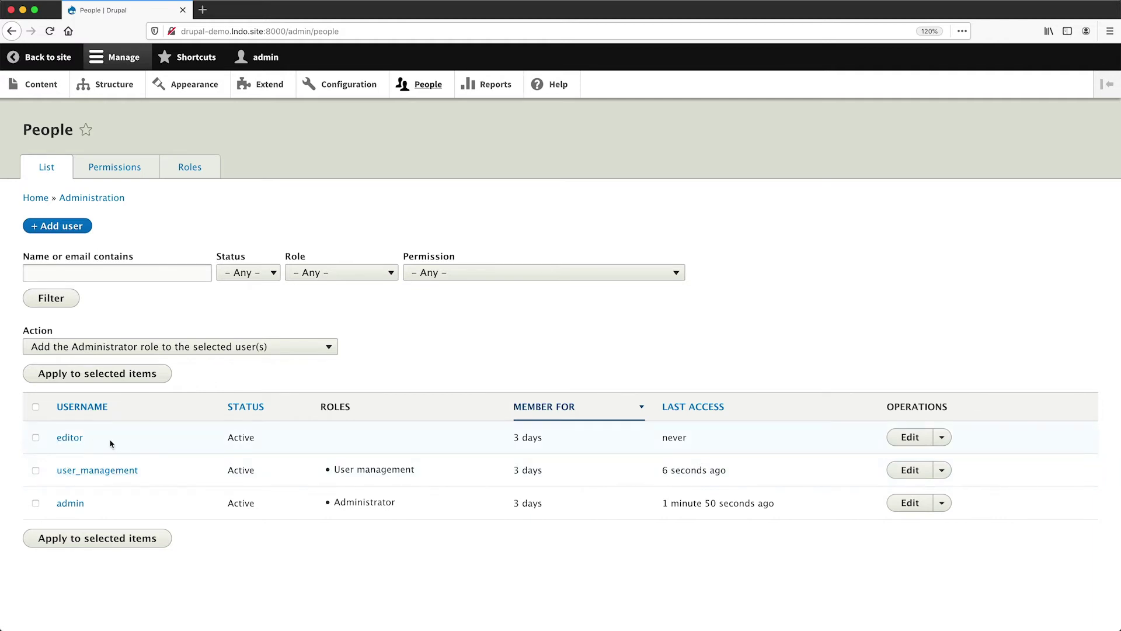
mouse_move(171, 437)
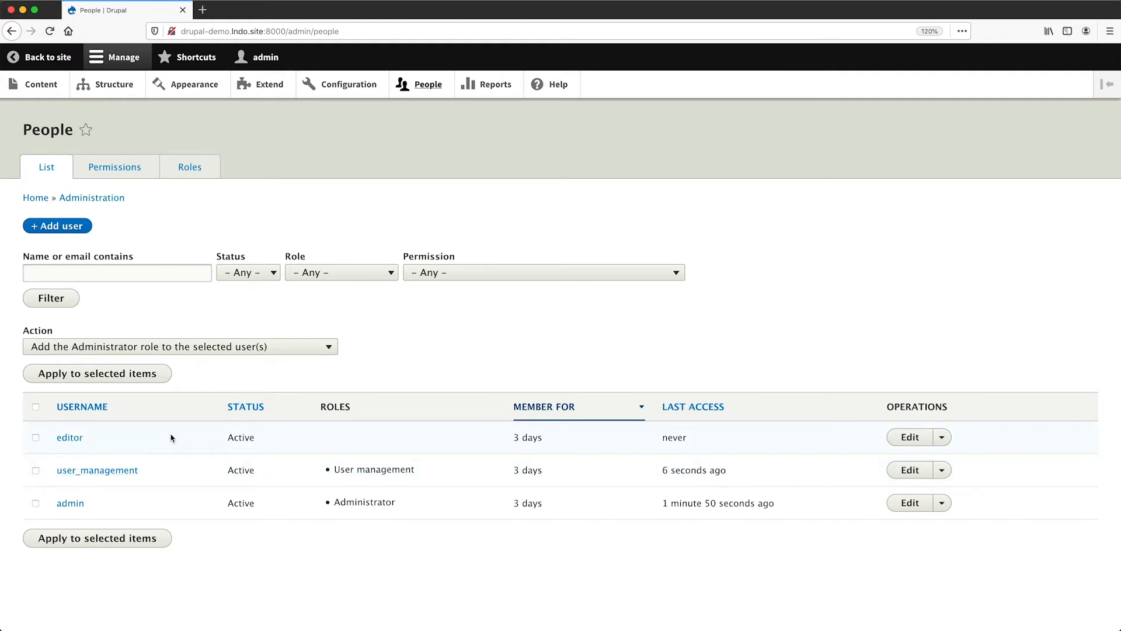
mouse_move(97, 471)
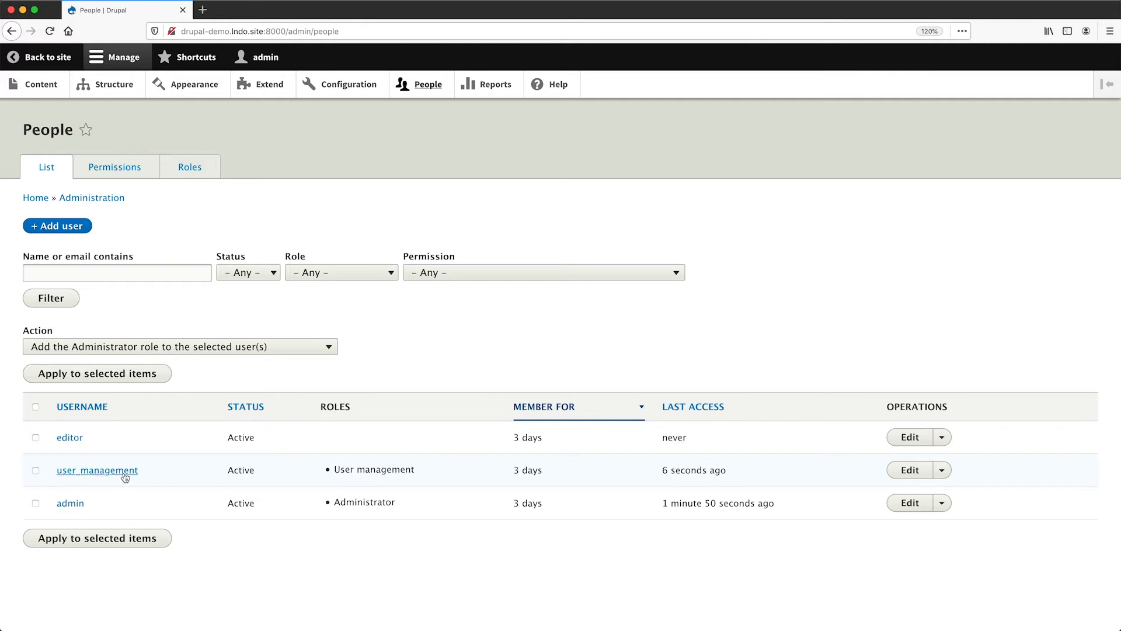
mouse_move(173, 482)
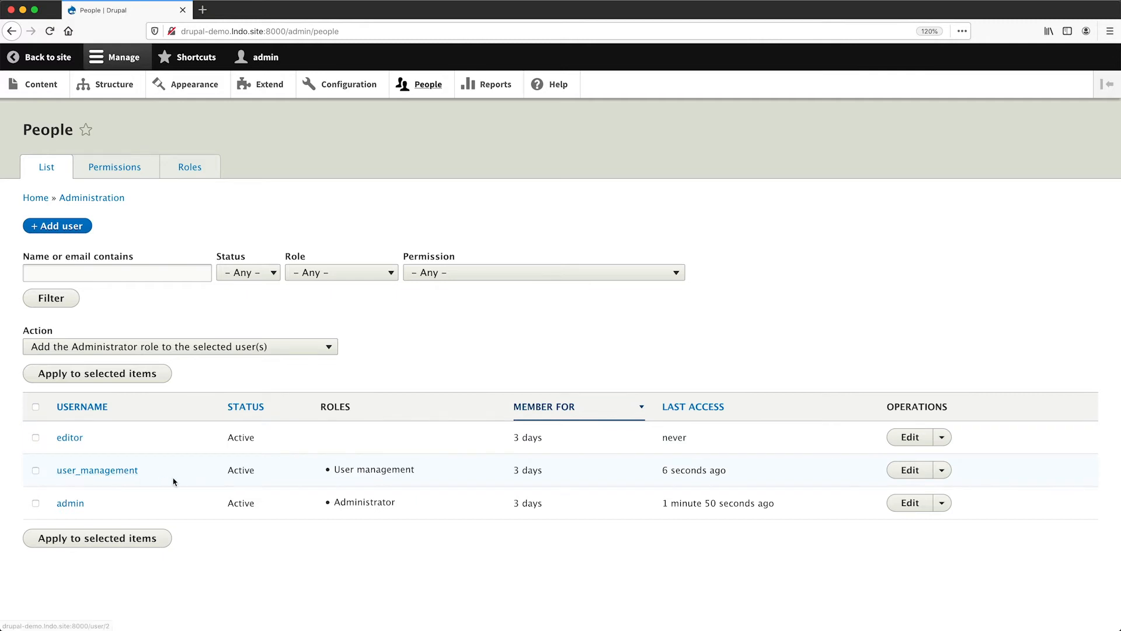
mouse_move(190, 481)
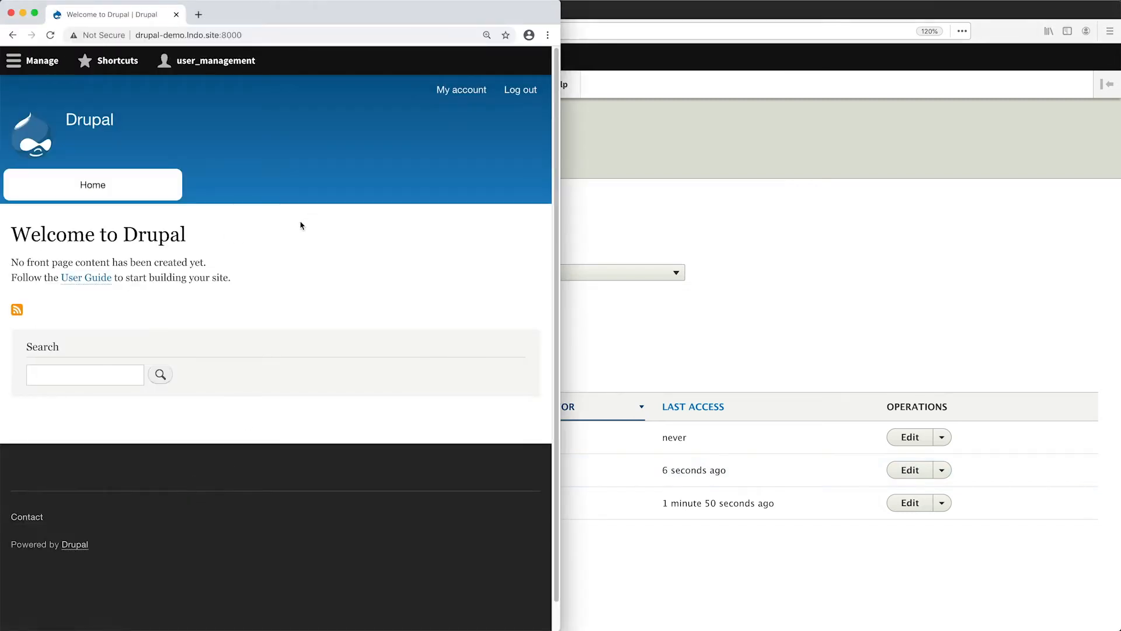
mouse_move(217, 60)
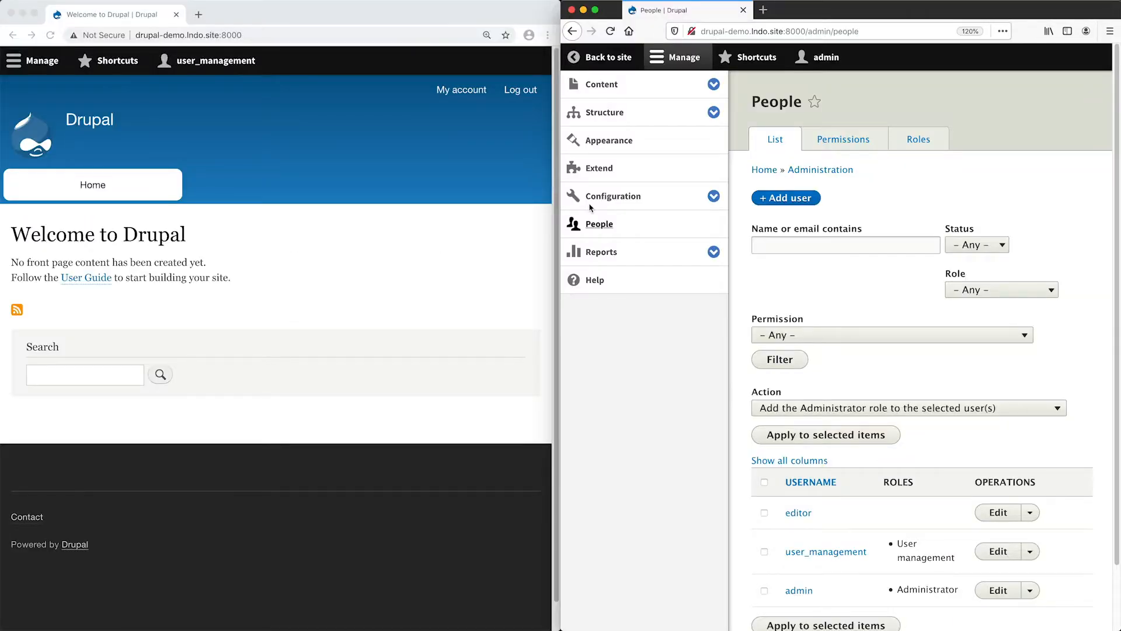
Collapse the admin toolbar tray with the user_management window tiled alongside
left_click(676, 57)
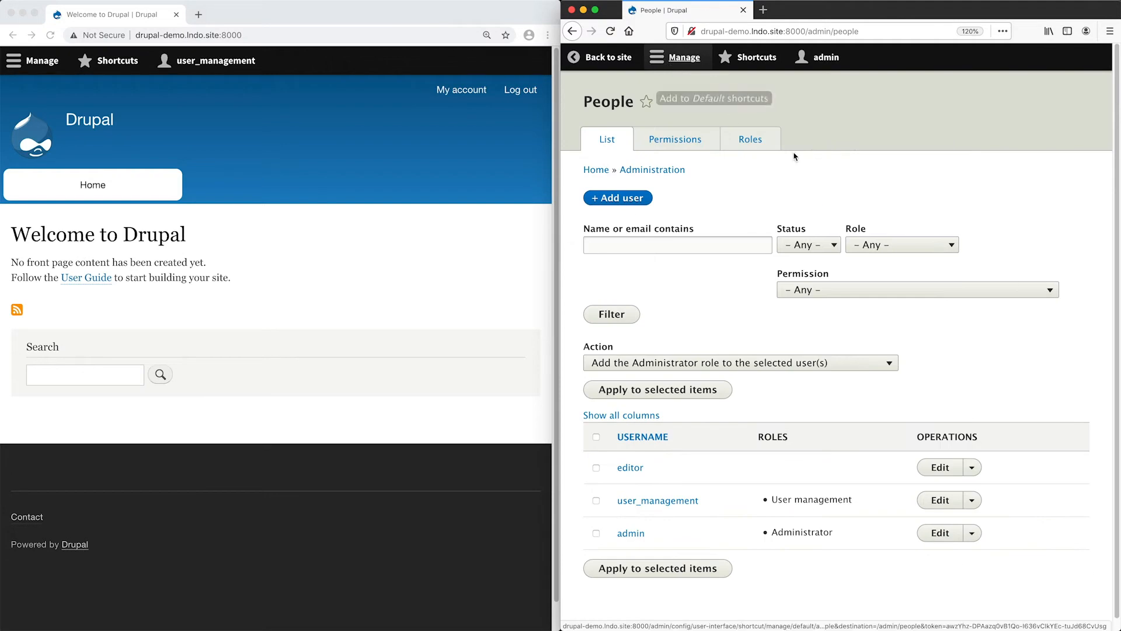
mouse_move(828, 57)
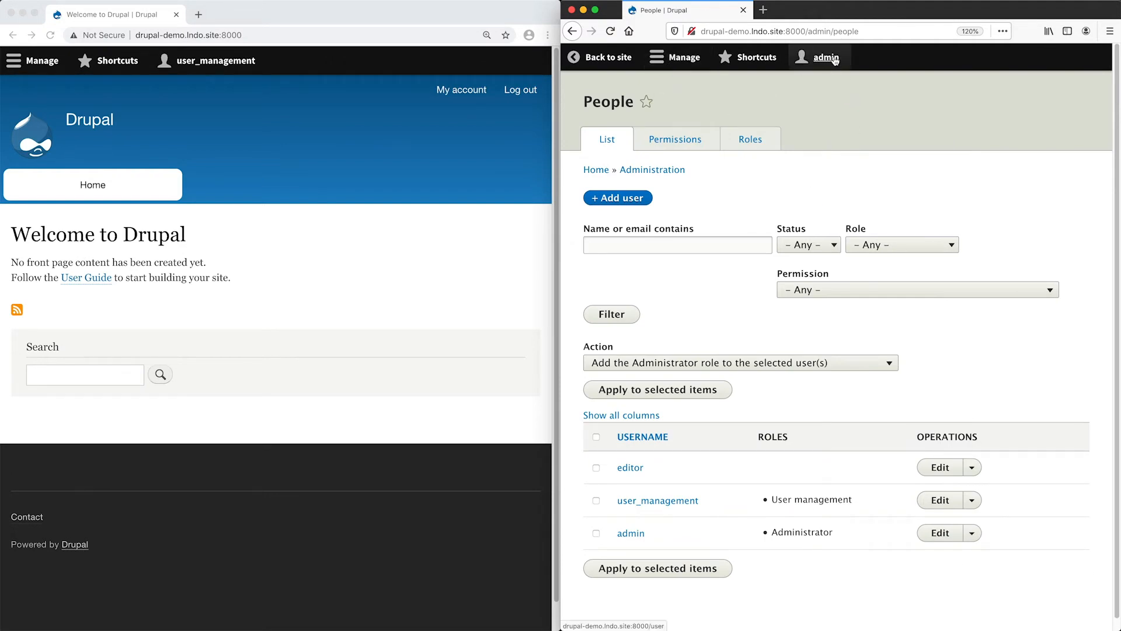
mouse_move(444, 179)
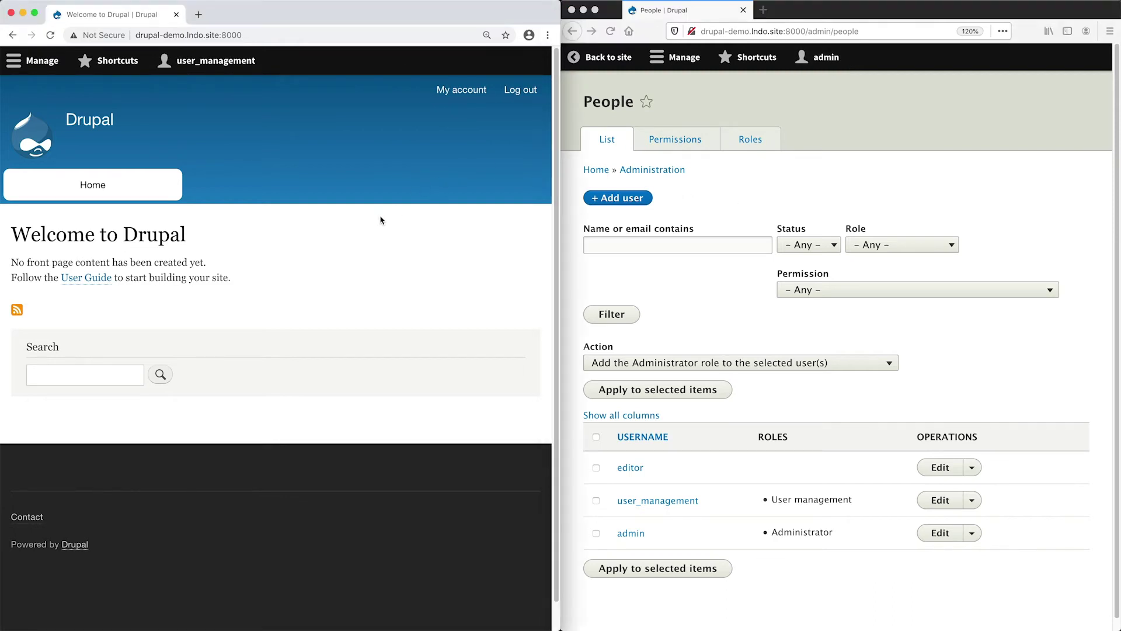
mouse_move(300, 217)
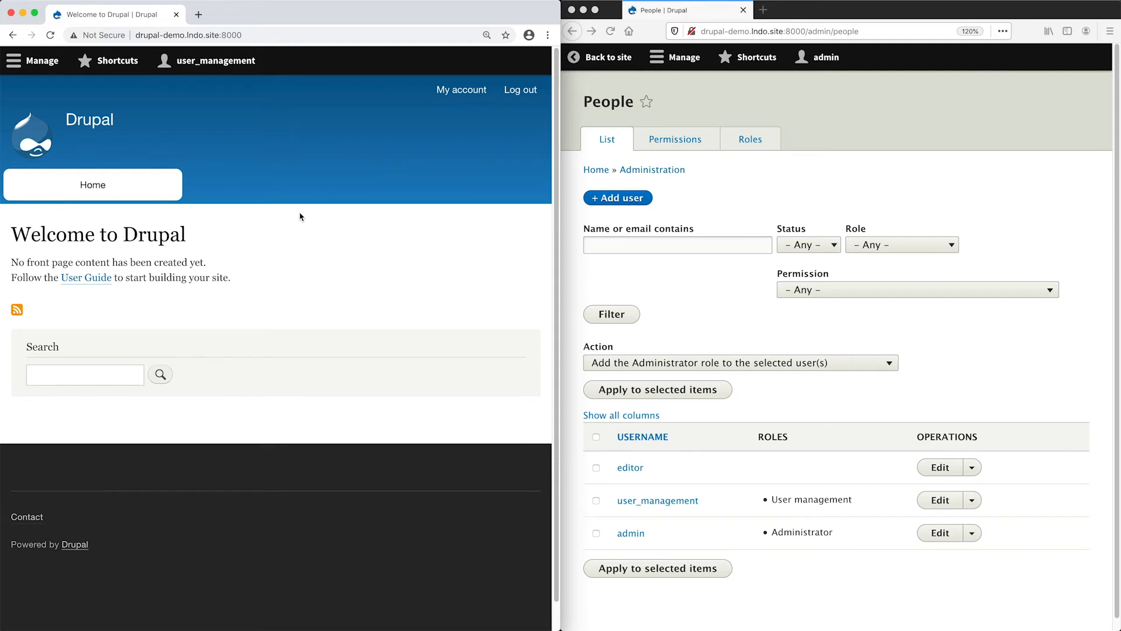
mouse_move(32, 60)
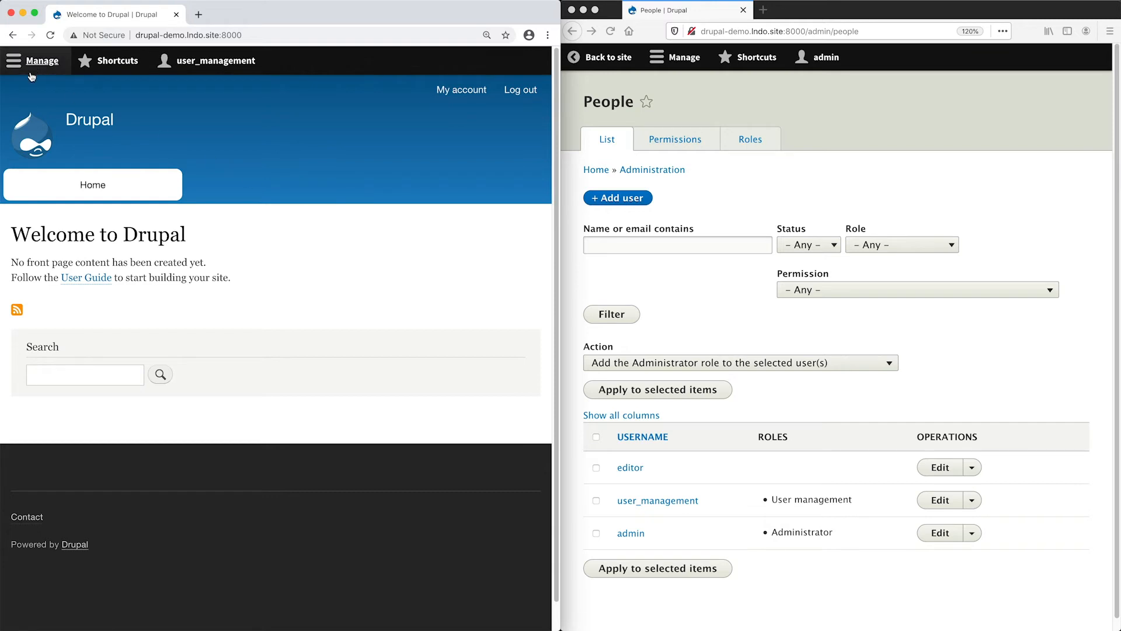
Open People as user_management and collapse the Manage tray to widen the list
left_click(41, 60)
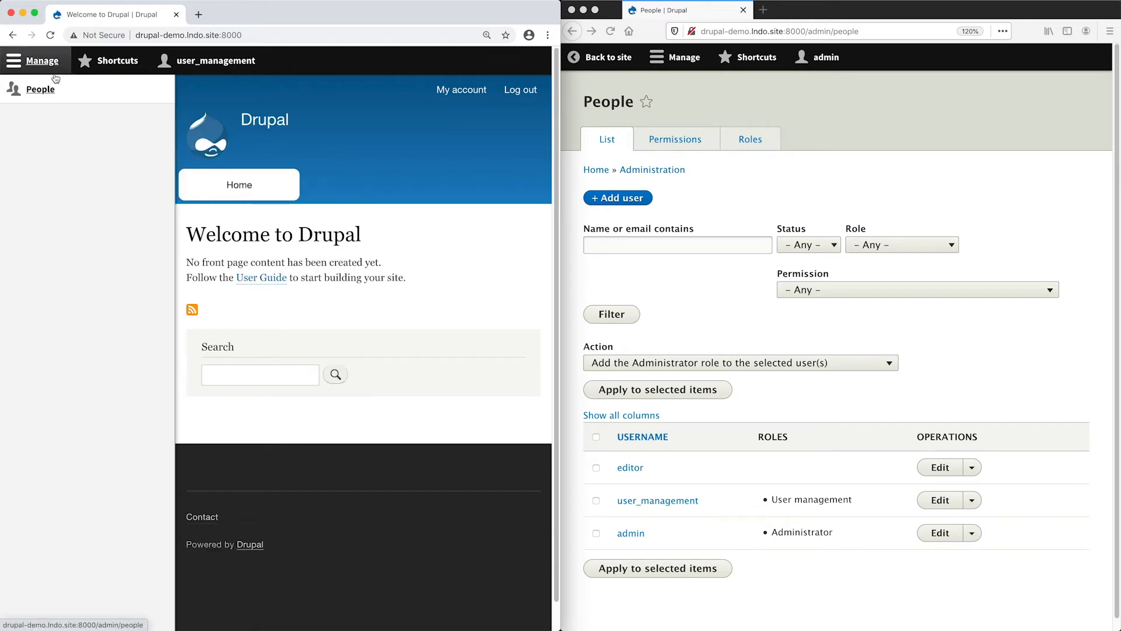
mouse_move(41, 89)
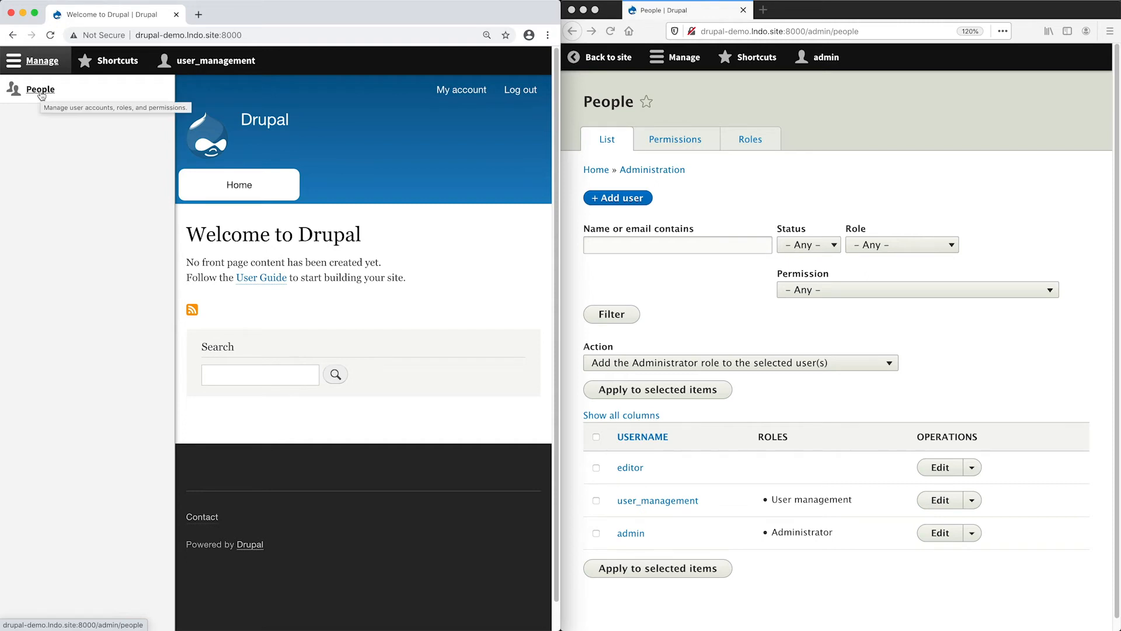
left_click(41, 89)
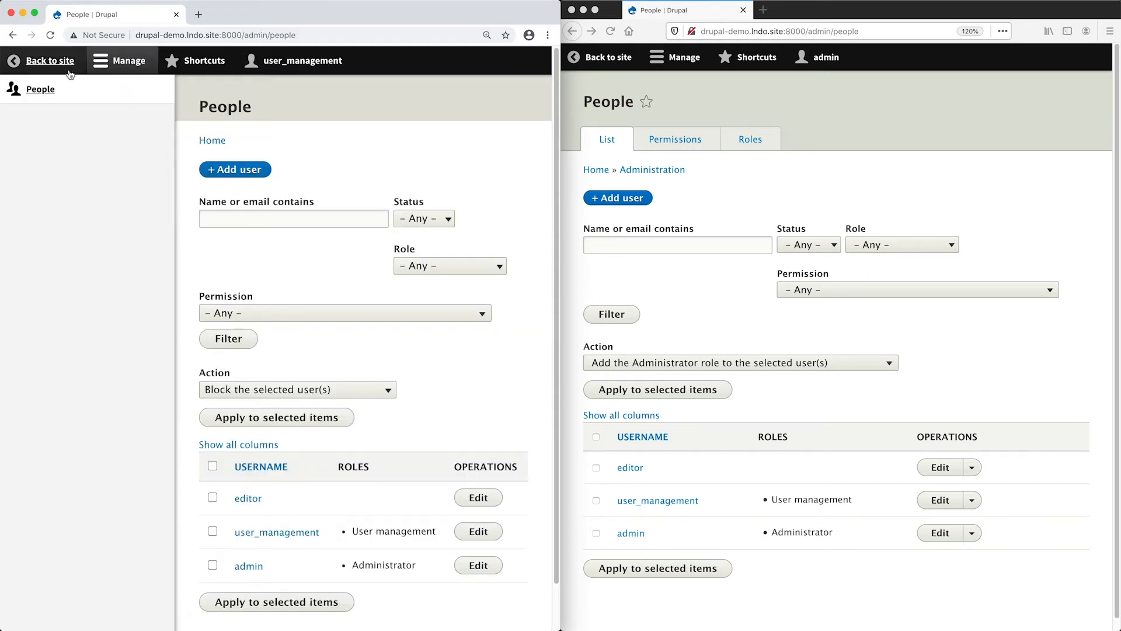
left_click(120, 60)
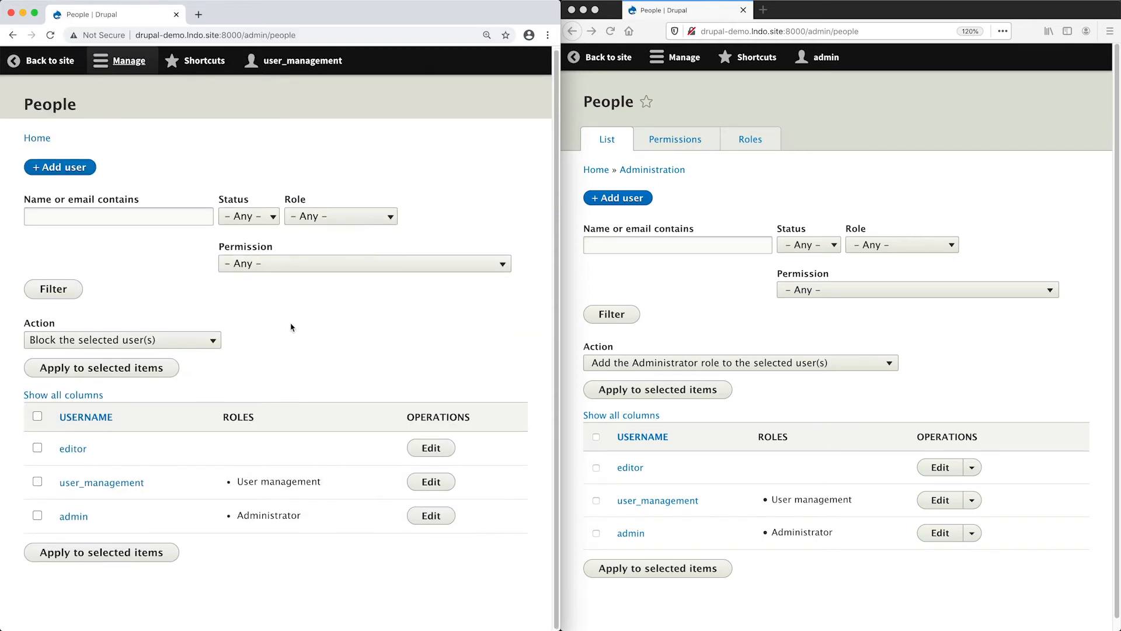
mouse_move(72, 449)
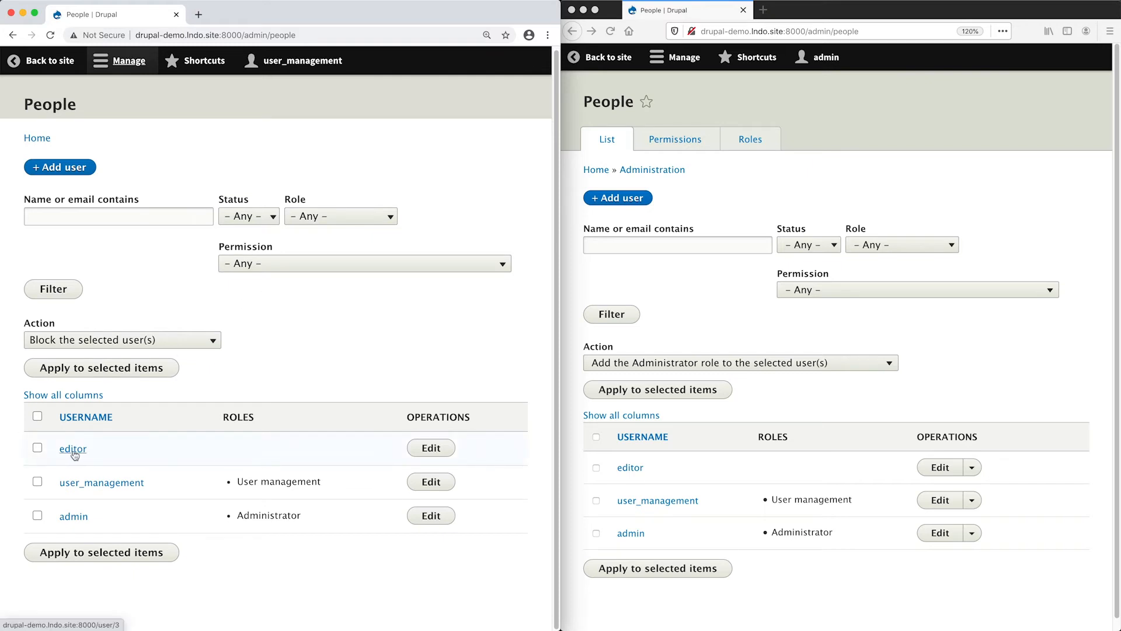
mouse_move(330, 458)
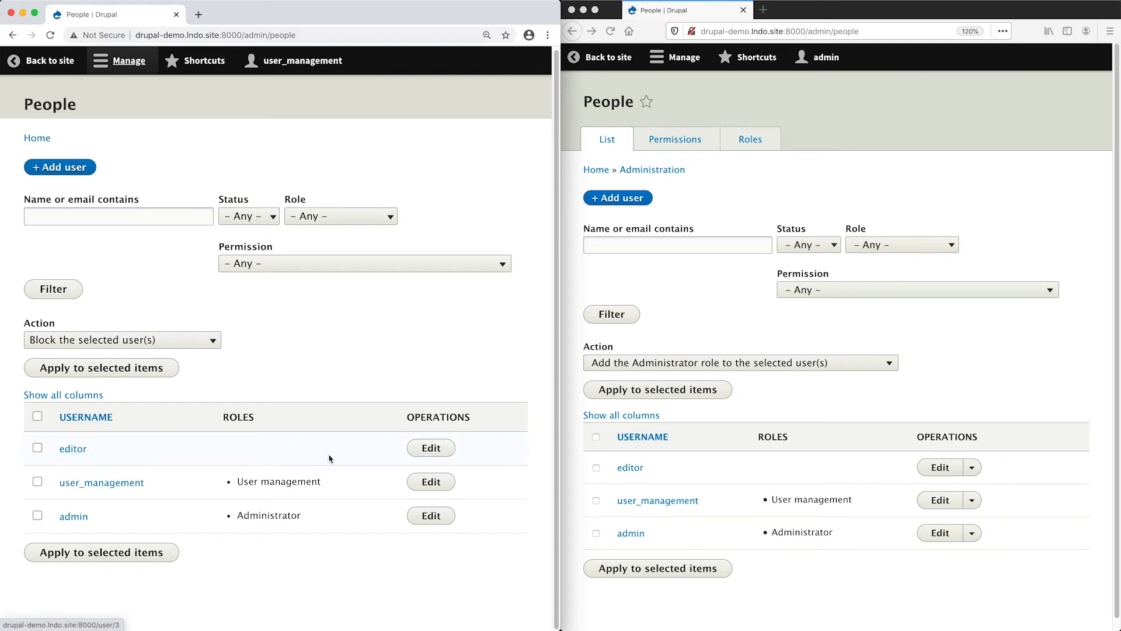
Open the editor account's edit form and scroll through it, finding no Roles section
left_click(429, 448)
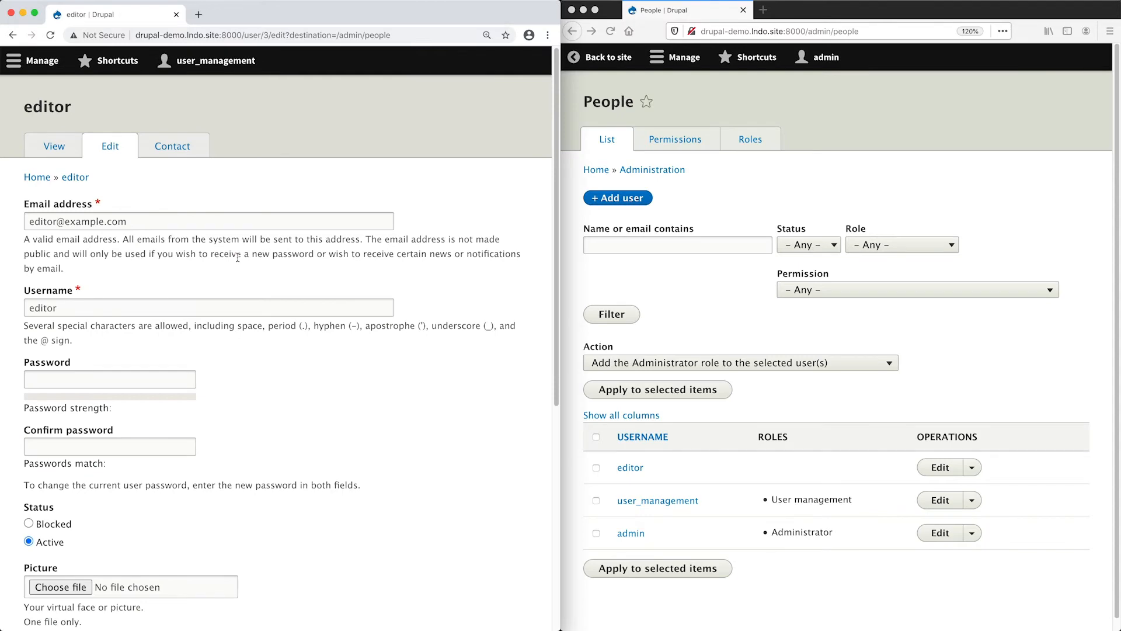
scroll("down", 3)
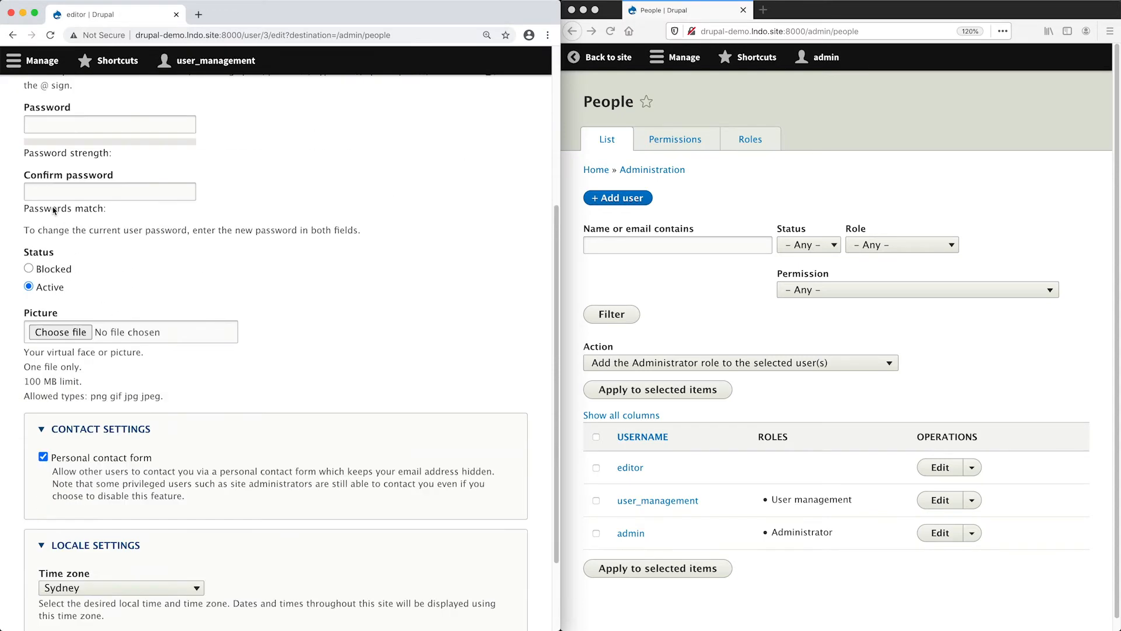
mouse_move(106, 313)
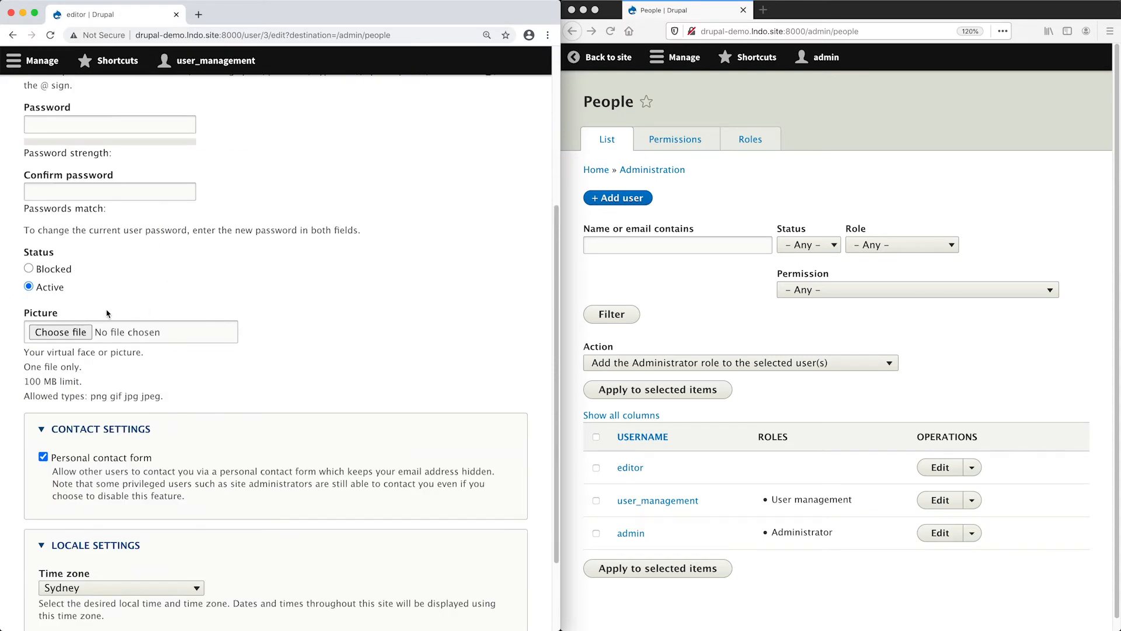
scroll("up", 3)
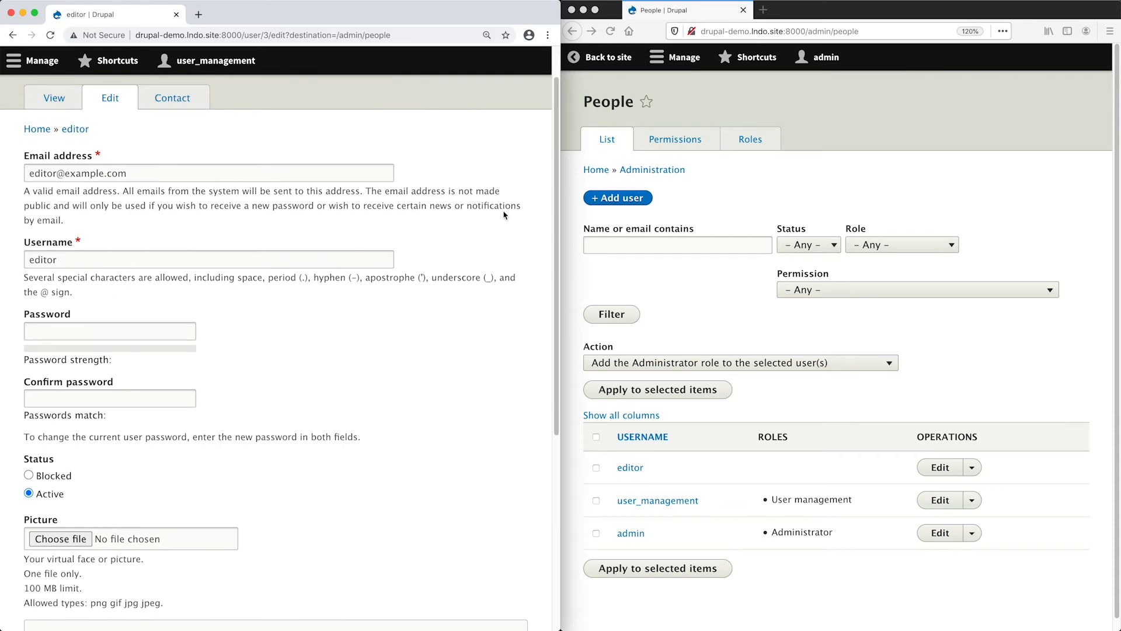
Grant the User management role 'Administer permissions' and save the permissions
left_click(675, 139)
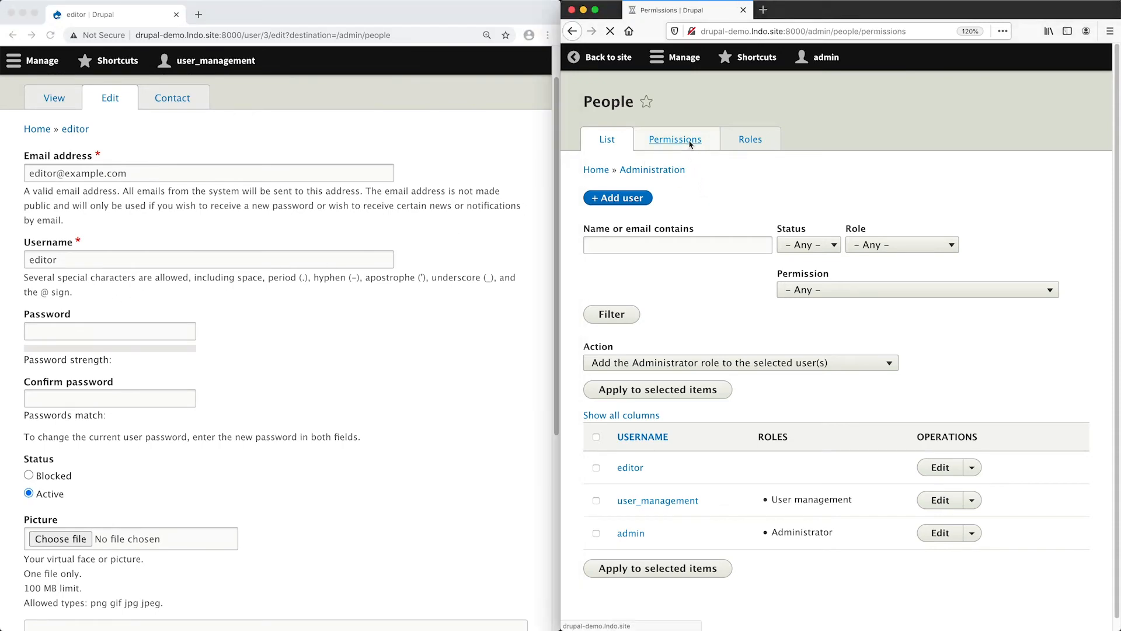
left_click(675, 139)
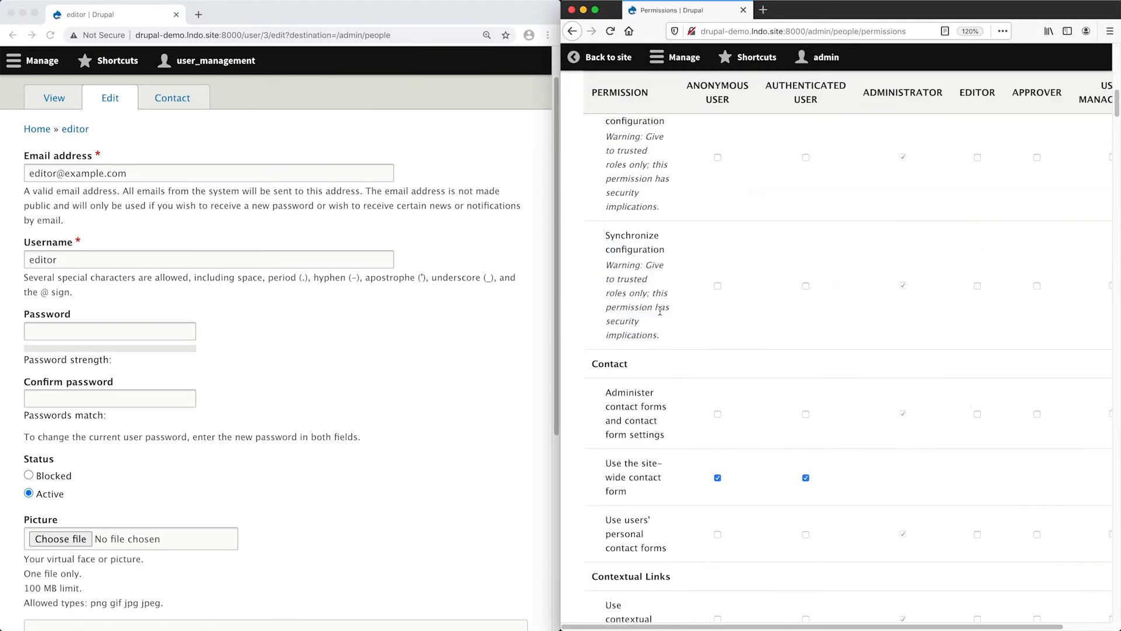
scroll("down", 3)
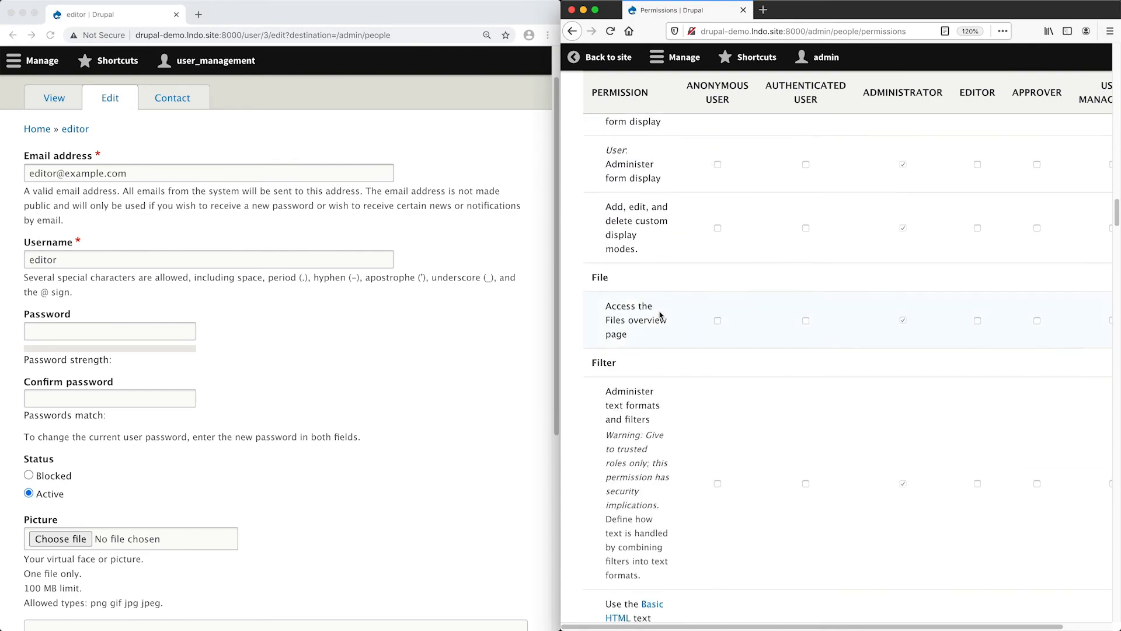
scroll("down", 3)
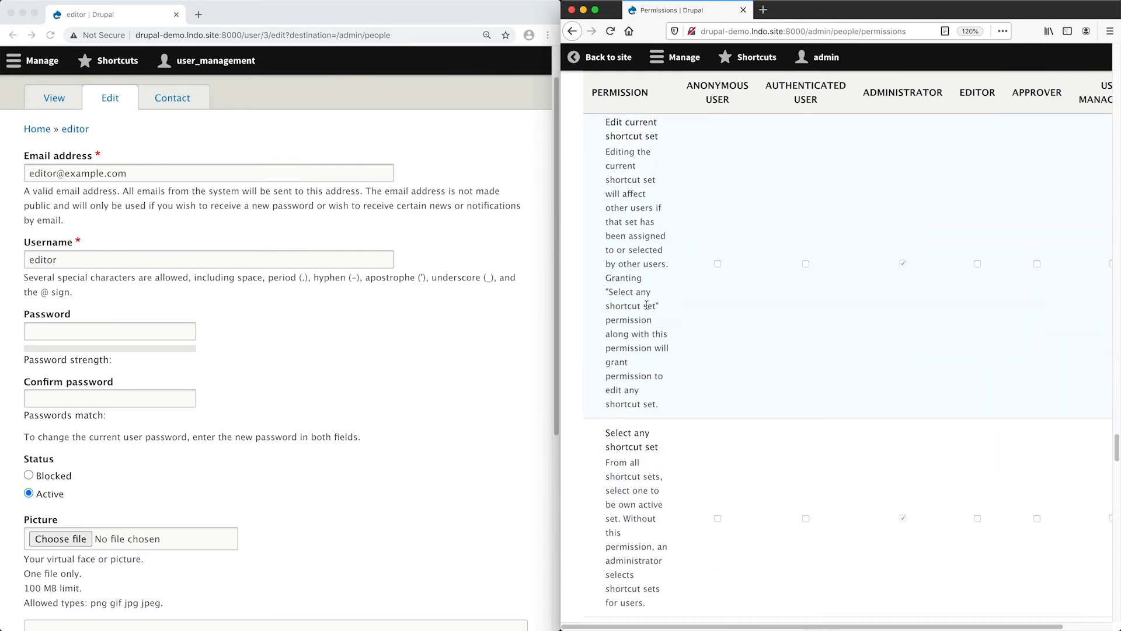
scroll("down", 3)
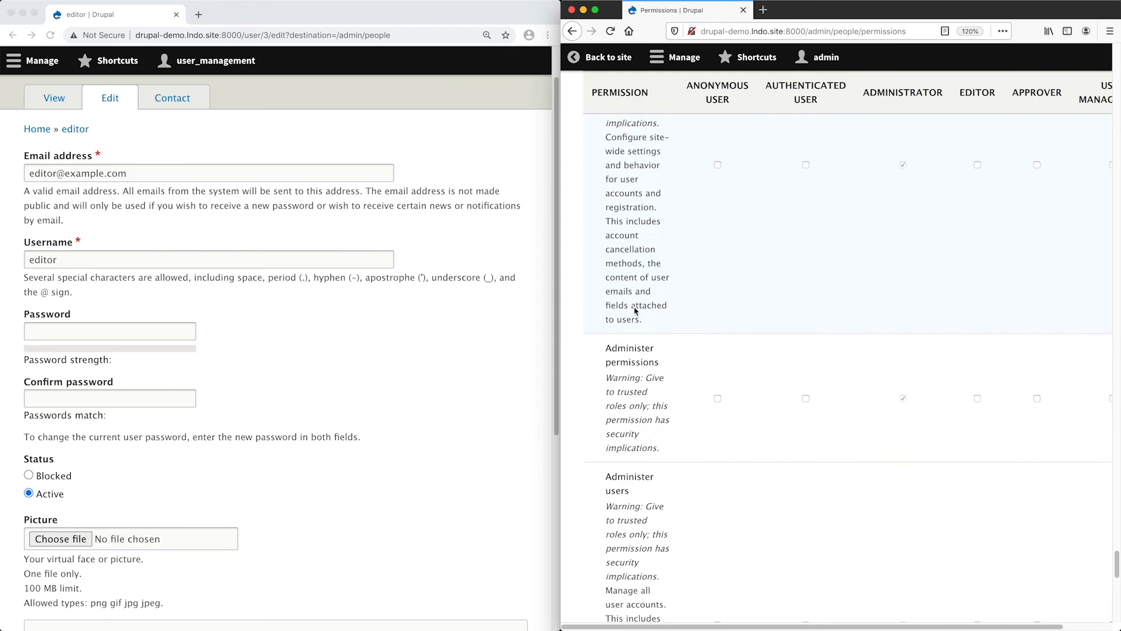
scroll("down", 3)
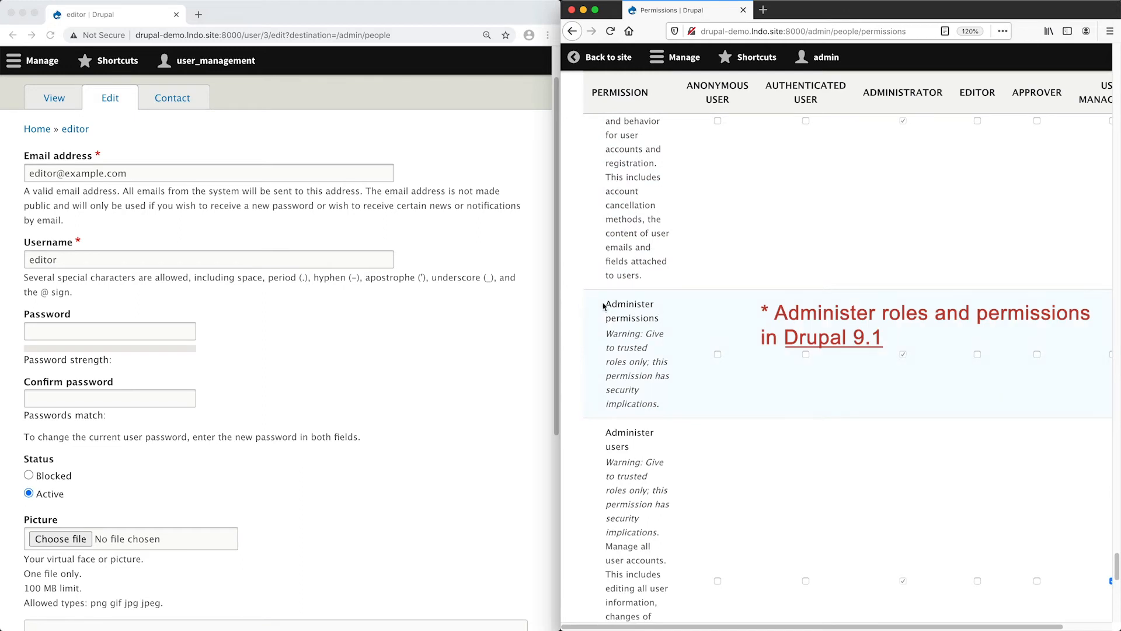
double_click(628, 310)
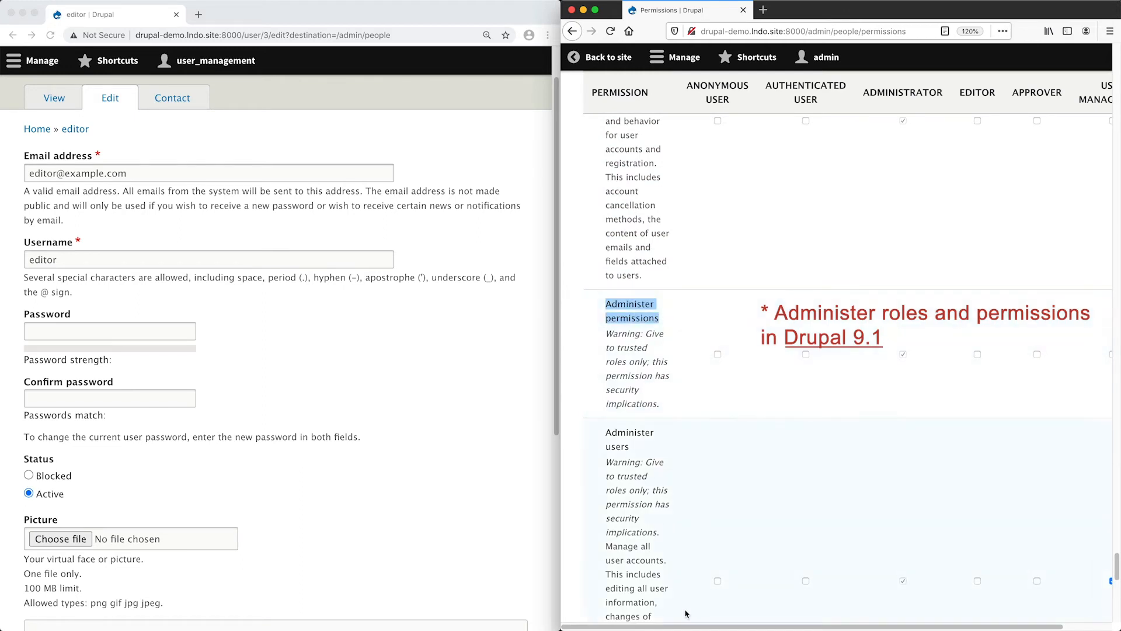
scroll("right", 3)
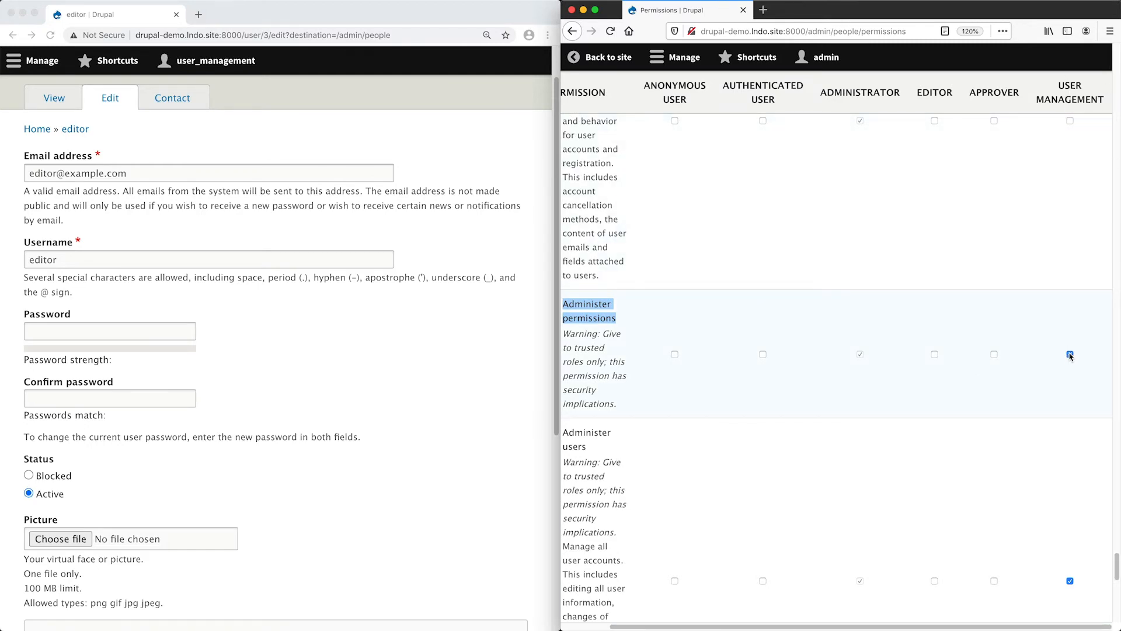
scroll("down", 3)
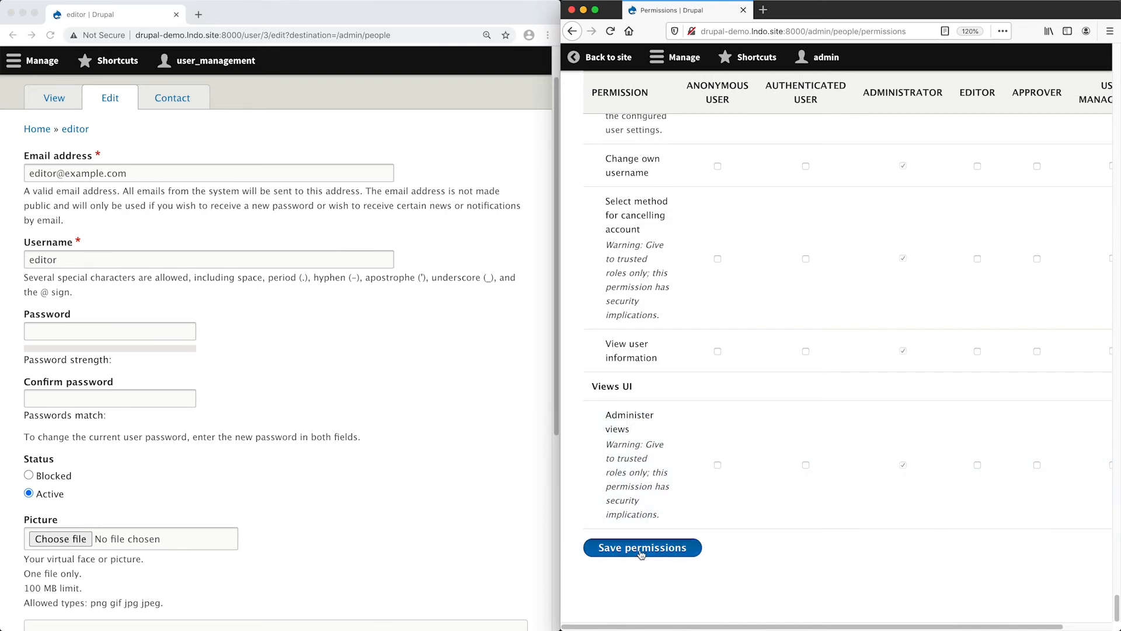
left_click(641, 547)
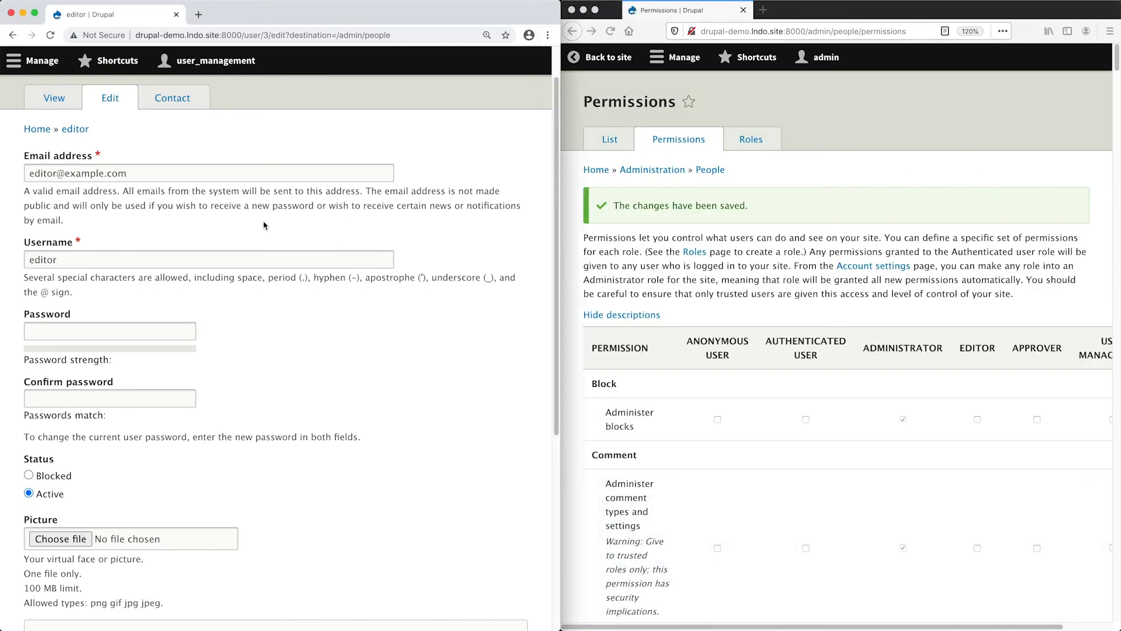
Scroll the refreshed editor form to the new, unchecked Roles checkboxes
scroll("down", 3)
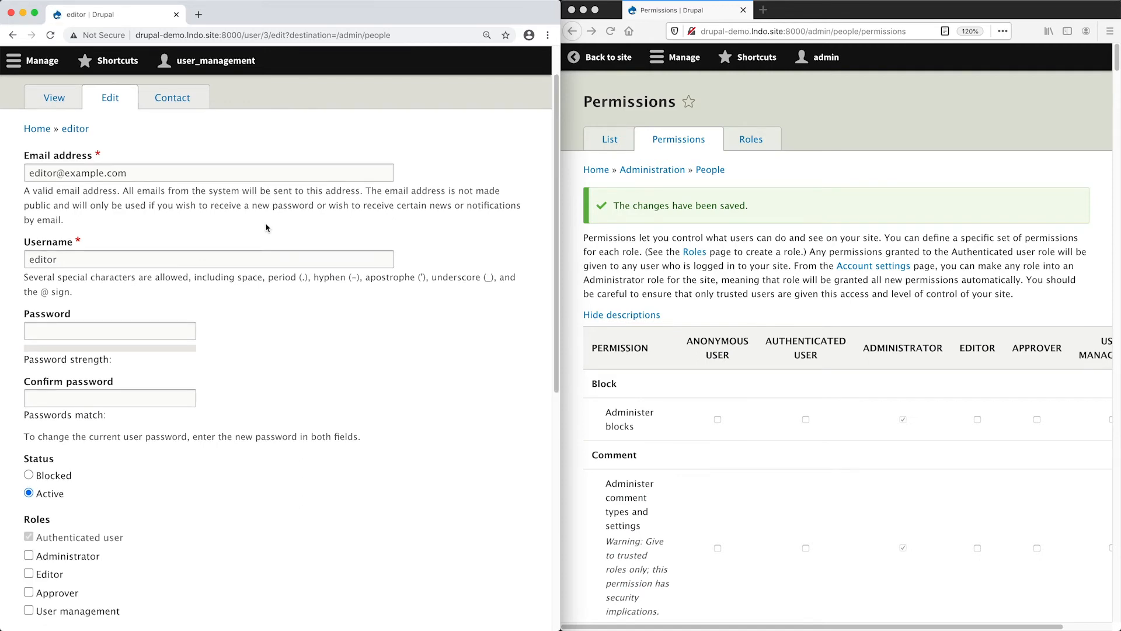
scroll("down", 3)
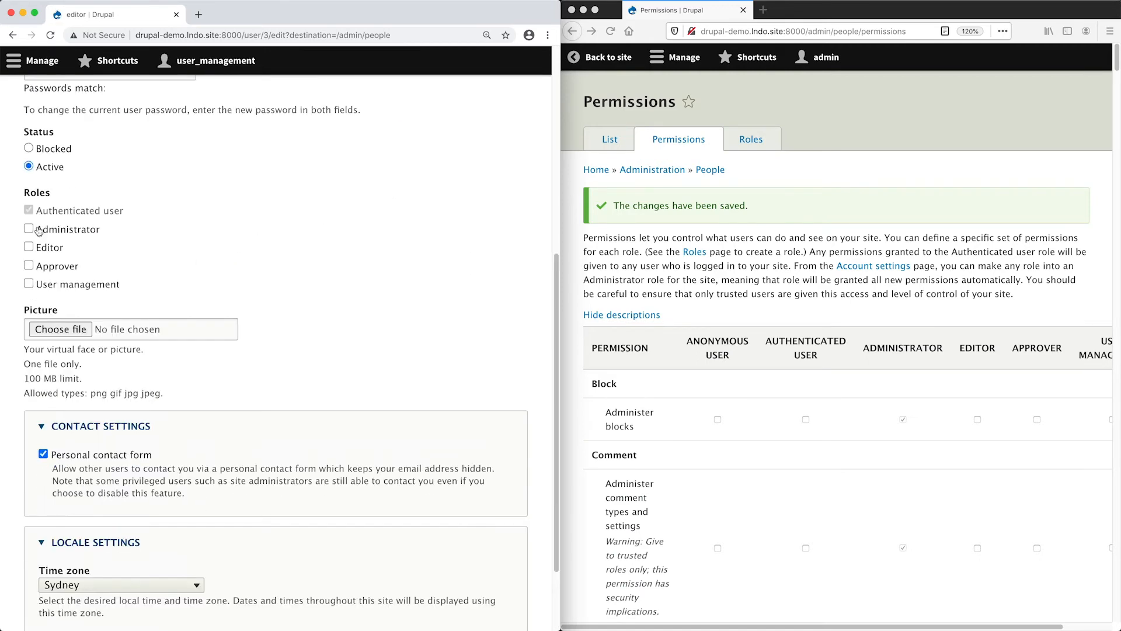
mouse_move(57, 292)
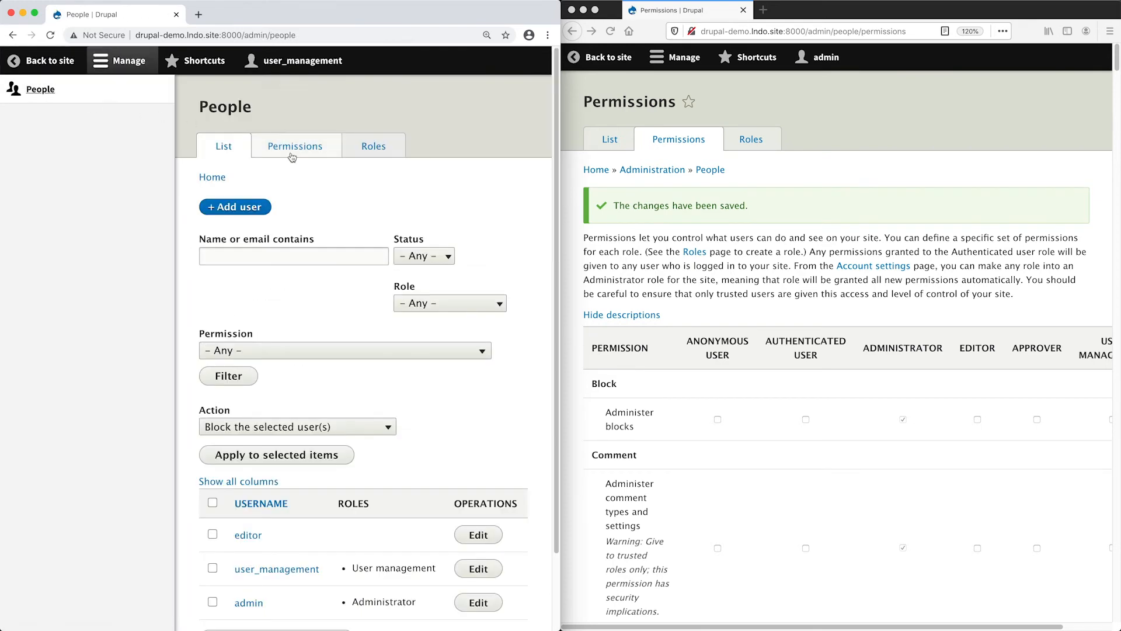
As user_management, open the Permissions tab and scroll through the role permissions table
left_click(294, 146)
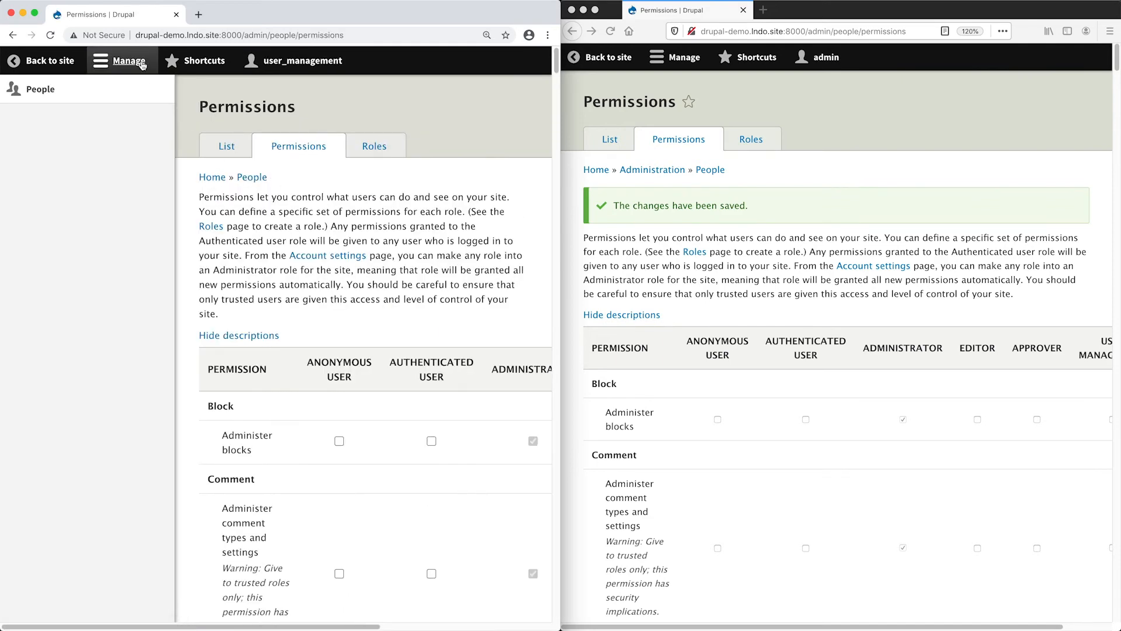
scroll("down", 3)
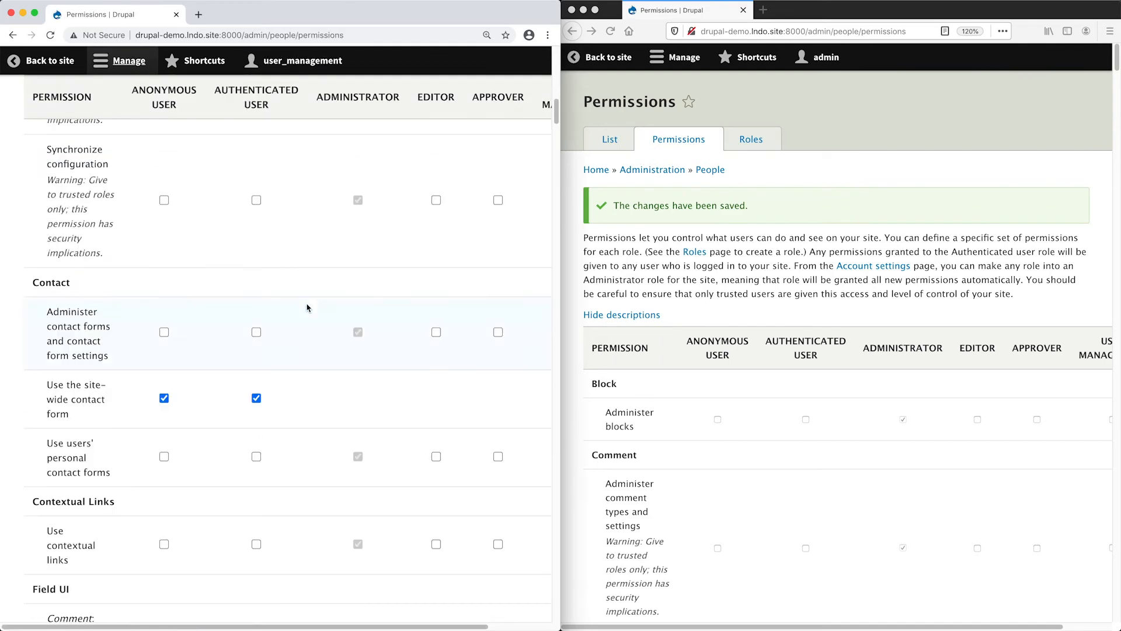
scroll("down", 3)
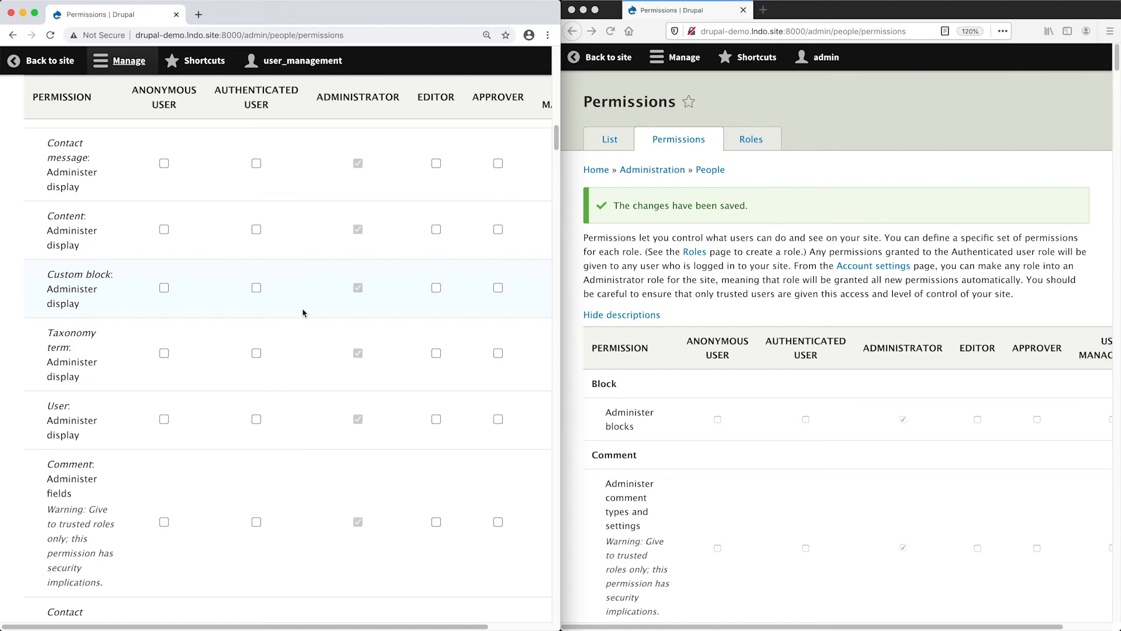
scroll("down", 3)
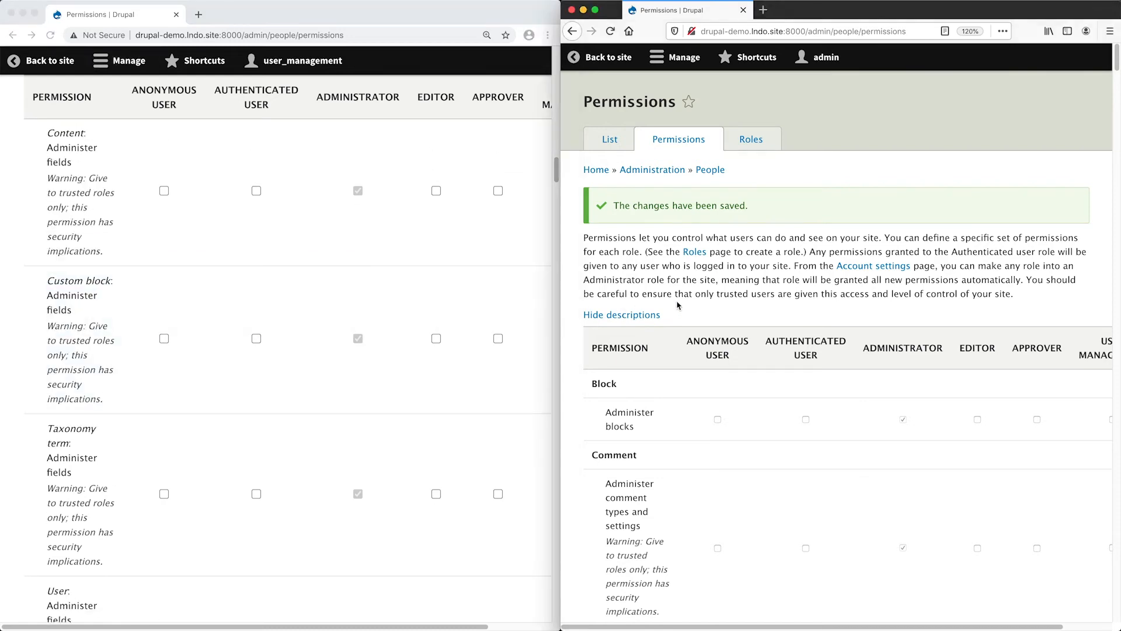
scroll("down", 3)
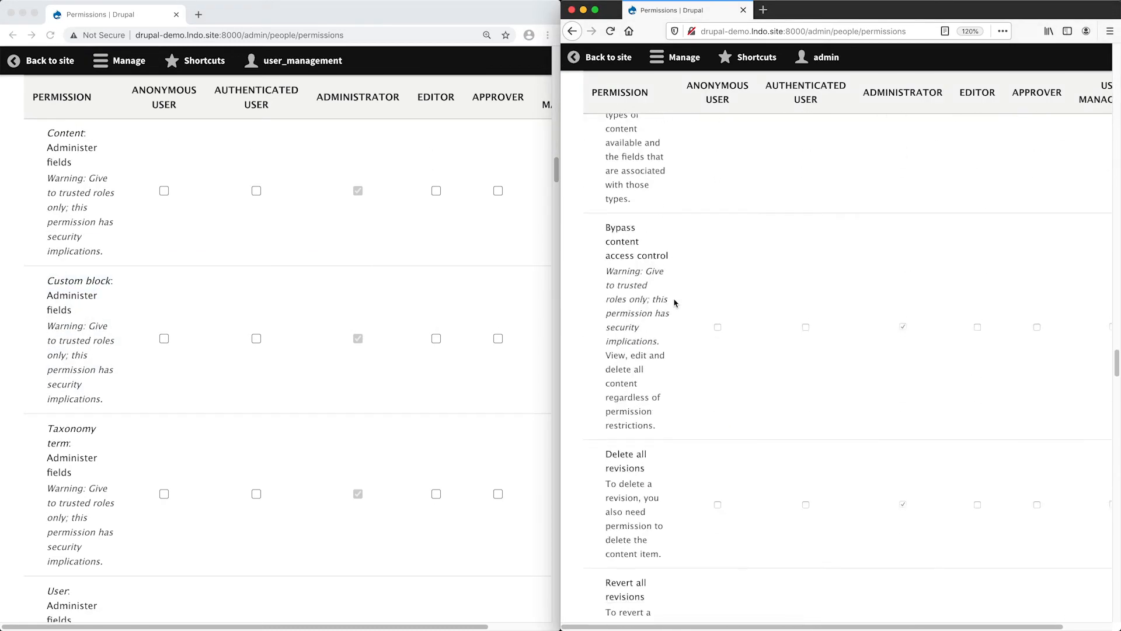
scroll("down", 3)
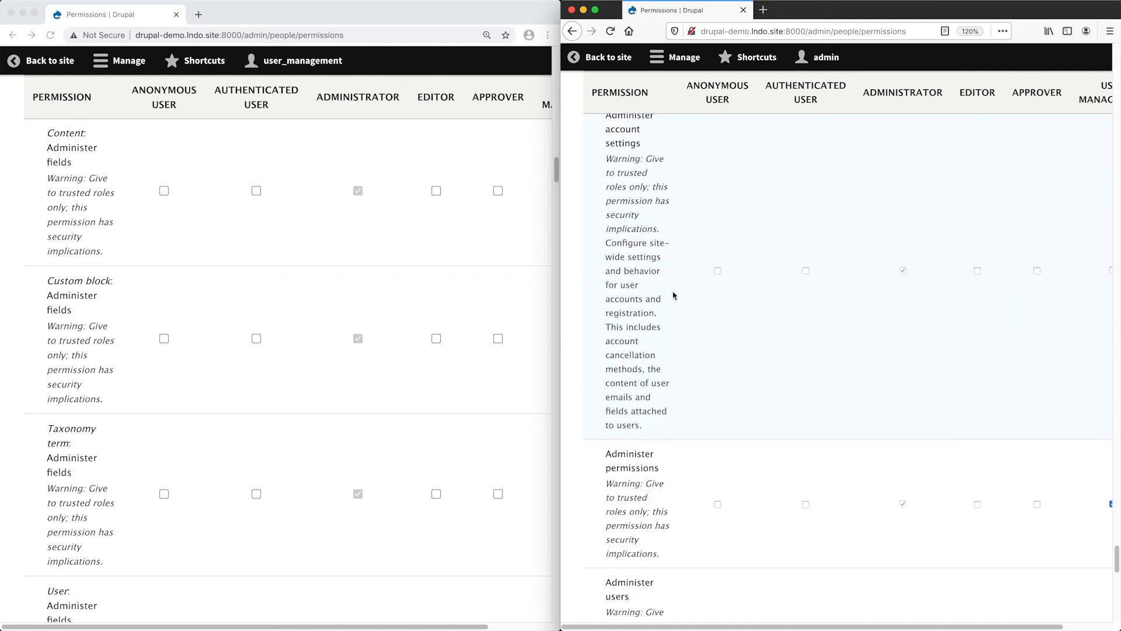
scroll("down", 3)
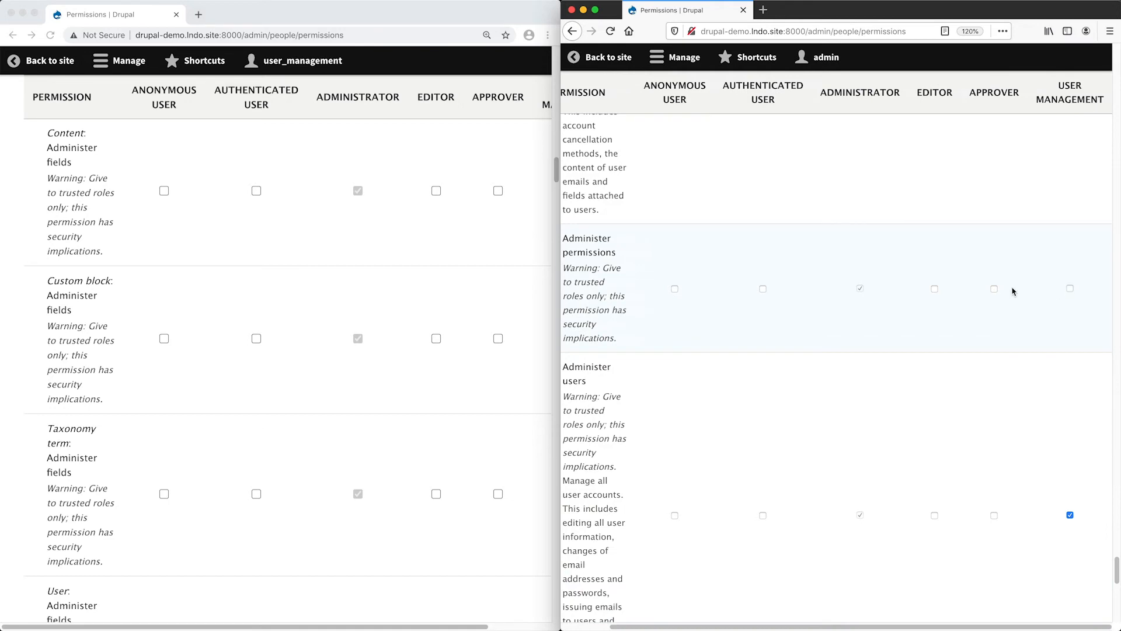
scroll("up", 3)
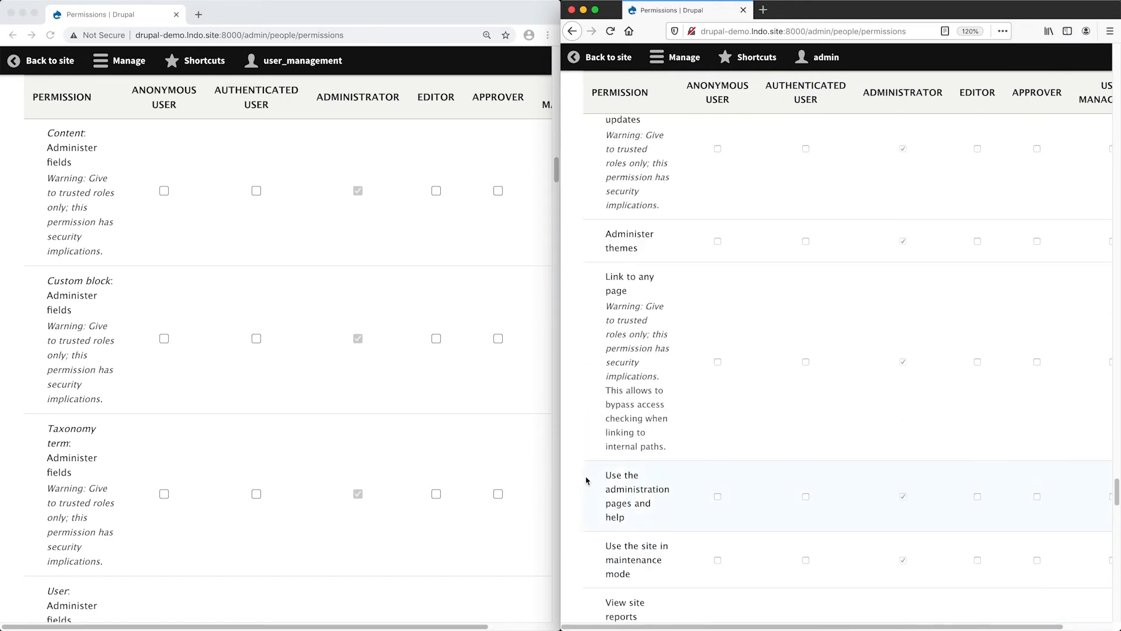
scroll("down", 3)
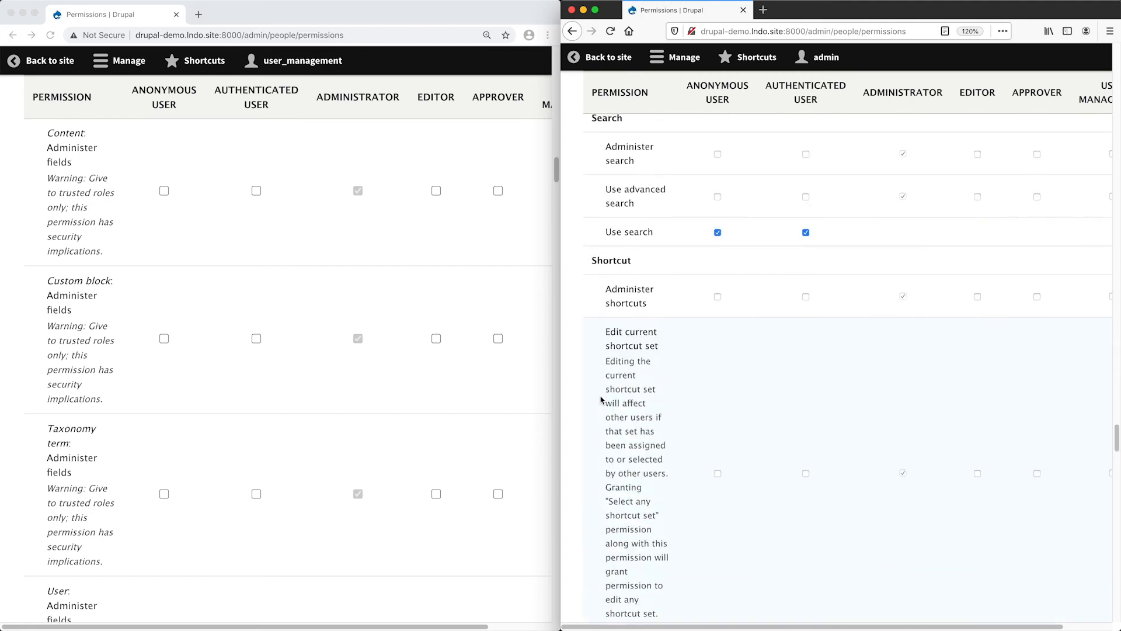
scroll("down", 3)
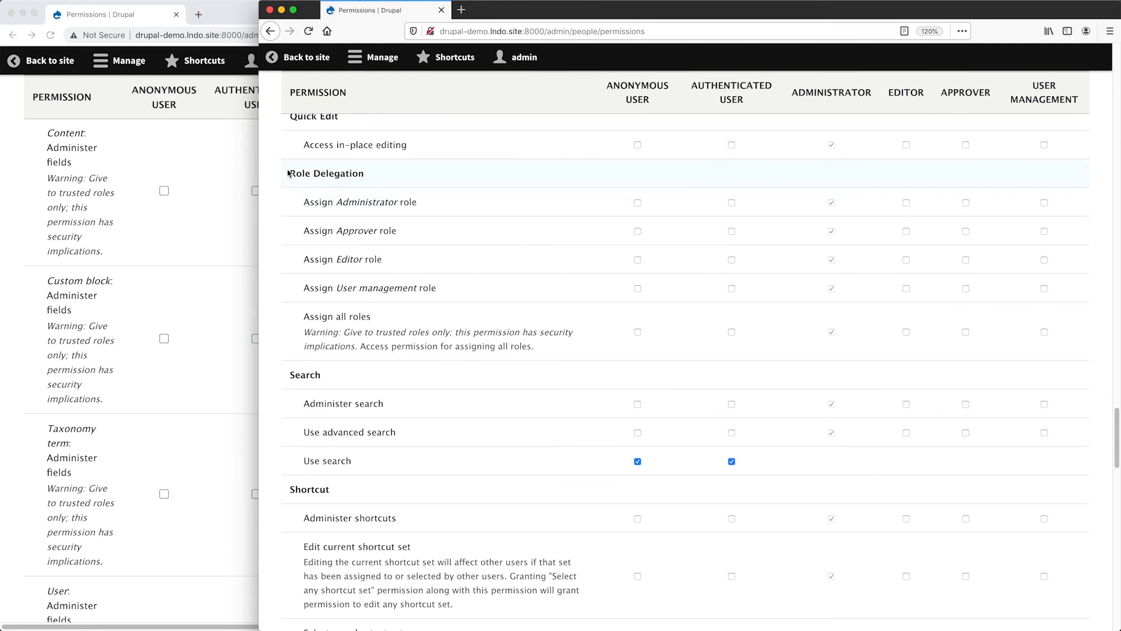
mouse_move(618, 235)
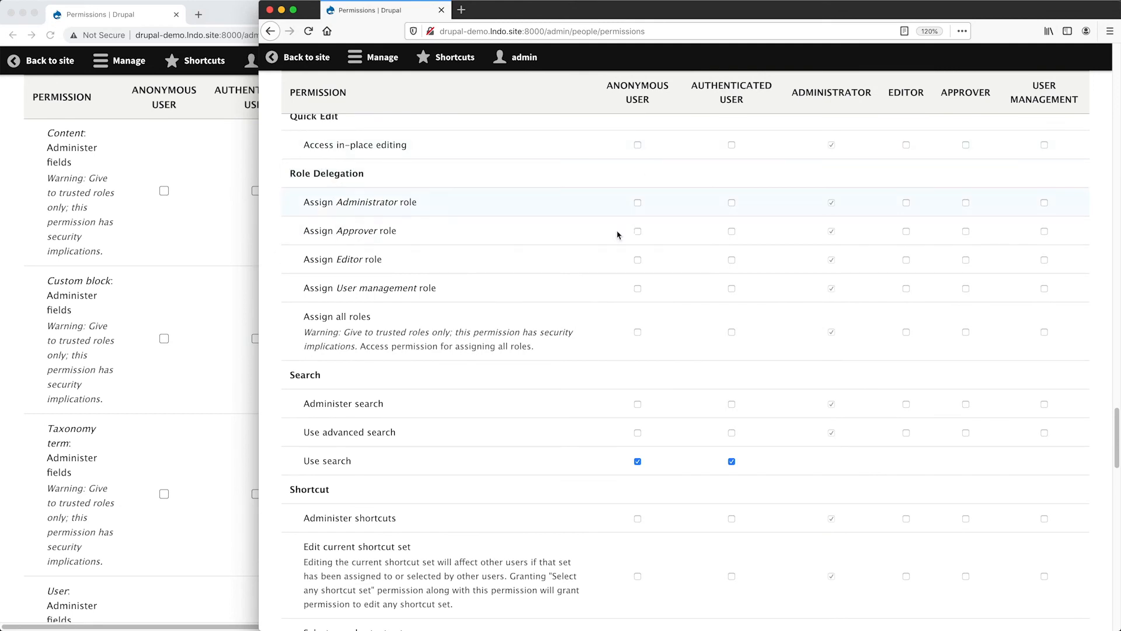
mouse_move(296, 258)
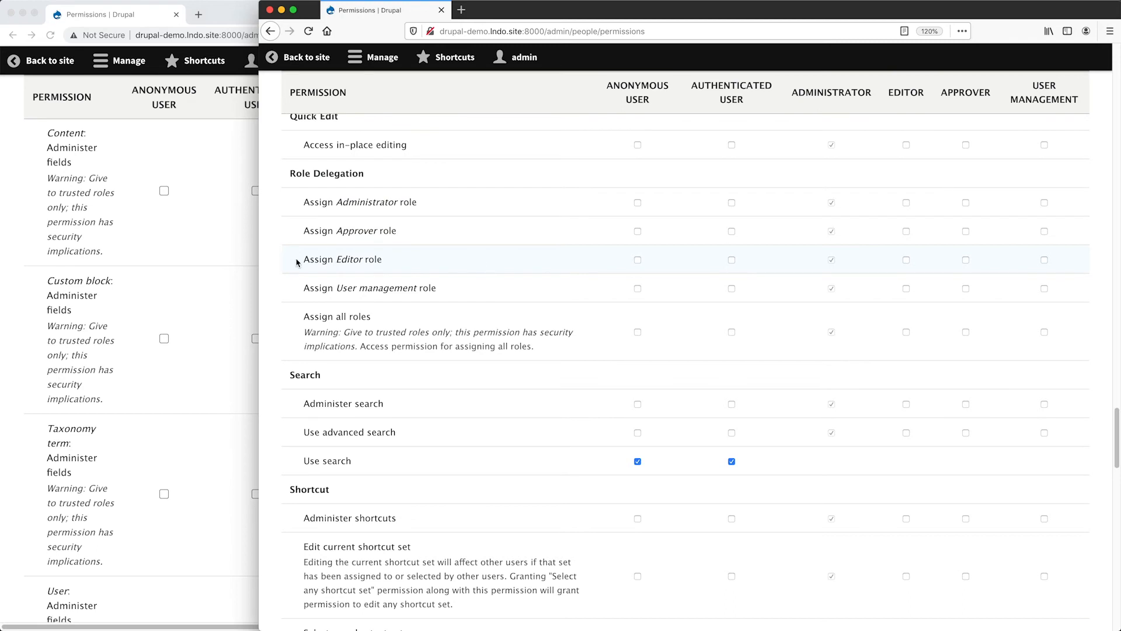
mouse_move(351, 250)
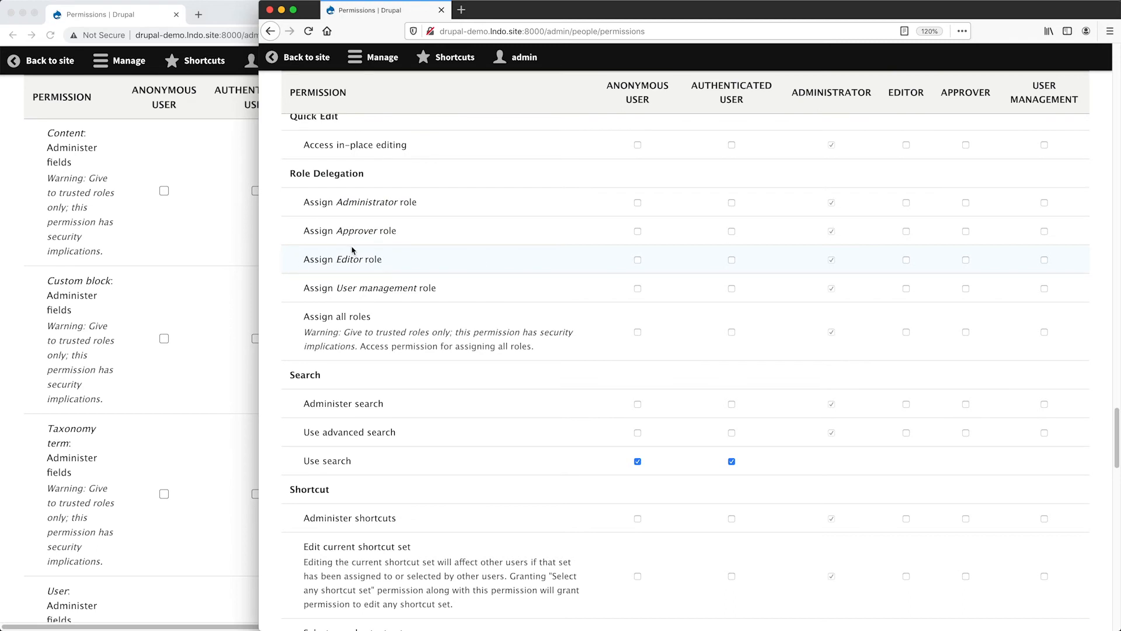
mouse_move(1042, 253)
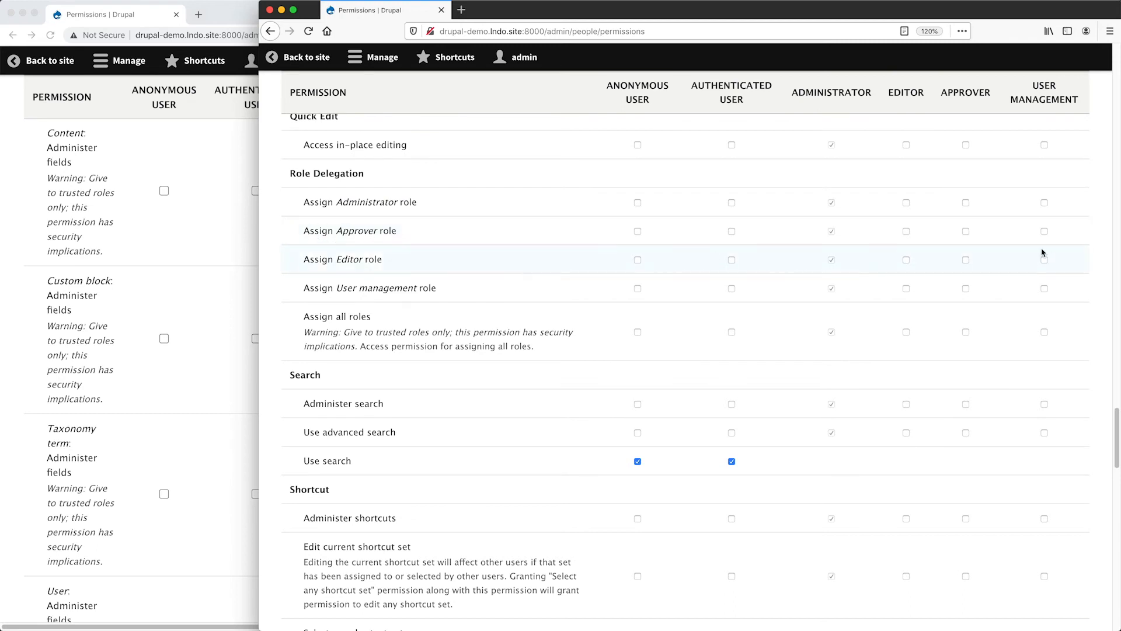
mouse_move(1036, 242)
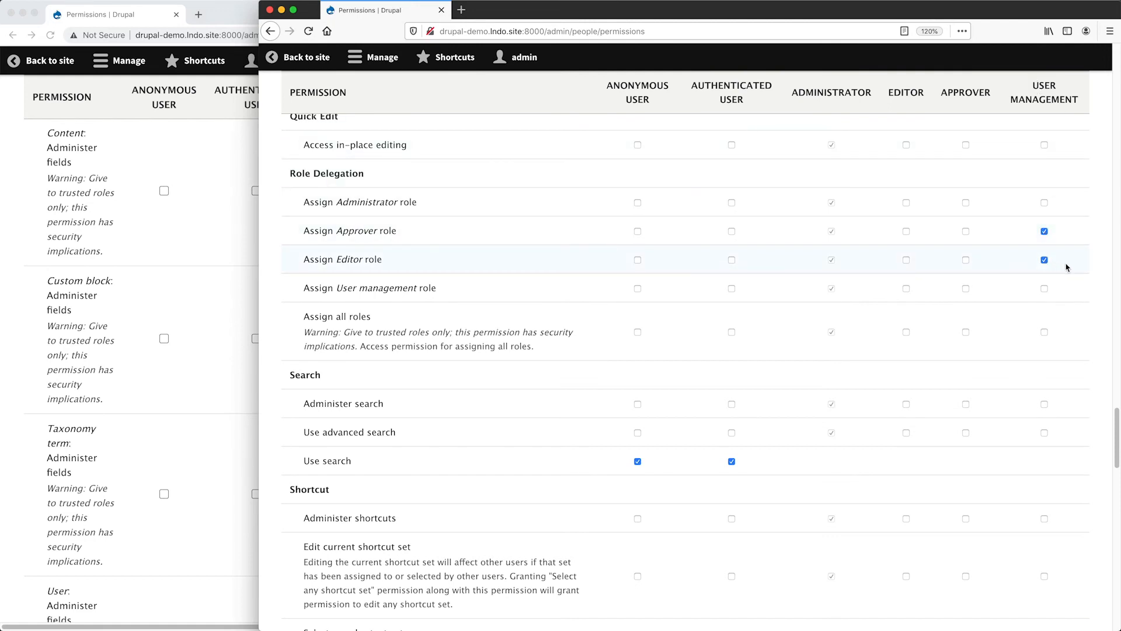
mouse_move(460, 250)
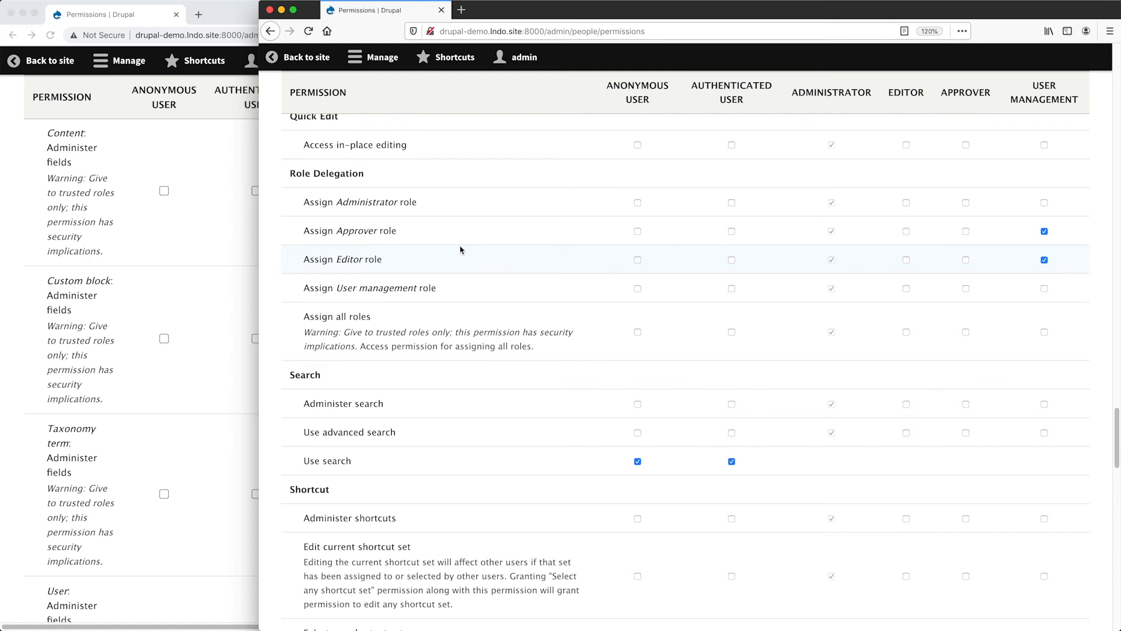
mouse_move(361, 240)
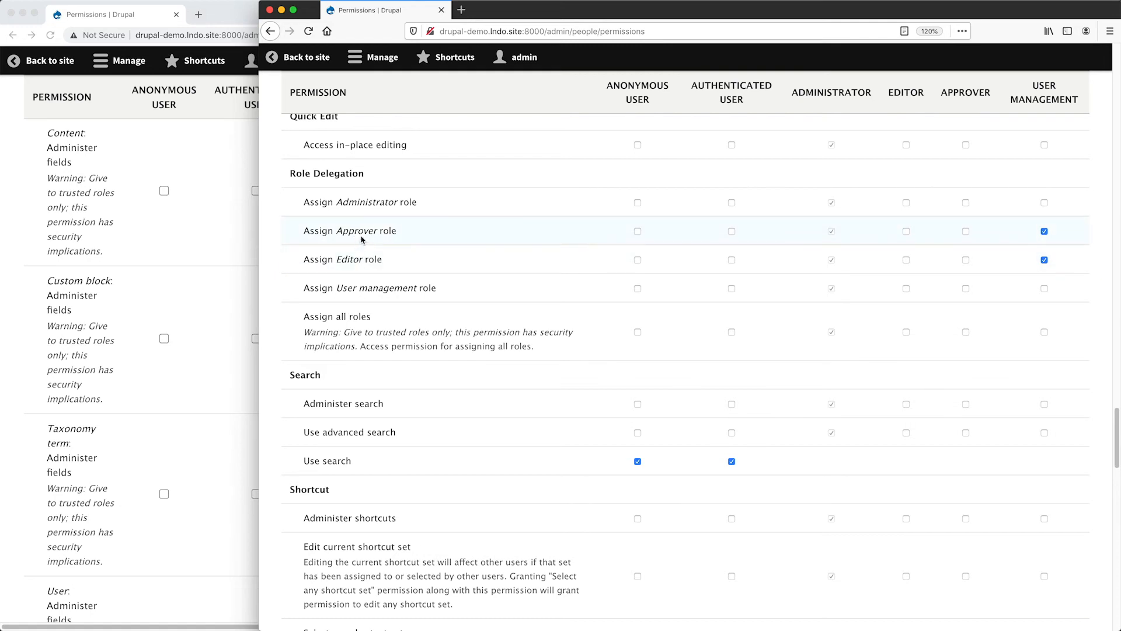
mouse_move(456, 339)
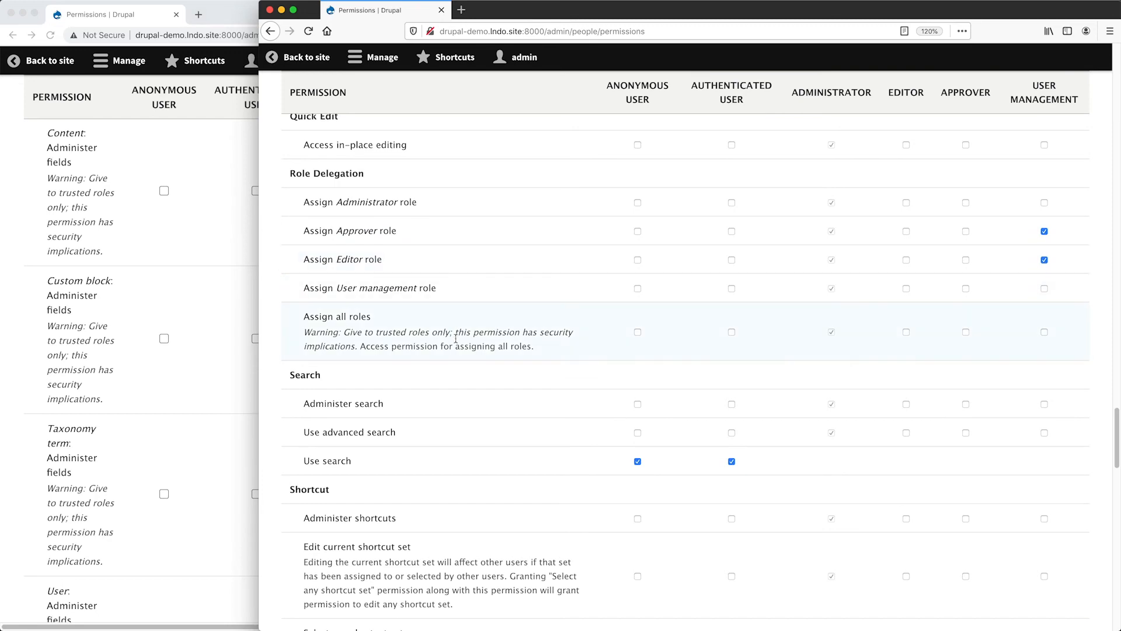
Save the User management role's new Assign Approver role and Assign Editor role permissions
scroll("down", 3)
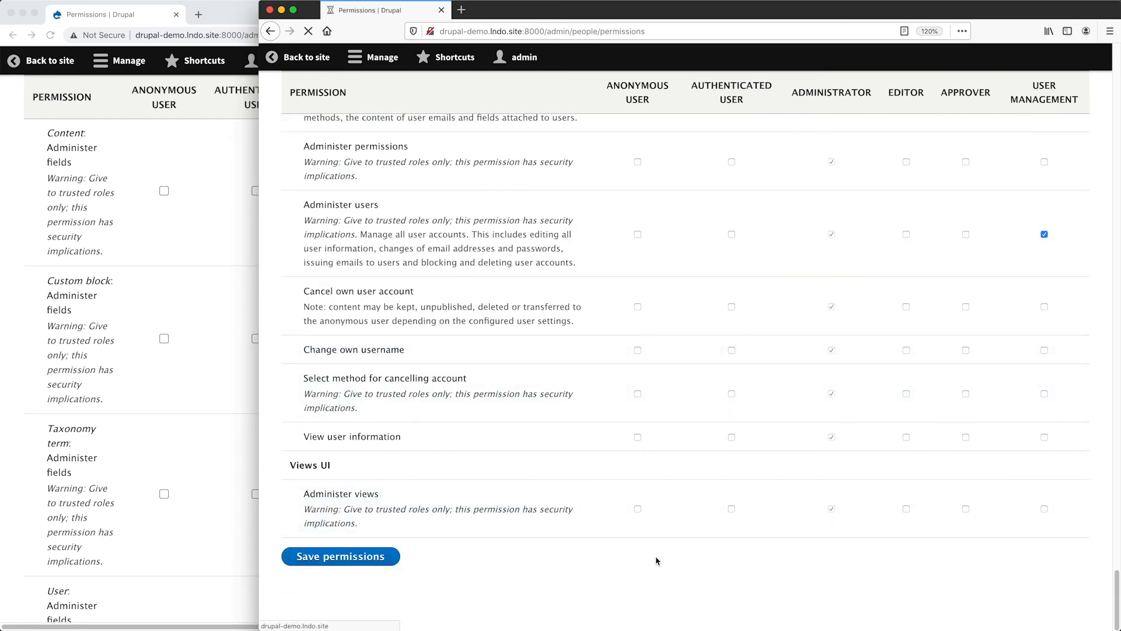
left_click(341, 555)
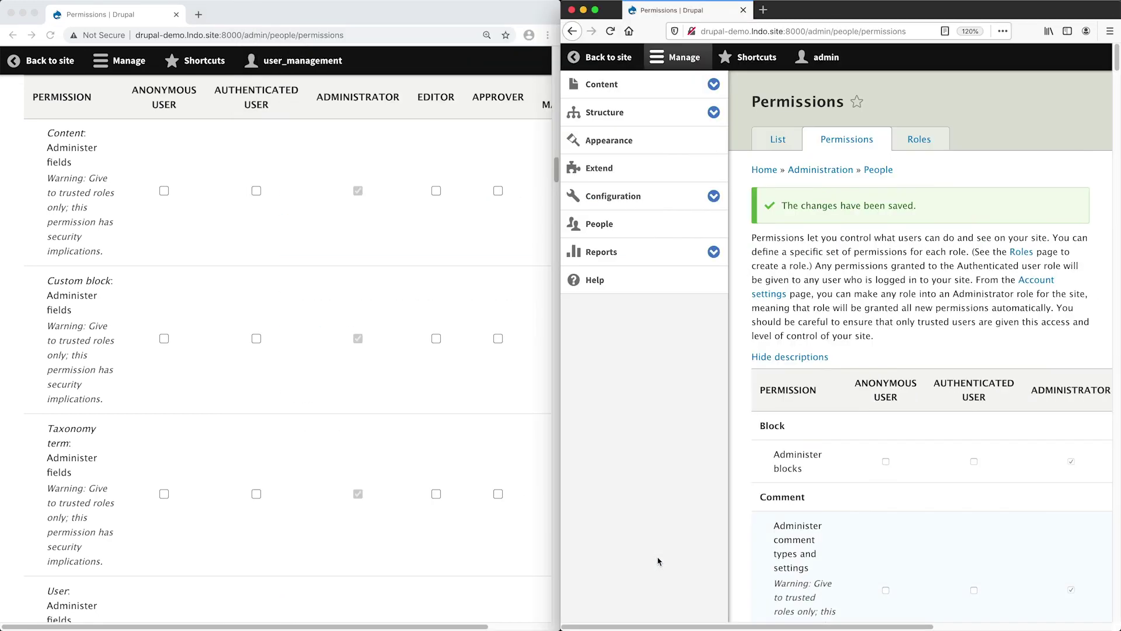
Hide the admin's Manage tray, reload Permissions as user_management, and go to People
left_click(676, 57)
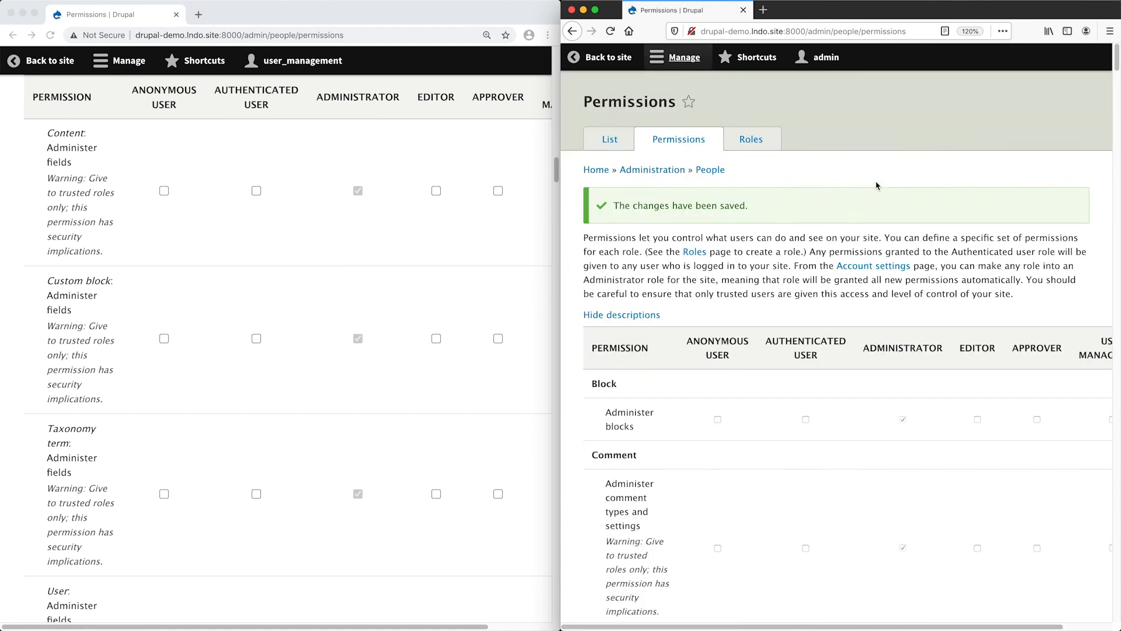
left_click(240, 35)
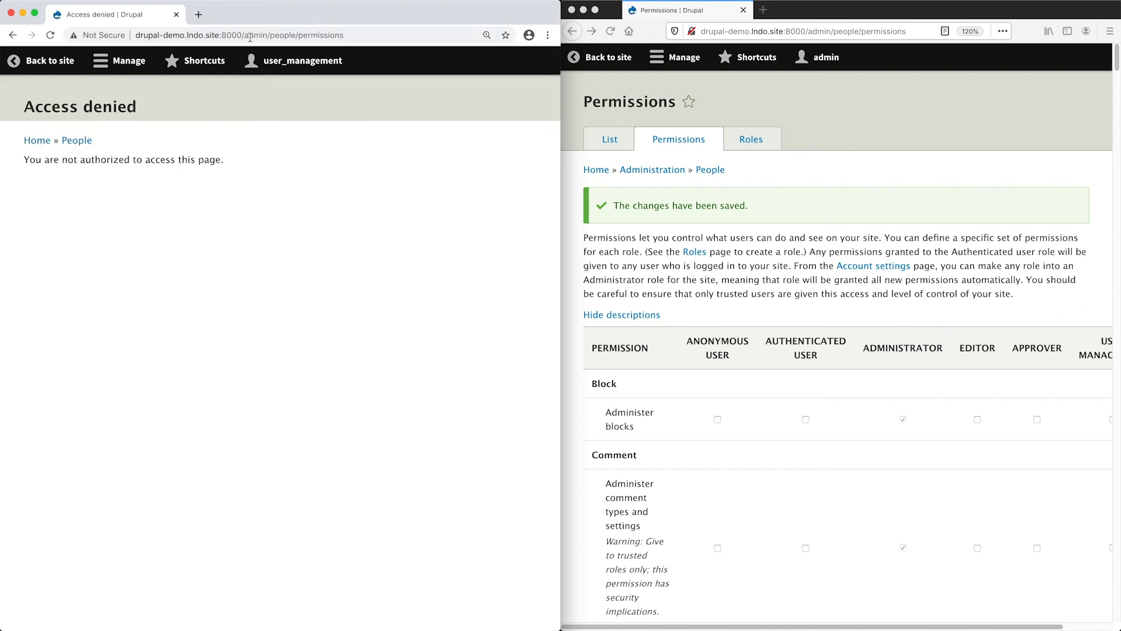
left_click(130, 60)
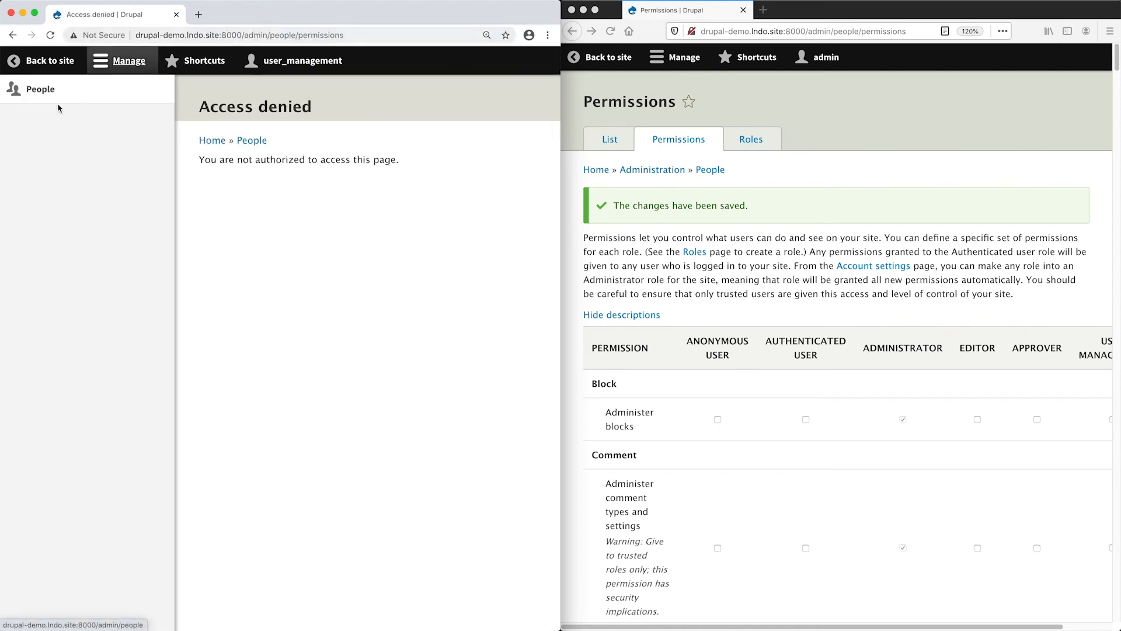
left_click(41, 89)
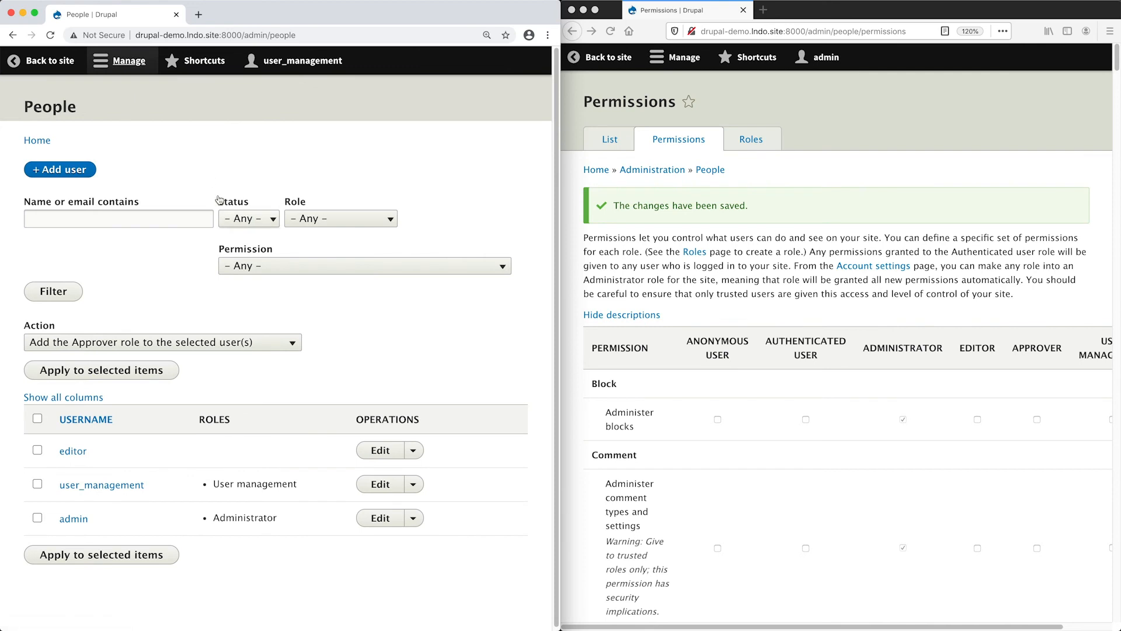
mouse_move(140, 118)
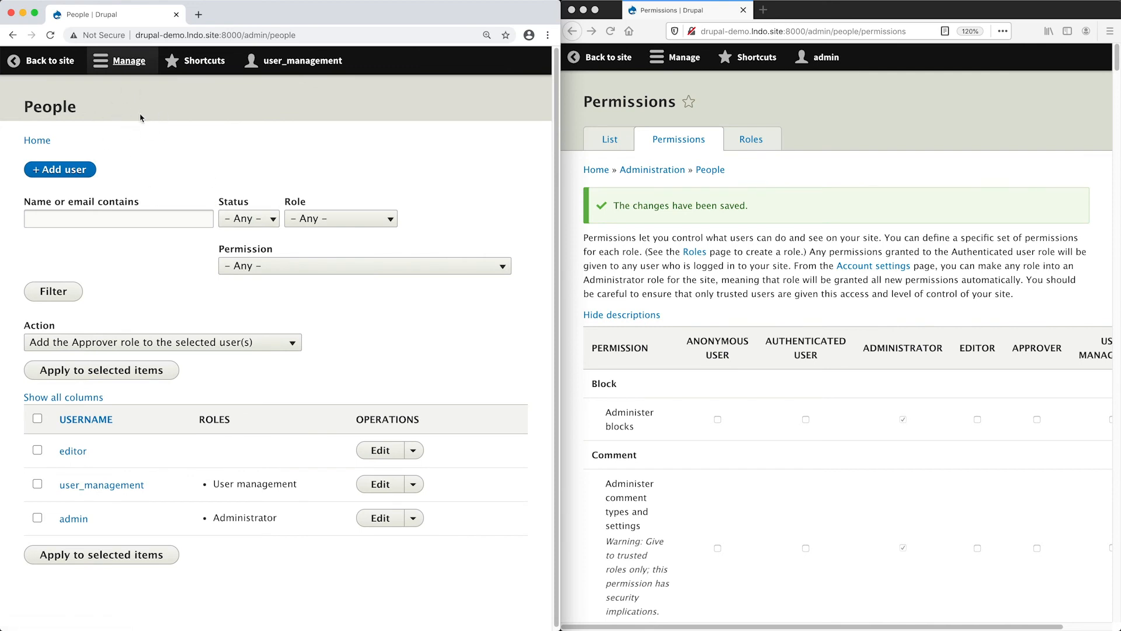
mouse_move(385, 309)
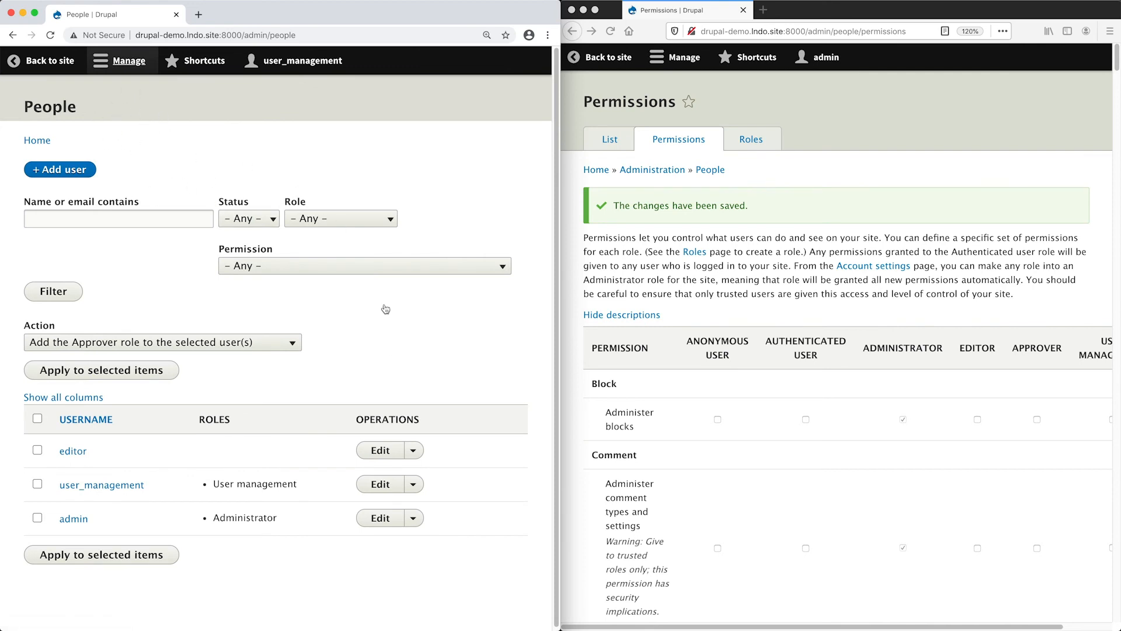
Open the editor account's Roles tab, which offers only Editor and Approver
left_click(380, 450)
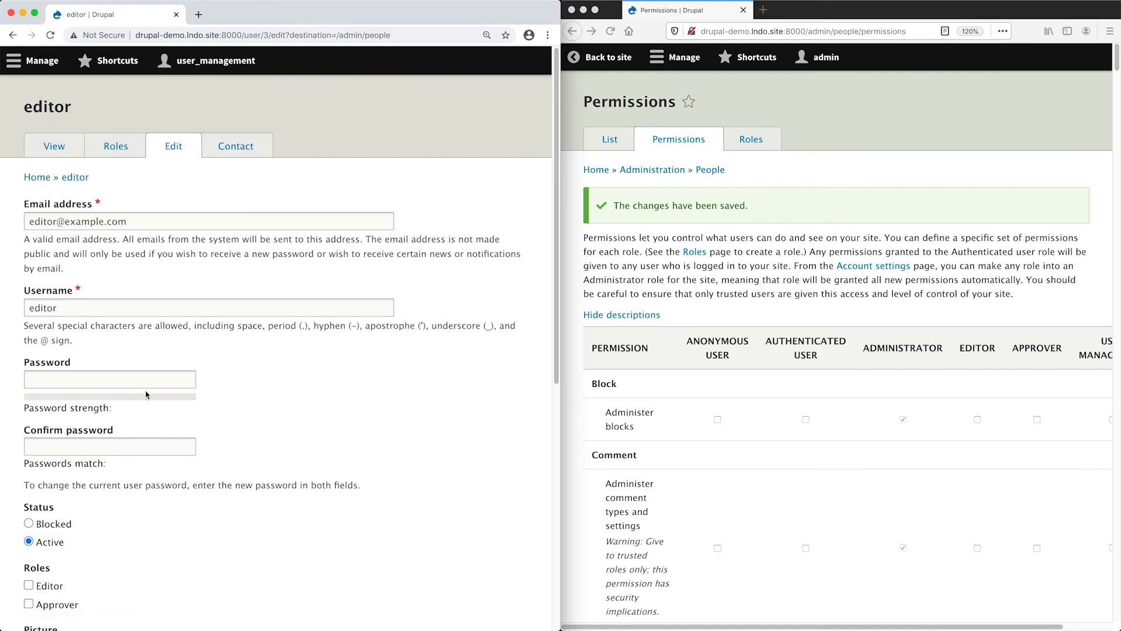
scroll("down", 3)
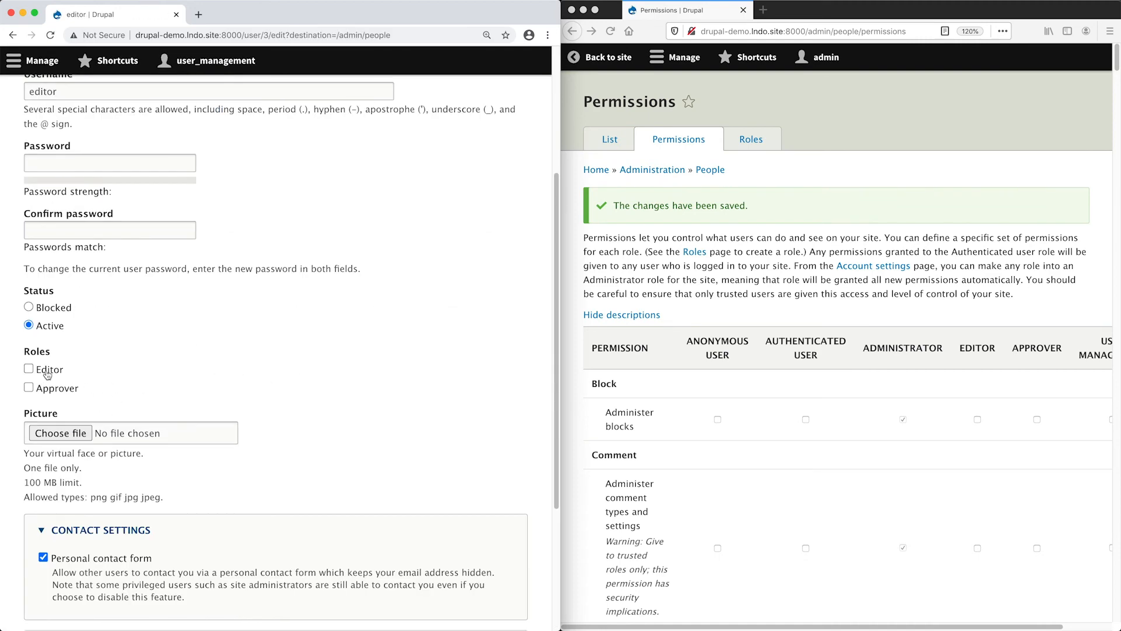
mouse_move(51, 391)
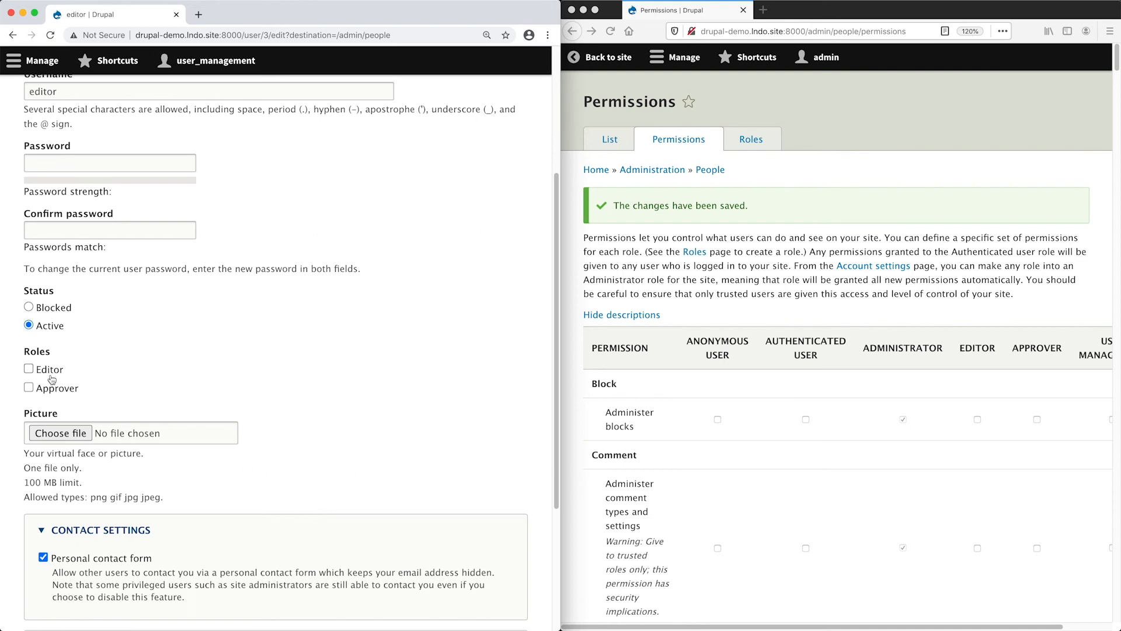
mouse_move(159, 397)
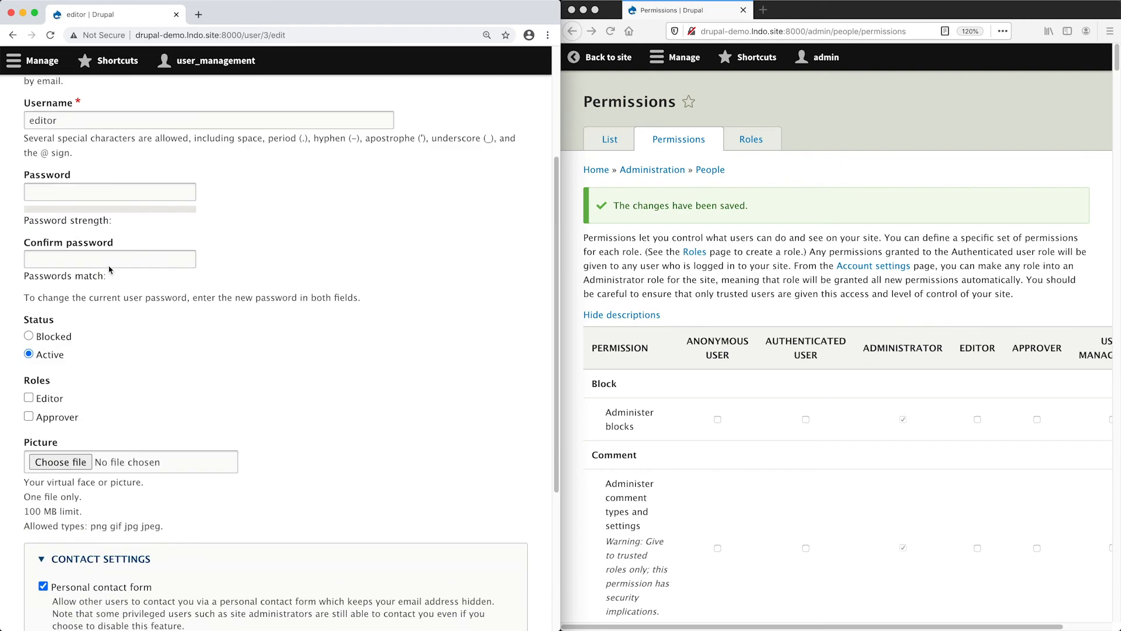
left_click(112, 146)
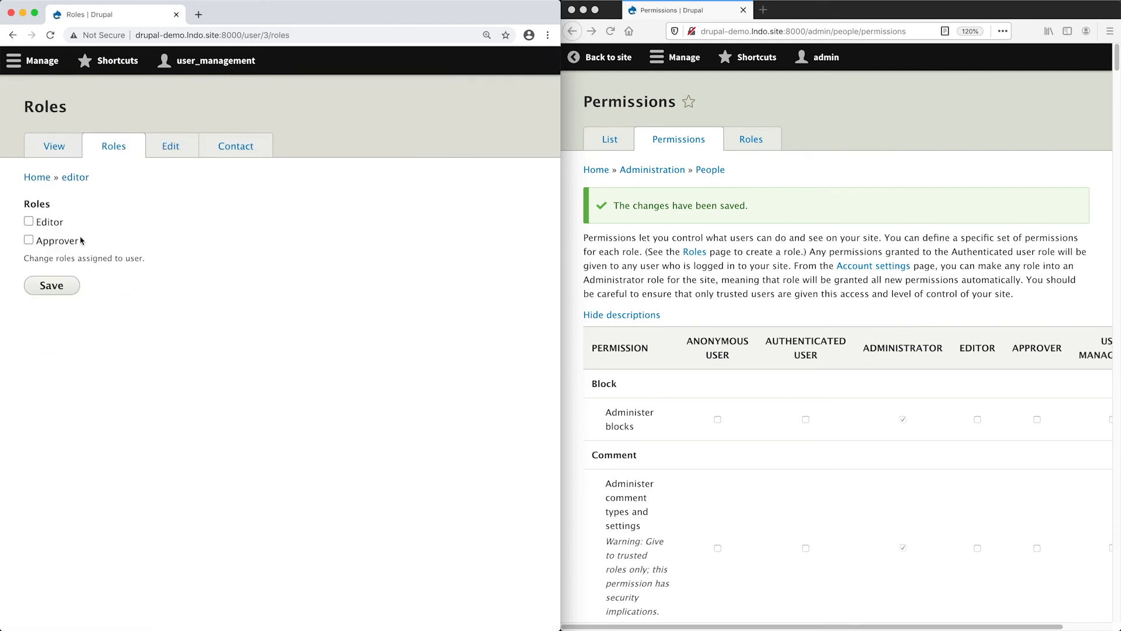
mouse_move(92, 234)
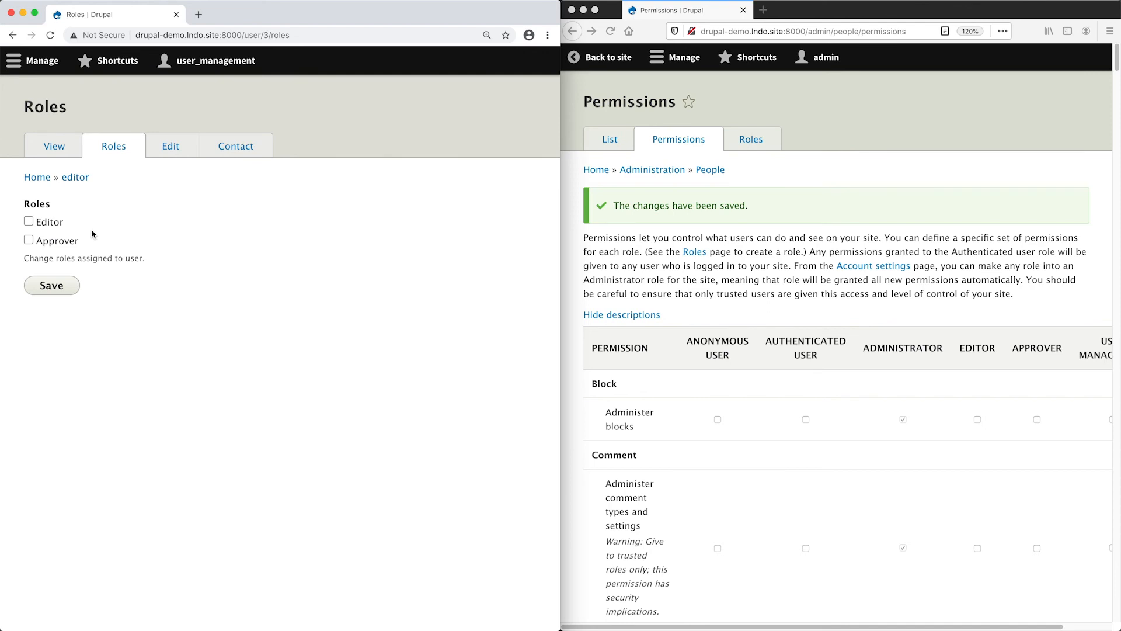
mouse_move(215, 268)
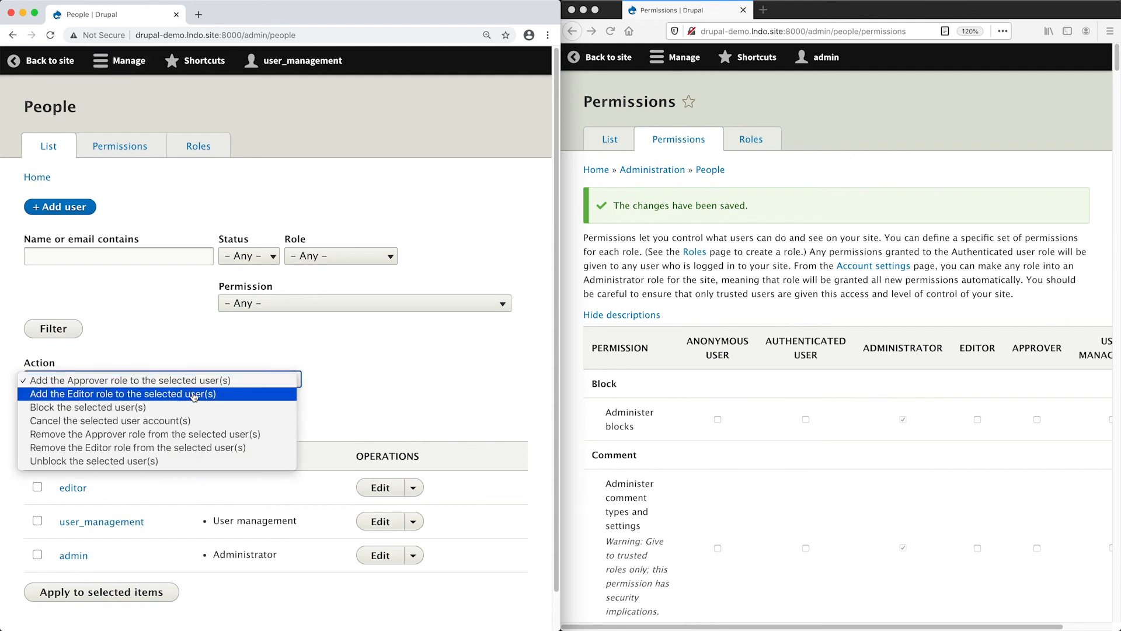
Bulk-apply 'Add the Approver role' to the editor and user_management accounts
left_click(162, 379)
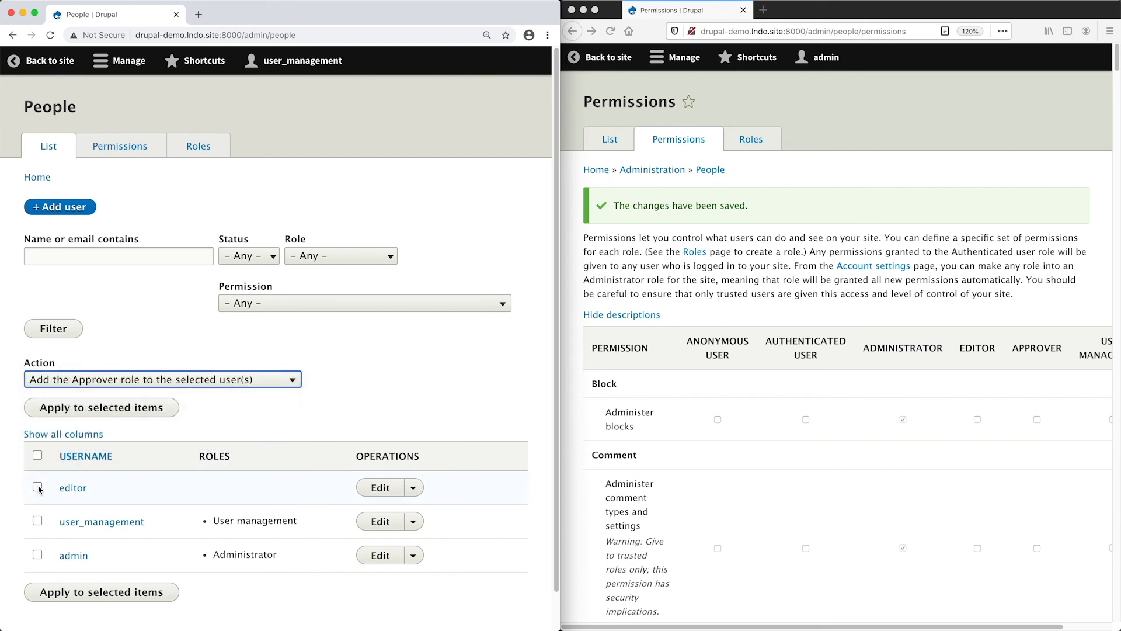
left_click(37, 486)
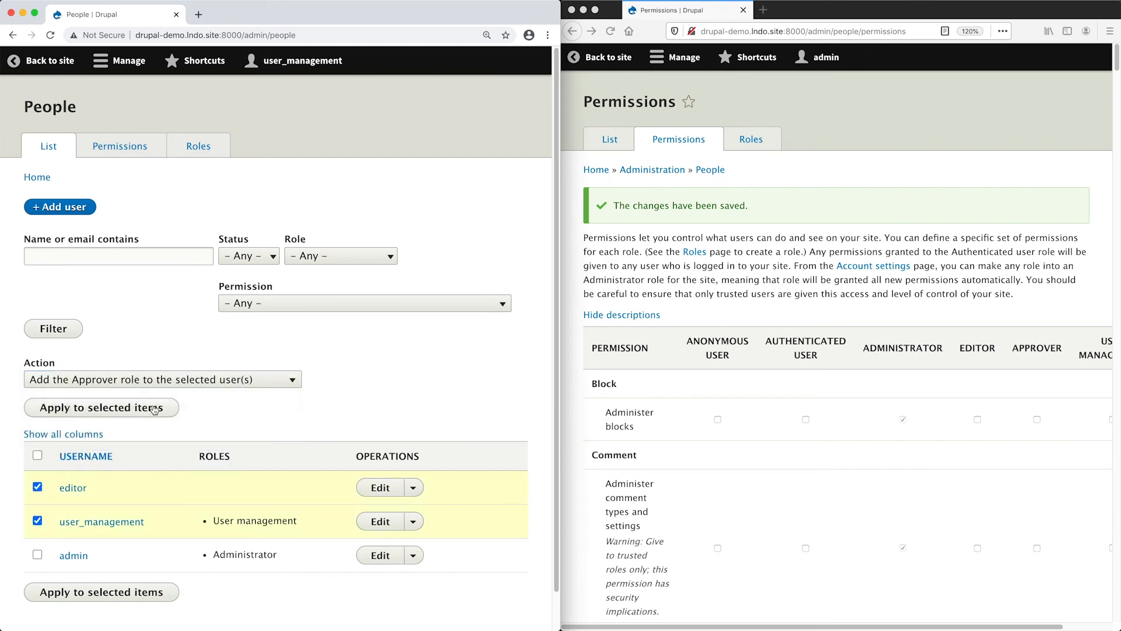
left_click(162, 379)
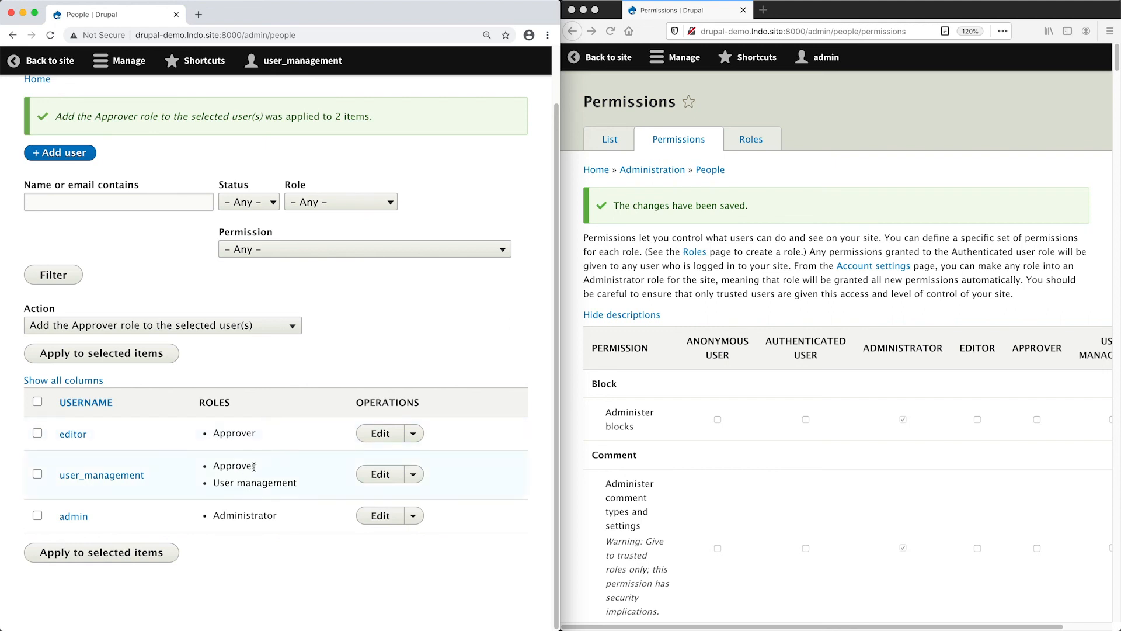
mouse_move(322, 324)
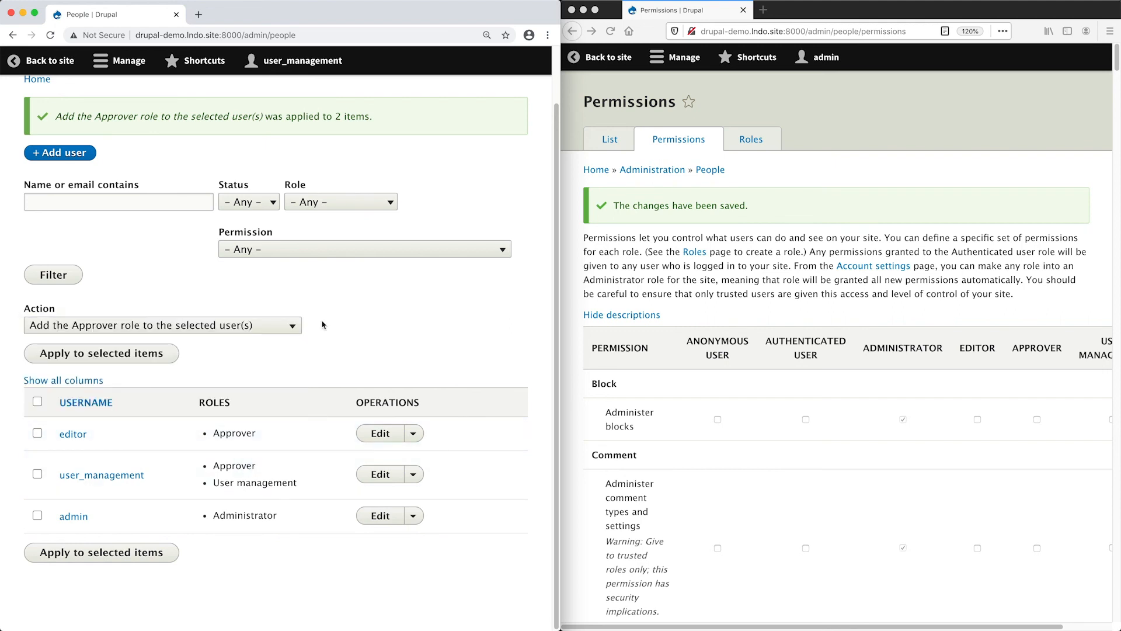